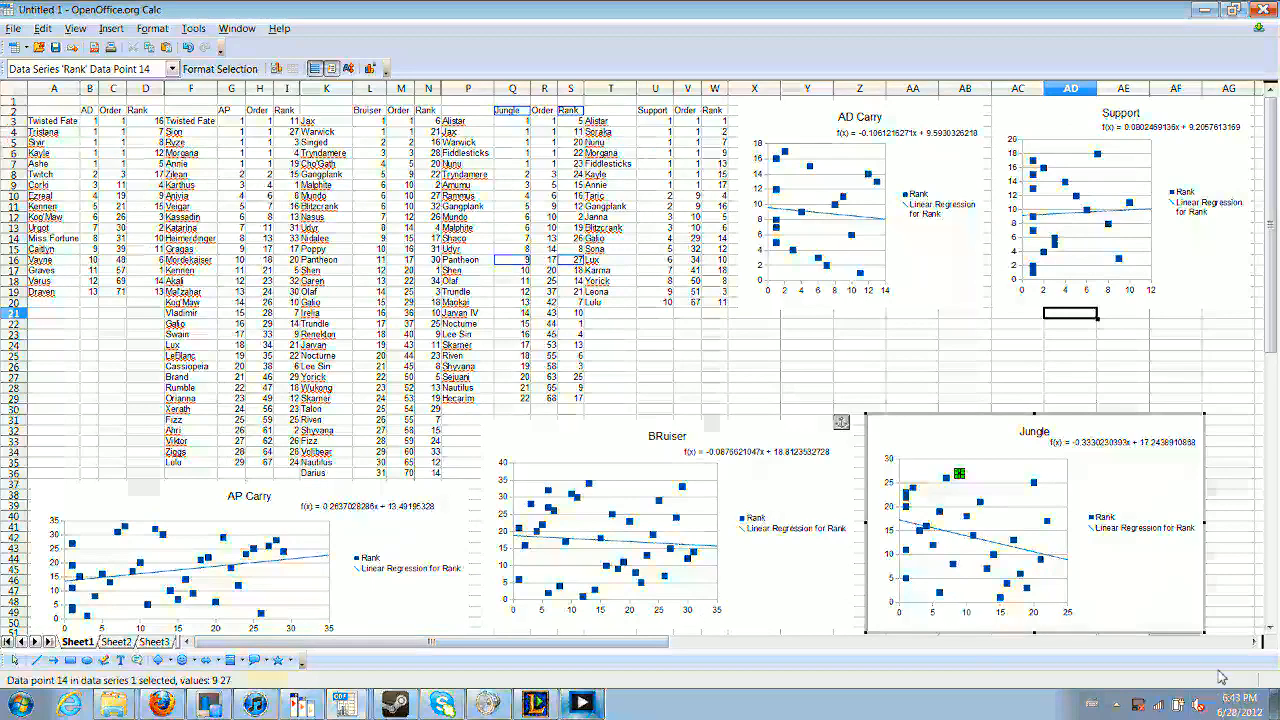
{"action": "mouse_move", "coordinate": [700, 392]}
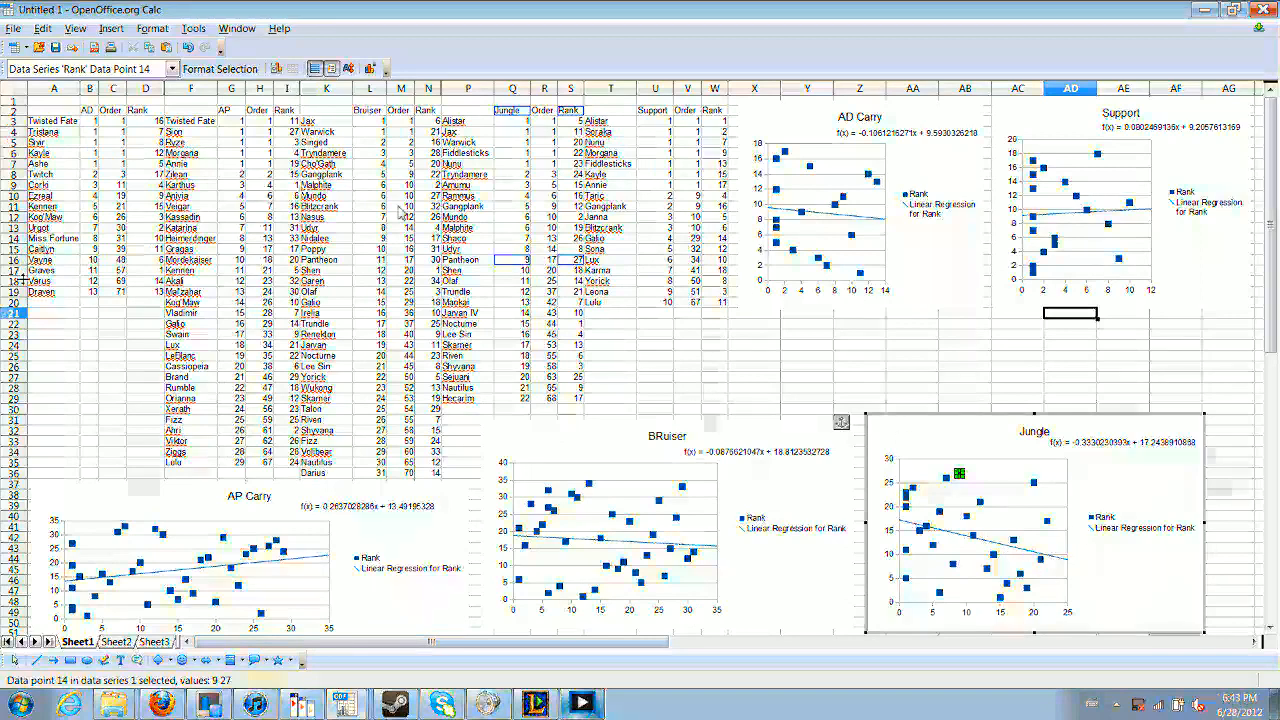
{"action": "mouse_move", "coordinate": [44, 432]}
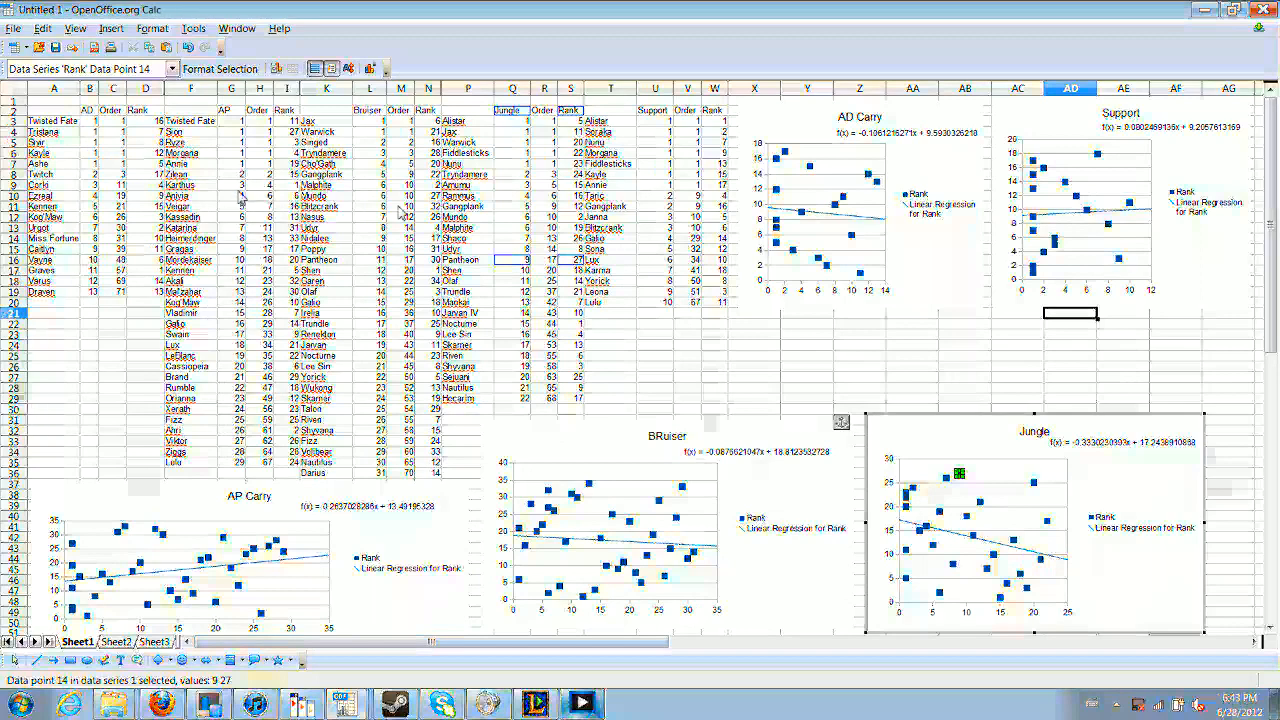
{"action": "mouse_move", "coordinate": [730, 318]}
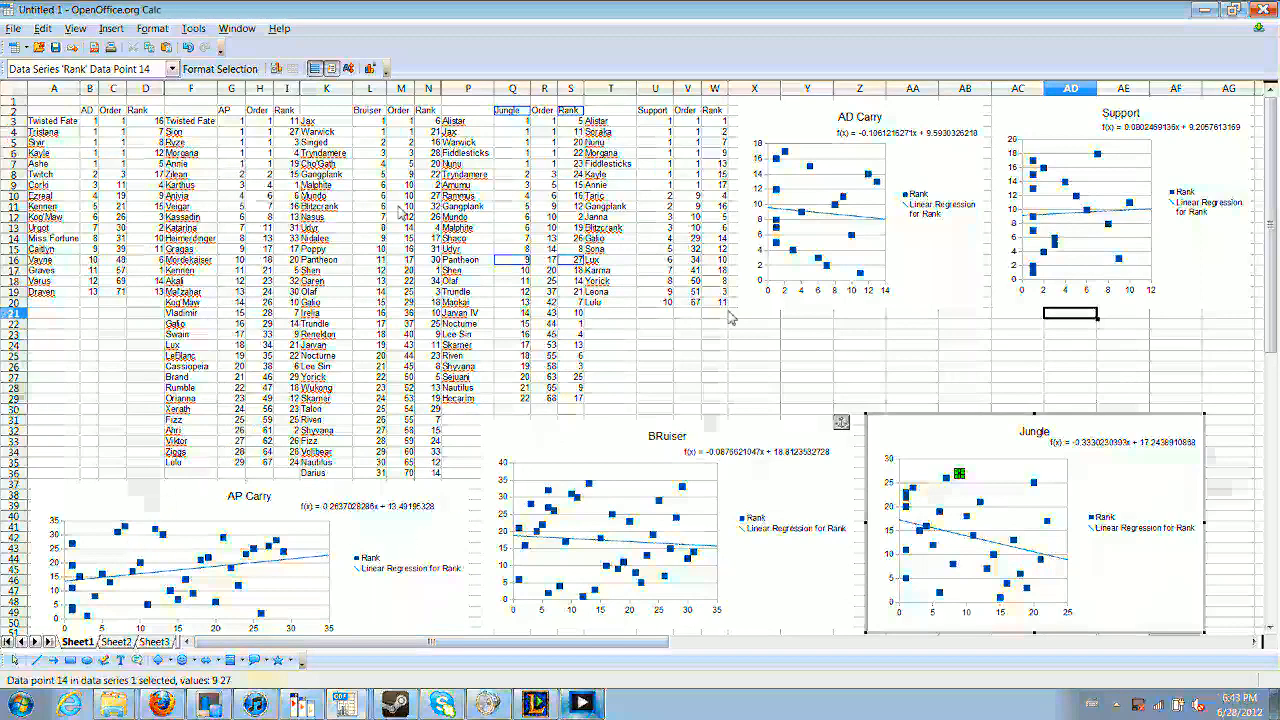
{"action": "mouse_move", "coordinate": [781, 270]}
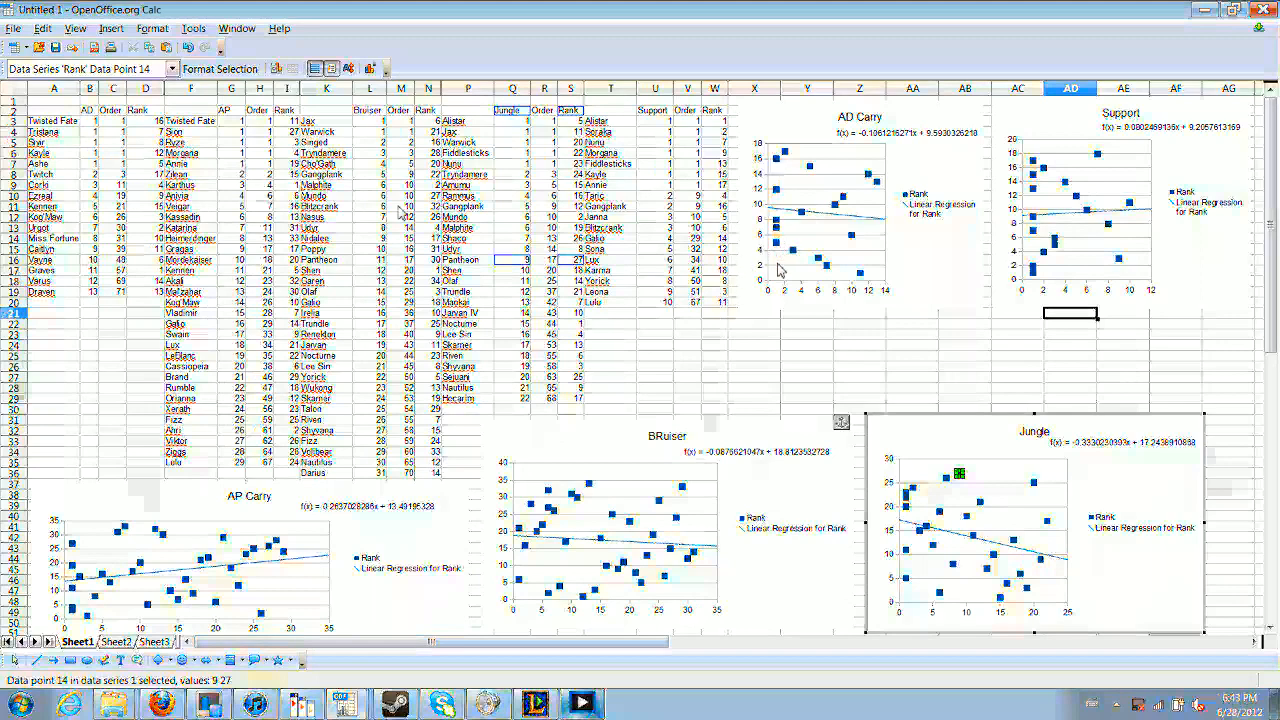
{"action": "mouse_move", "coordinate": [1025, 325]}
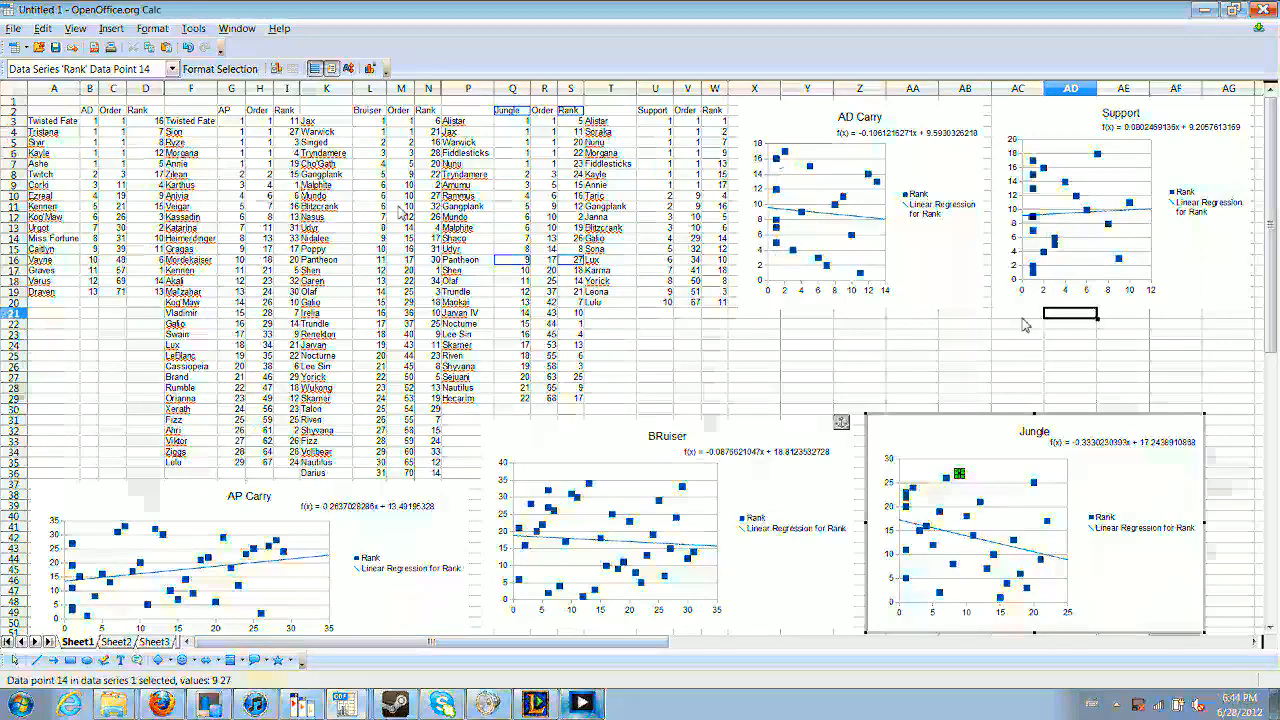
{"action": "mouse_move", "coordinate": [967, 346]}
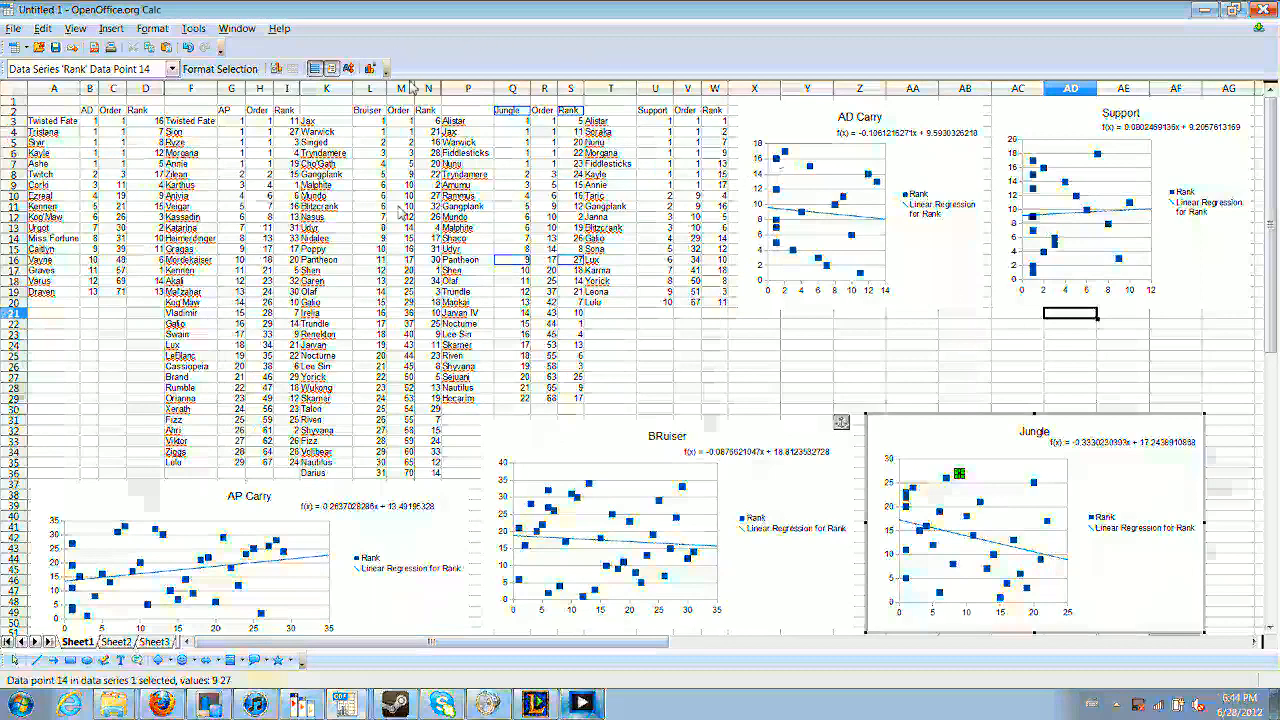
{"action": "mouse_move", "coordinate": [256, 155]}
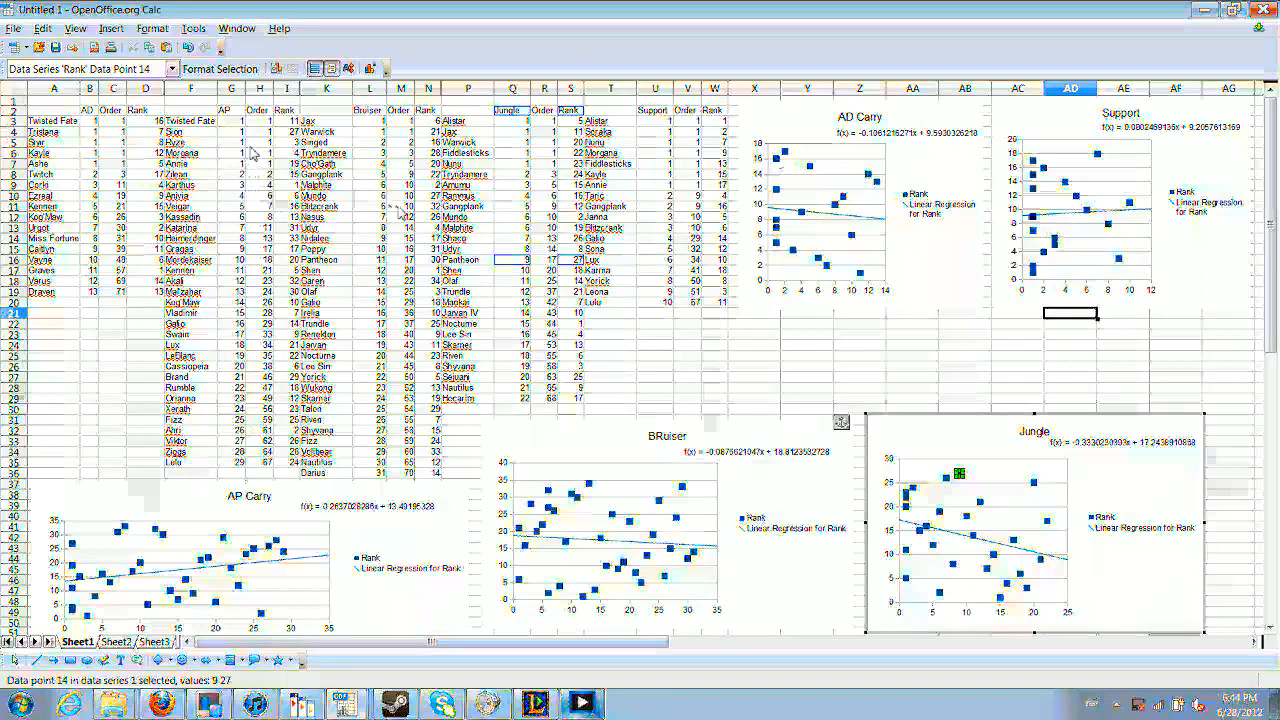
{"action": "mouse_move", "coordinate": [588, 448]}
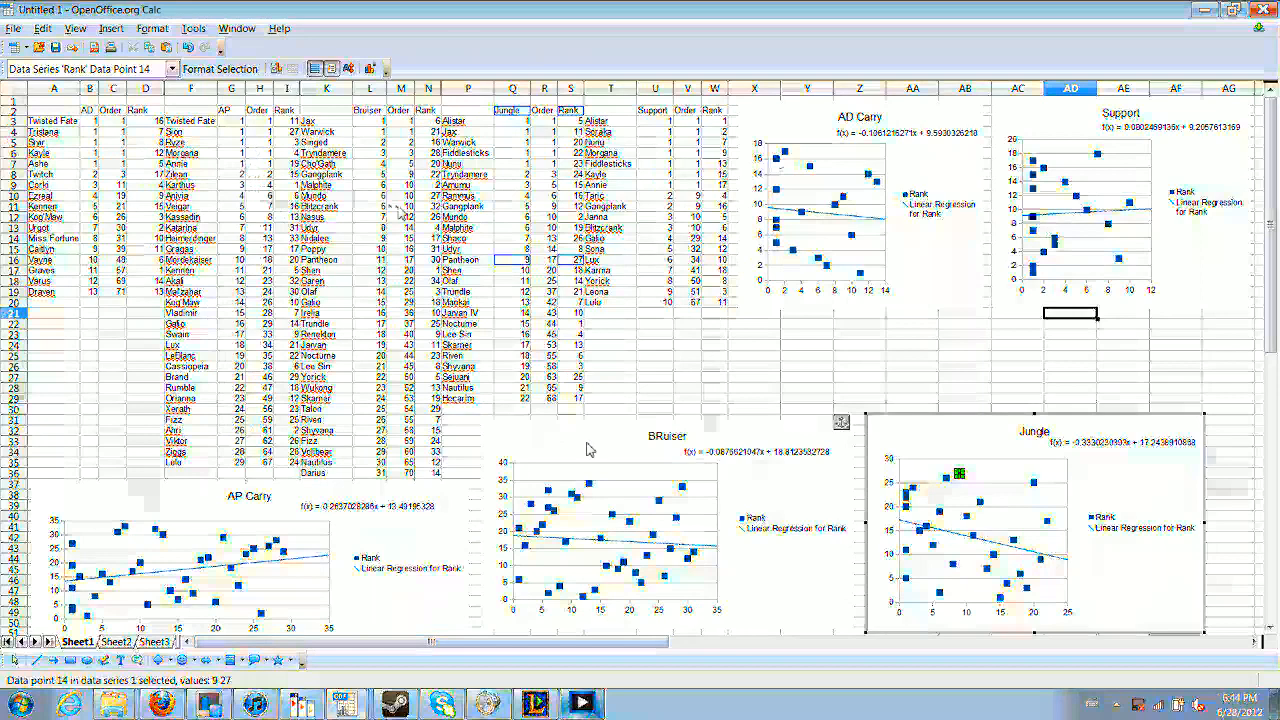
{"action": "mouse_move", "coordinate": [786, 588]}
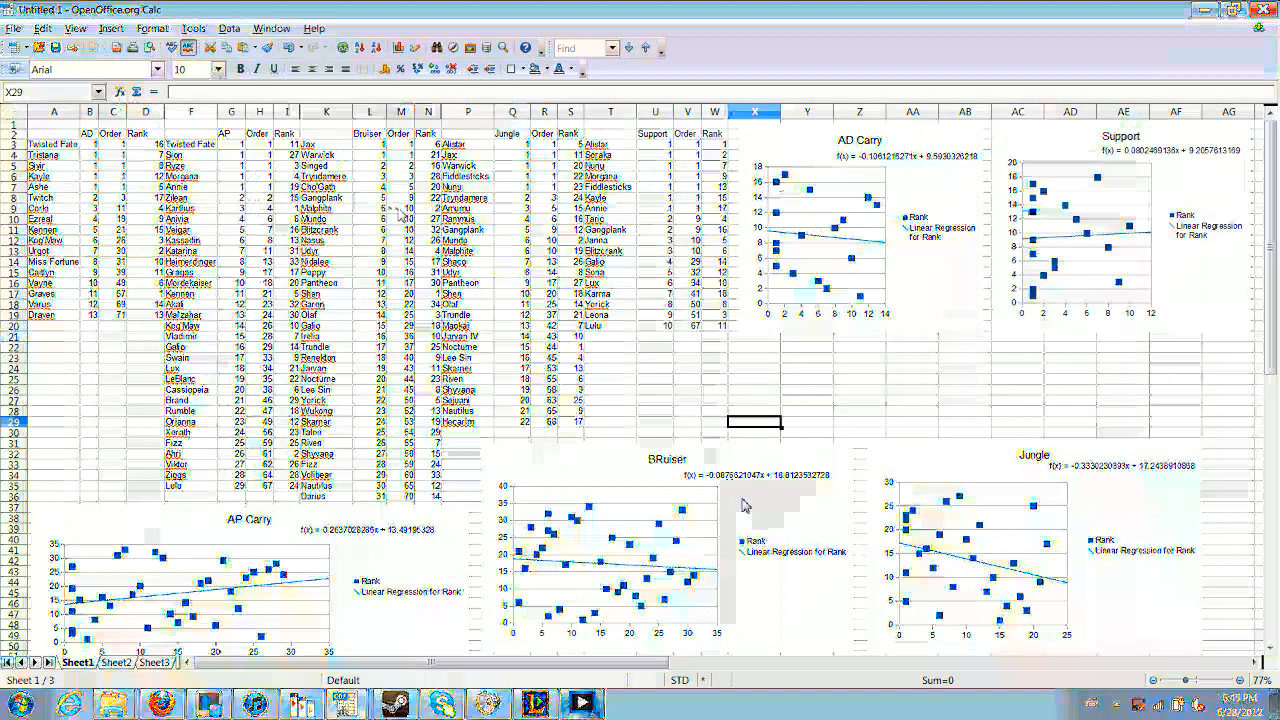
{"action": "mouse_move", "coordinate": [875, 240]}
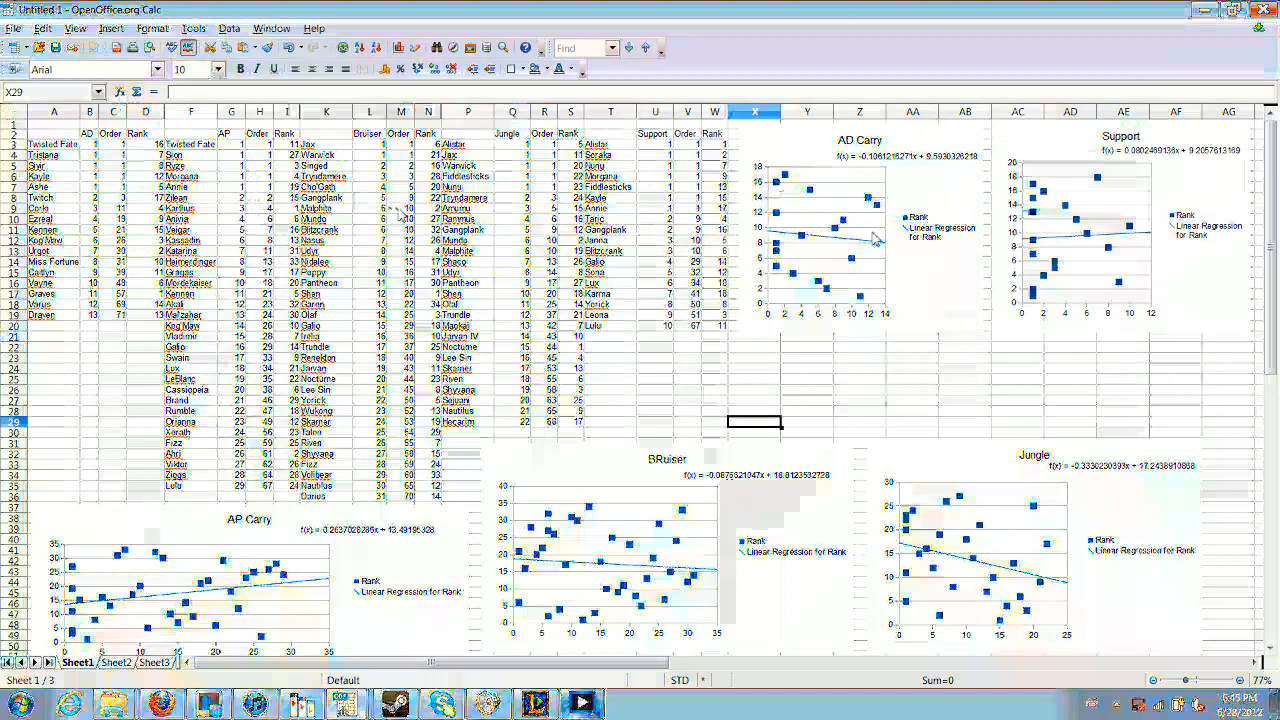
{"action": "mouse_move", "coordinate": [920, 168]}
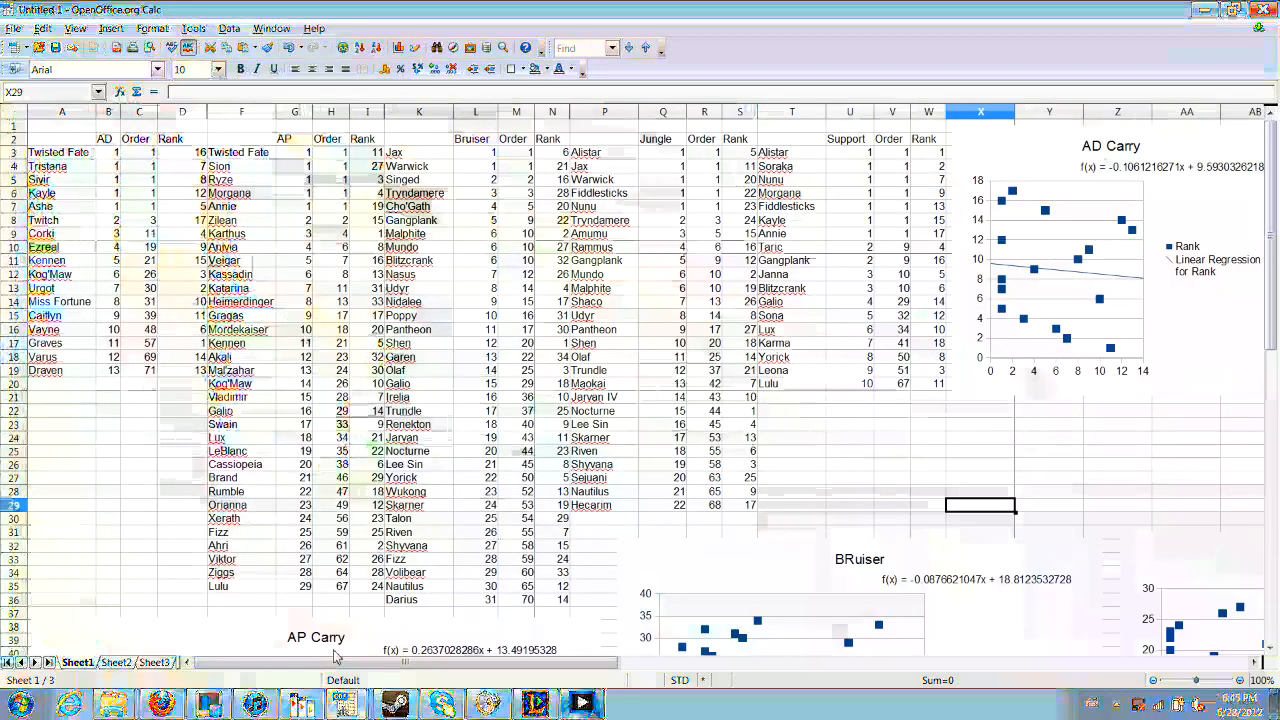
- Scroll down to the AP Carry chart showing trendline f(x) = 0.2637x + 13.49
{"action": "scroll", "scroll_direction": "down", "scroll_amount": 3}
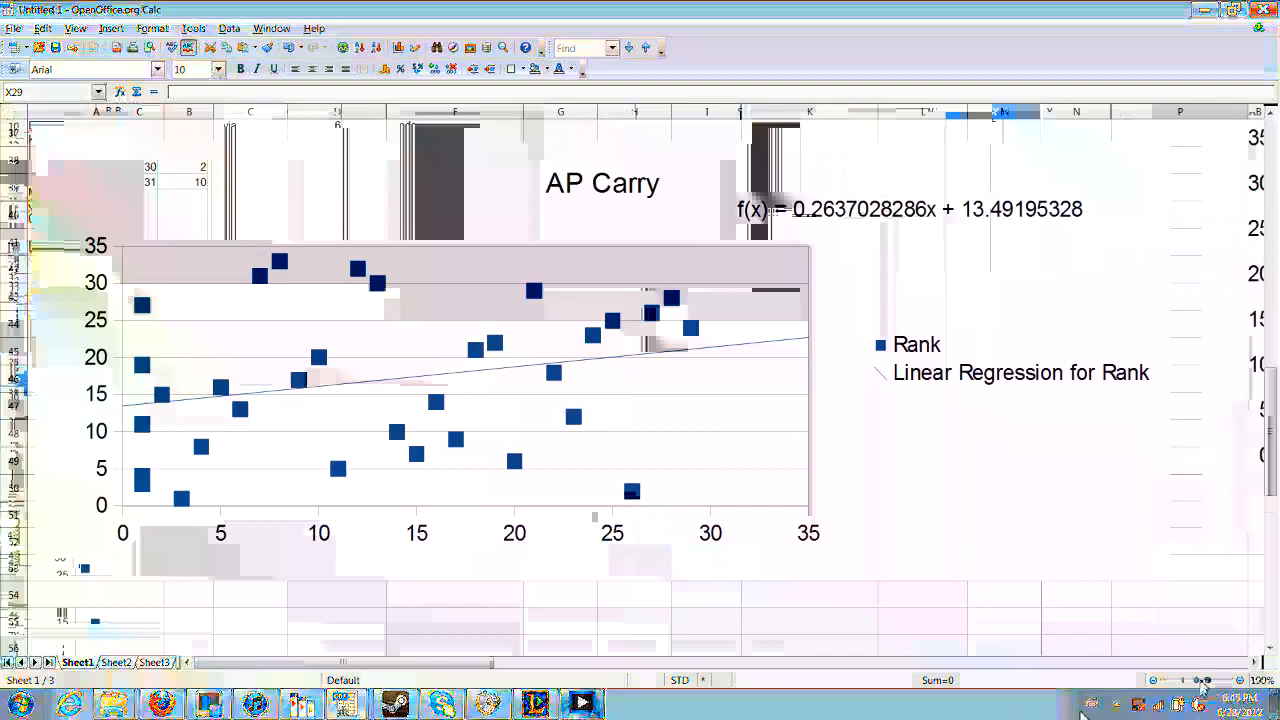
{"action": "mouse_move", "coordinate": [978, 168]}
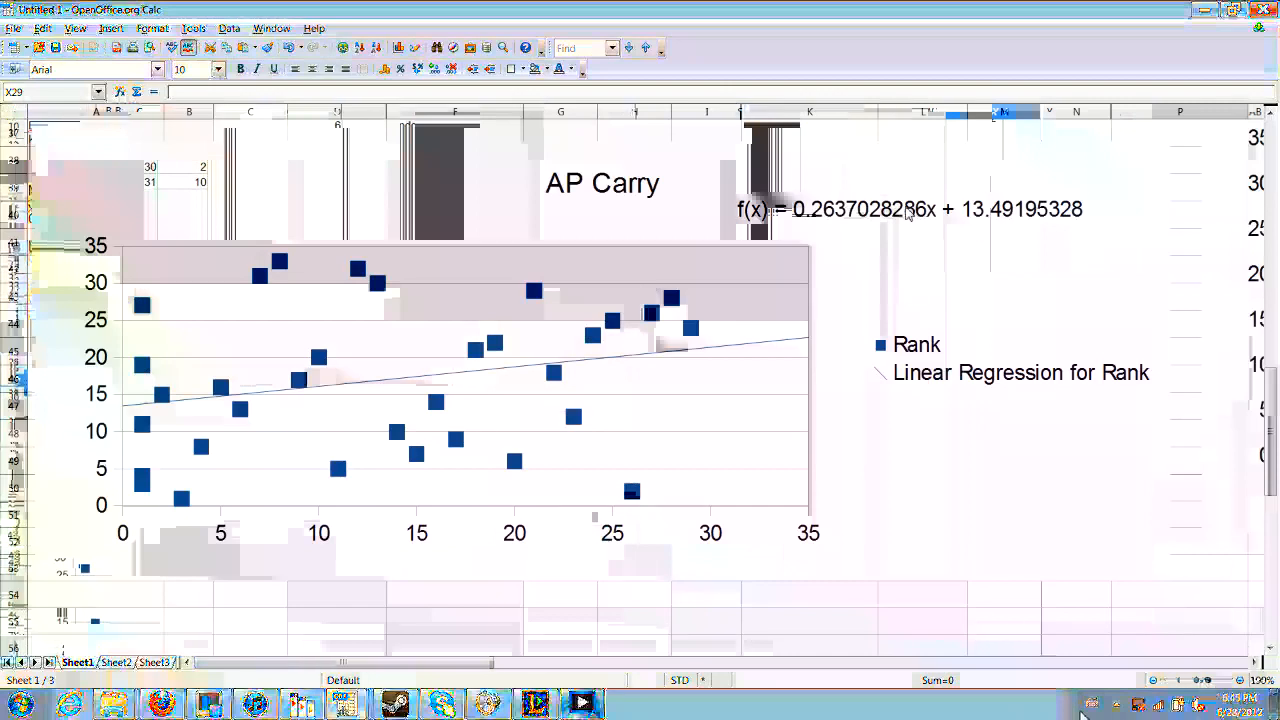
{"action": "mouse_move", "coordinate": [912, 232]}
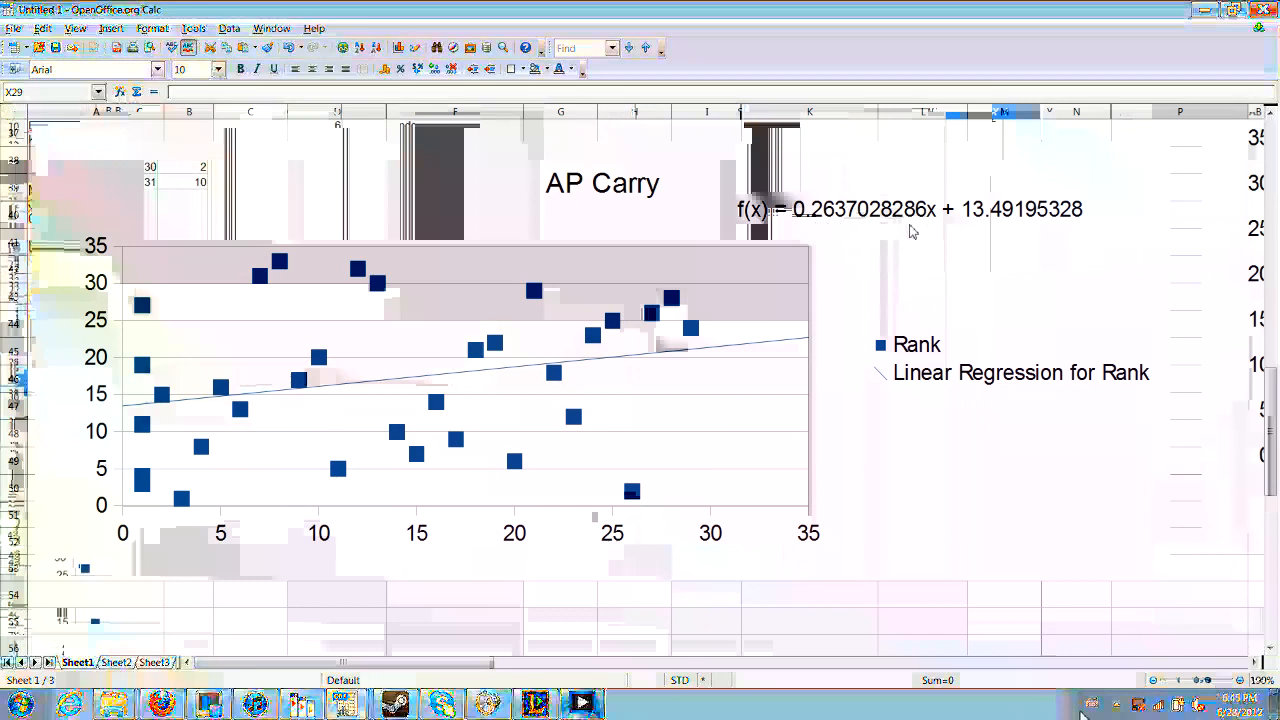
{"action": "mouse_move", "coordinate": [924, 224]}
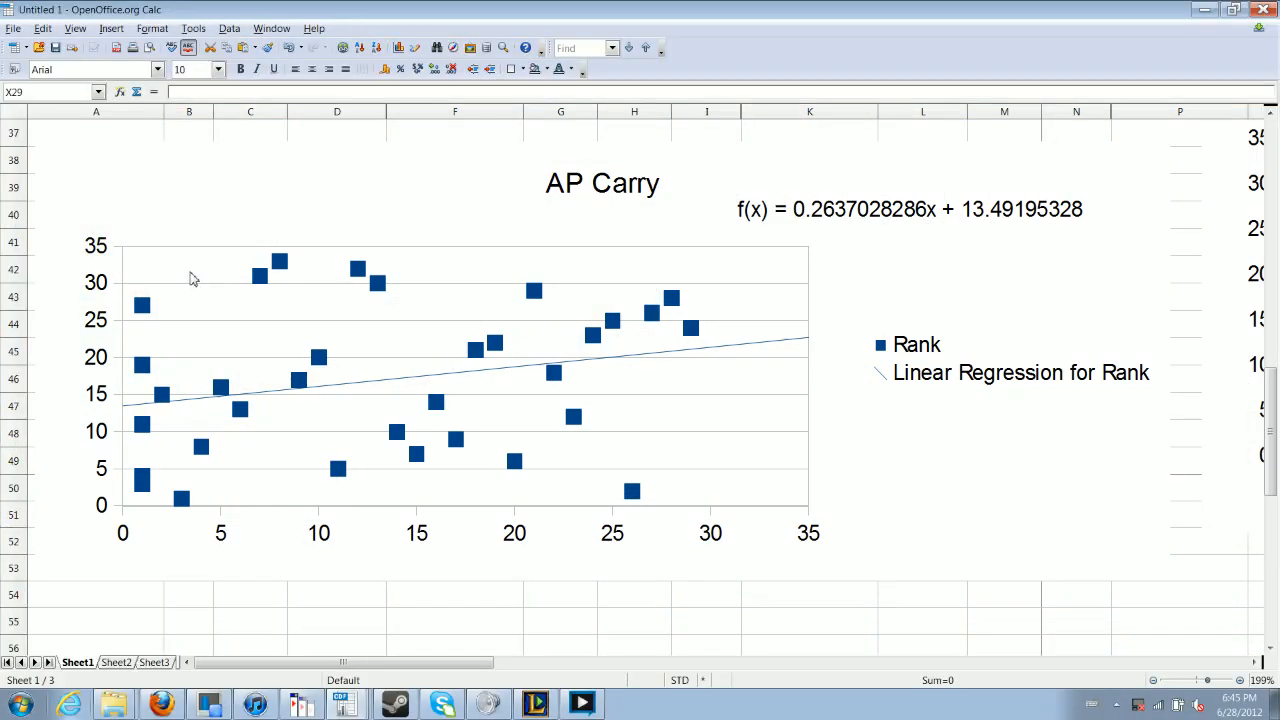
{"action": "mouse_move", "coordinate": [51, 341]}
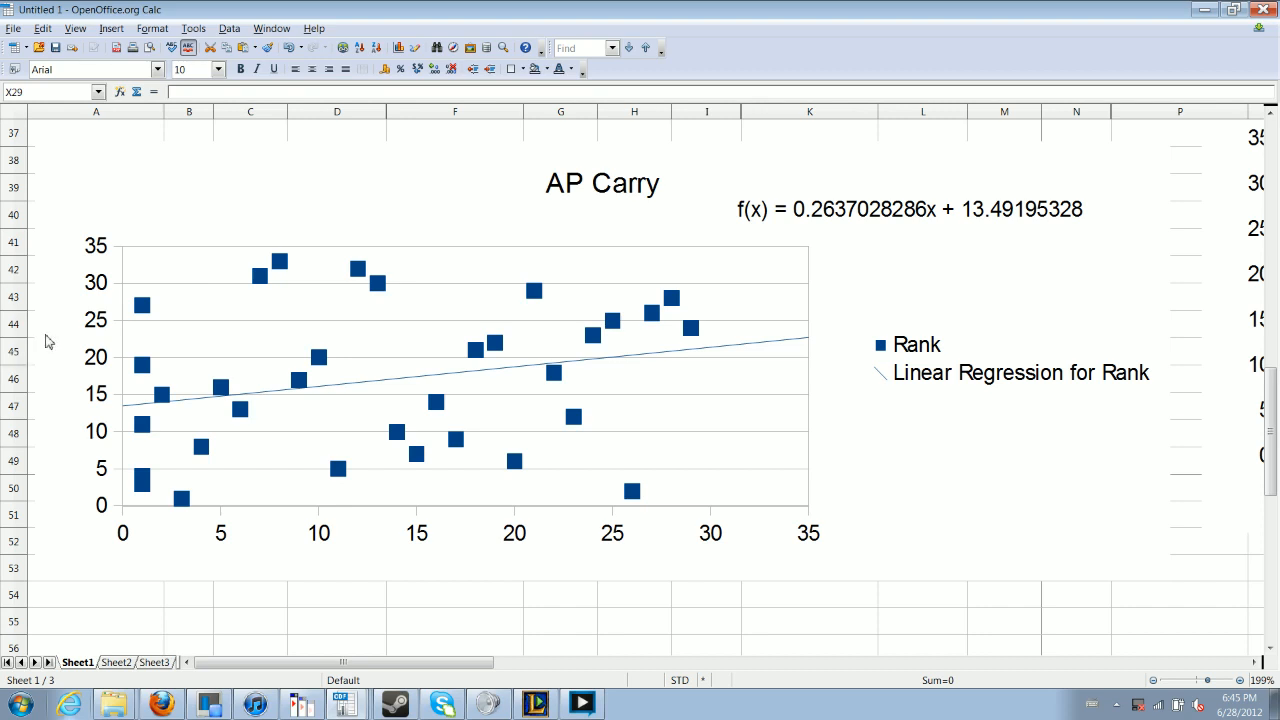
{"action": "mouse_move", "coordinate": [286, 482]}
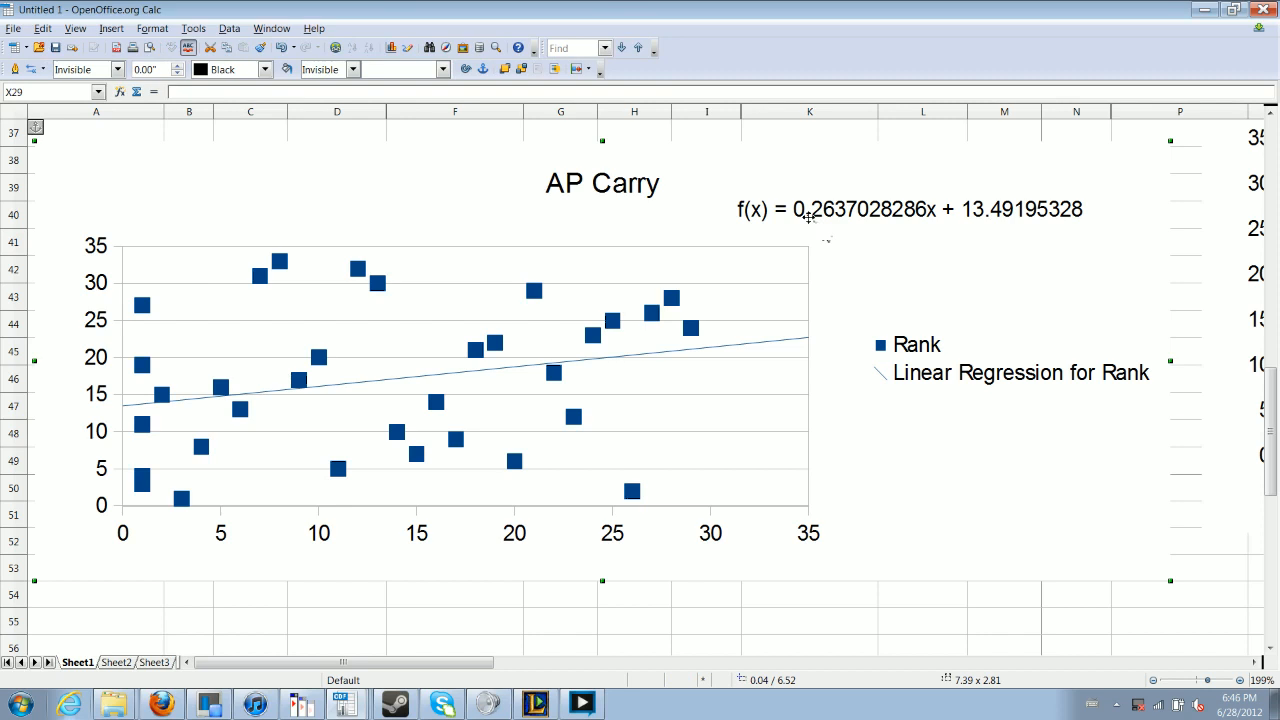
{"action": "mouse_move", "coordinate": [893, 271]}
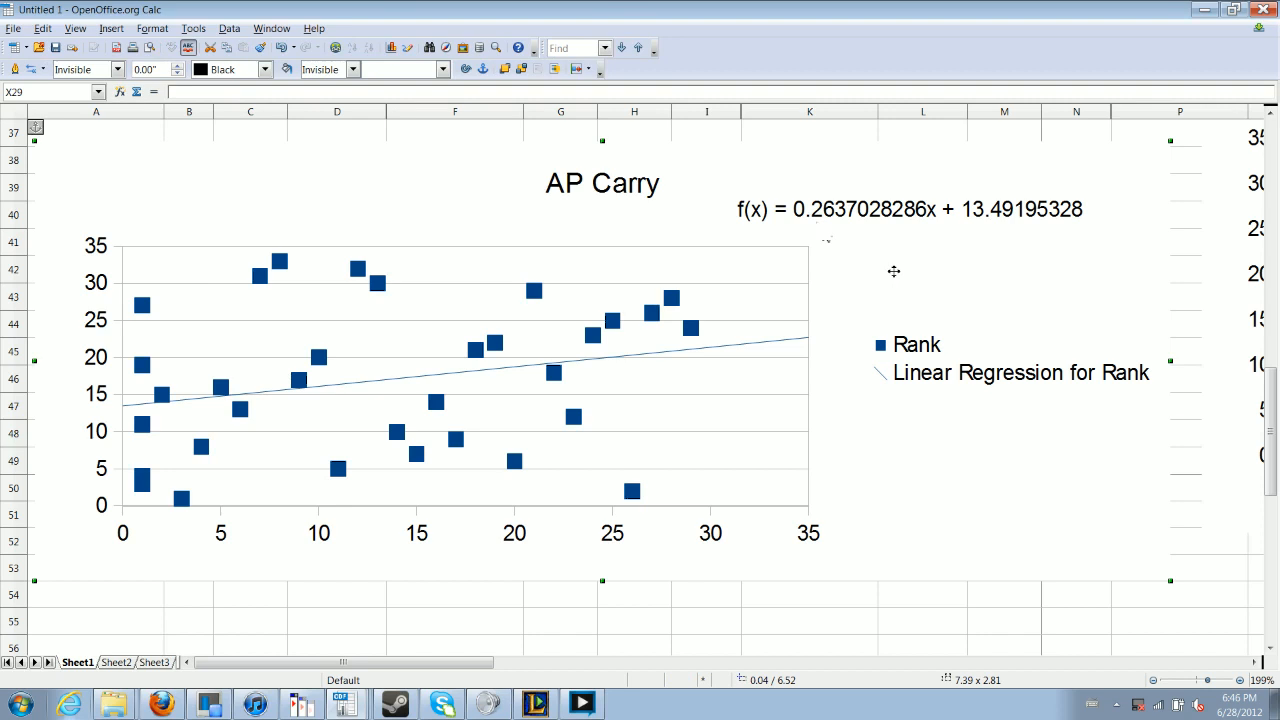
{"action": "mouse_move", "coordinate": [870, 209]}
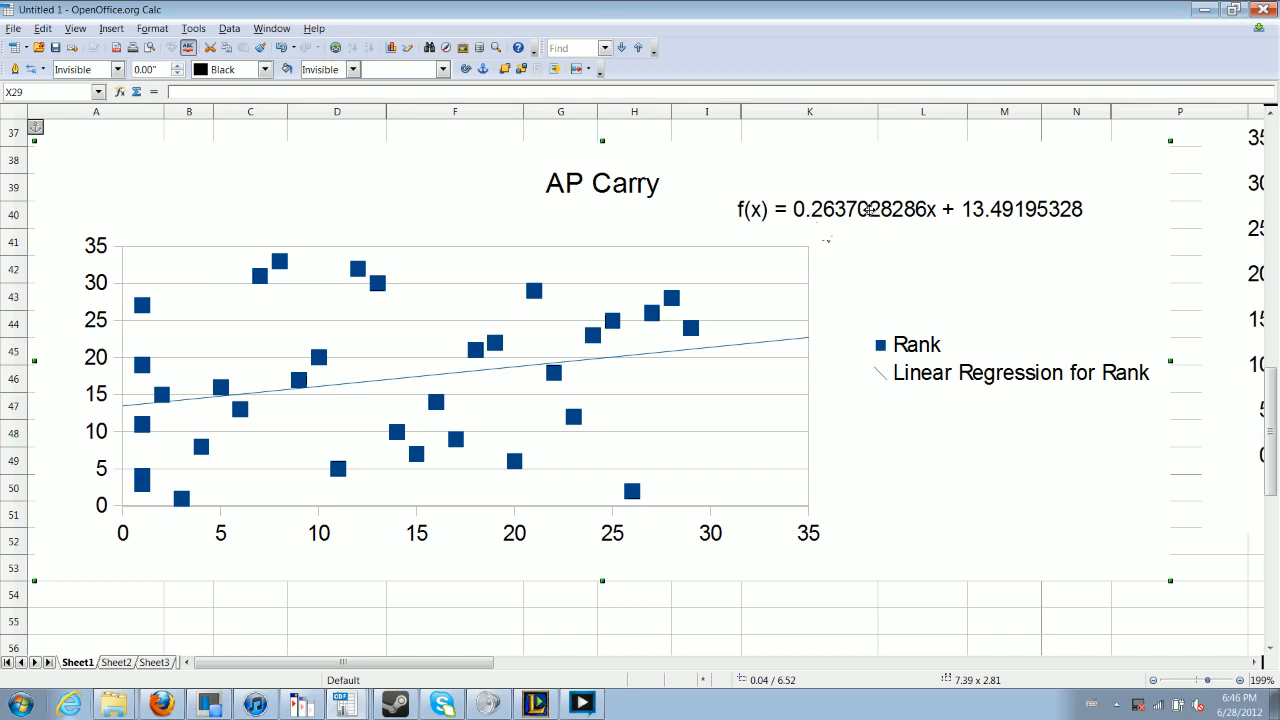
{"action": "mouse_move", "coordinate": [868, 210]}
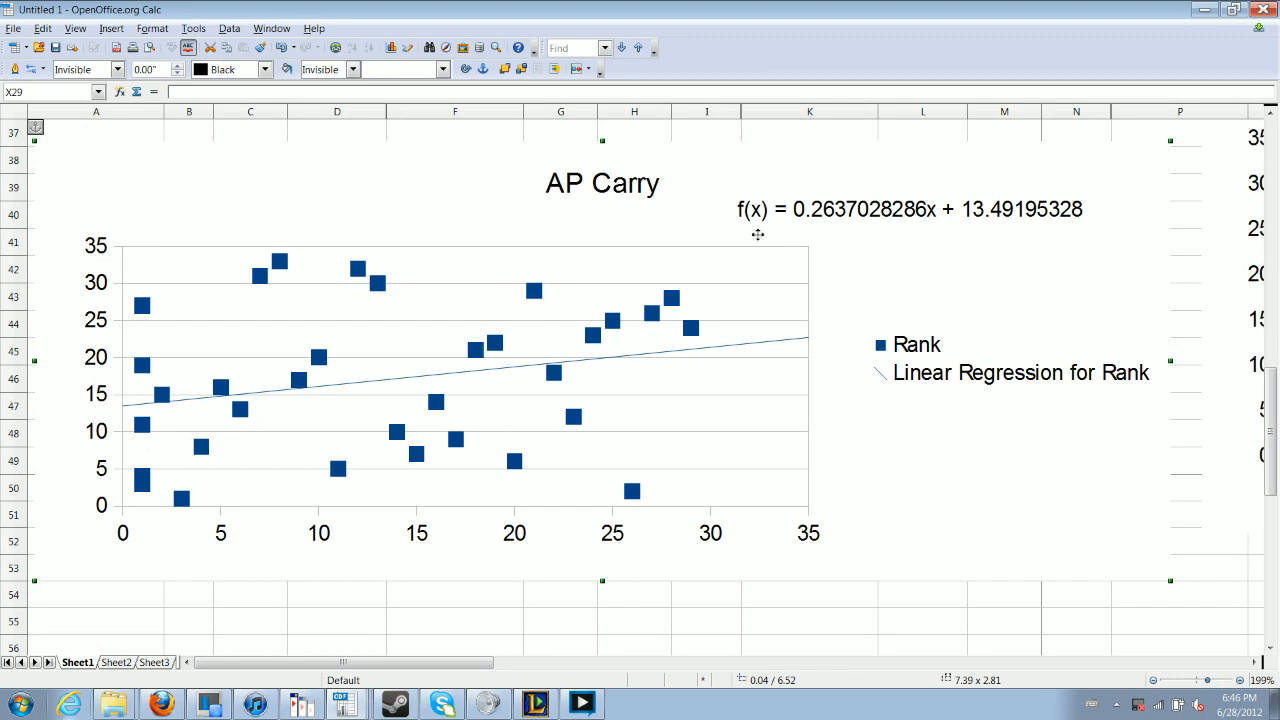
{"action": "mouse_move", "coordinate": [779, 163]}
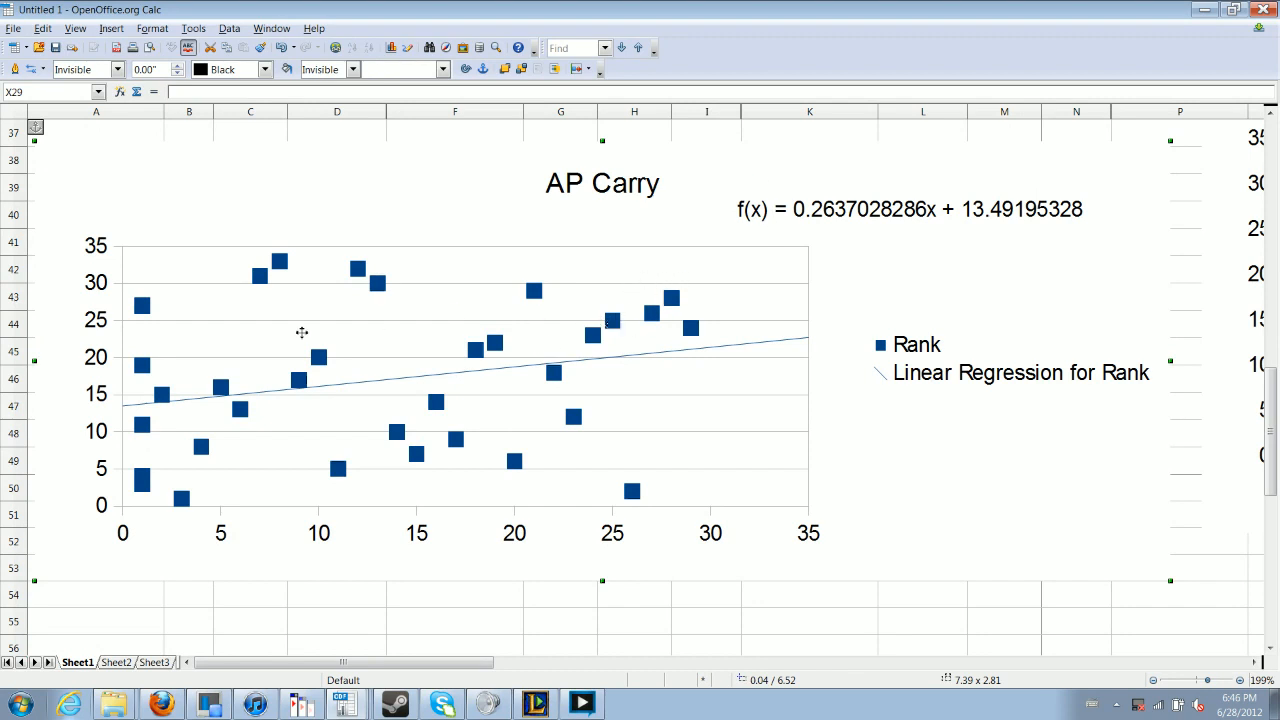
{"action": "mouse_move", "coordinate": [473, 464]}
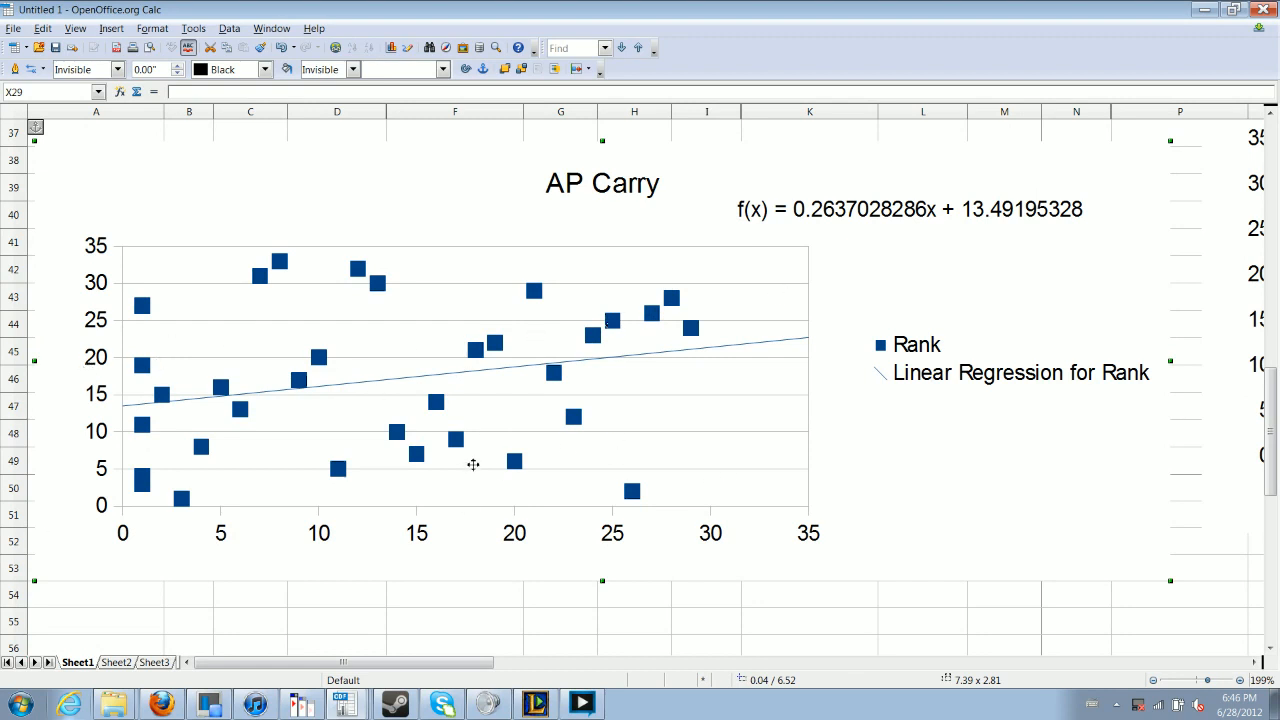
{"action": "mouse_move", "coordinate": [204, 424]}
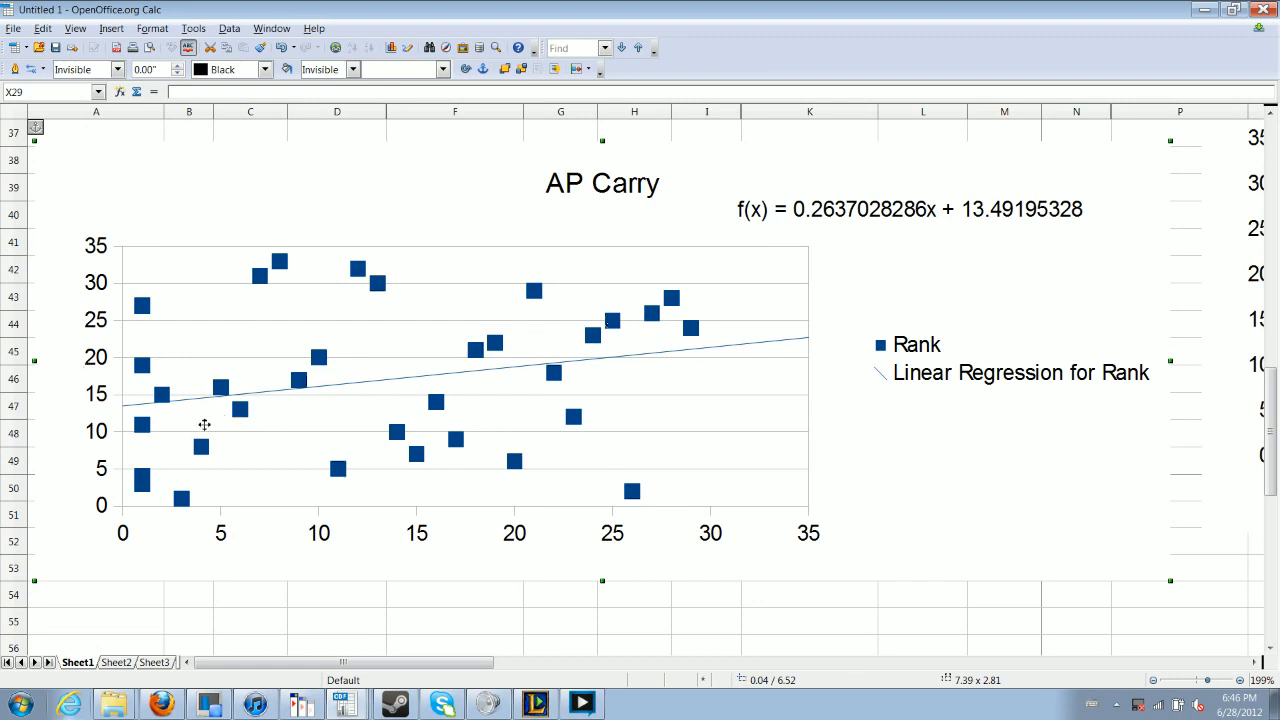
{"action": "mouse_move", "coordinate": [711, 353]}
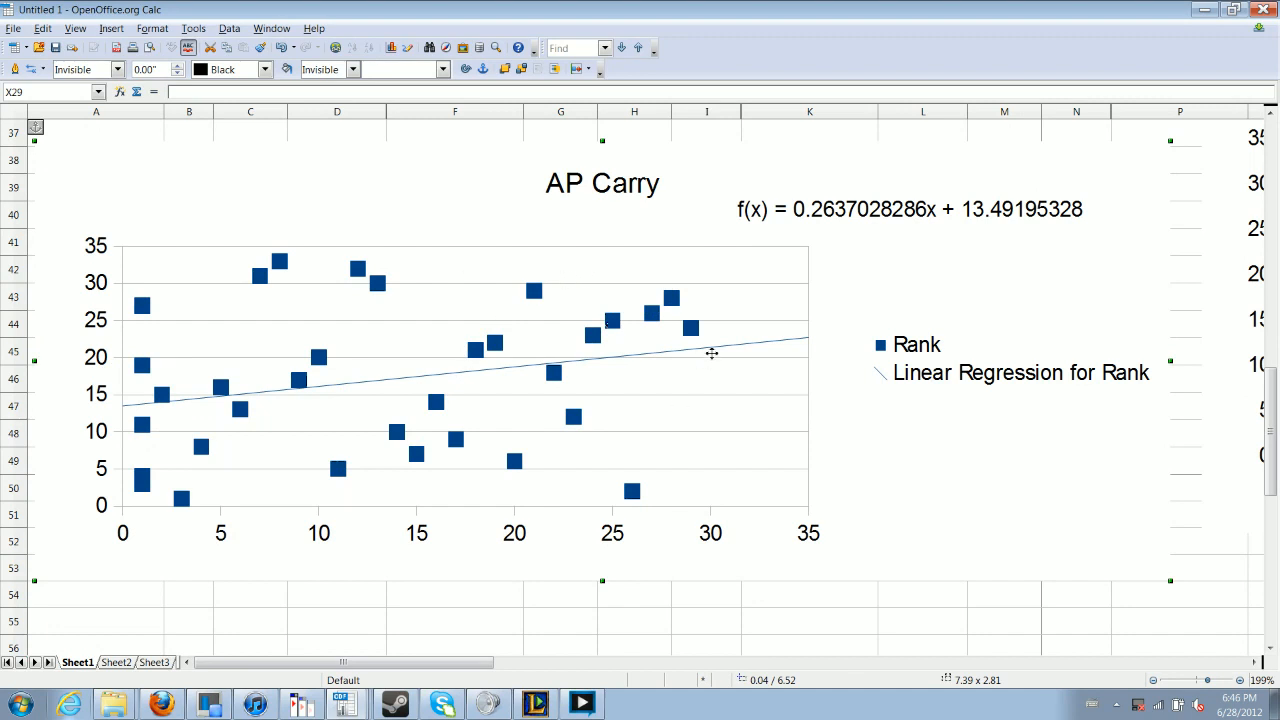
{"action": "mouse_move", "coordinate": [528, 389]}
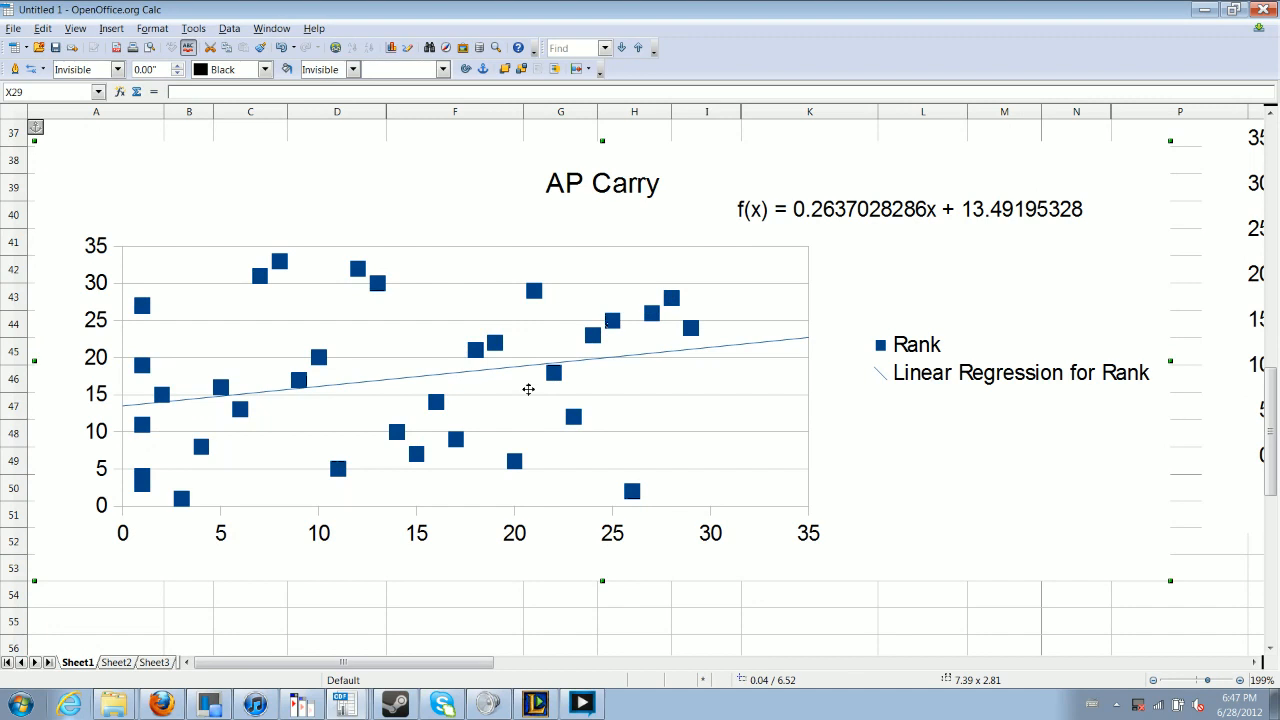
{"action": "mouse_move", "coordinate": [552, 391]}
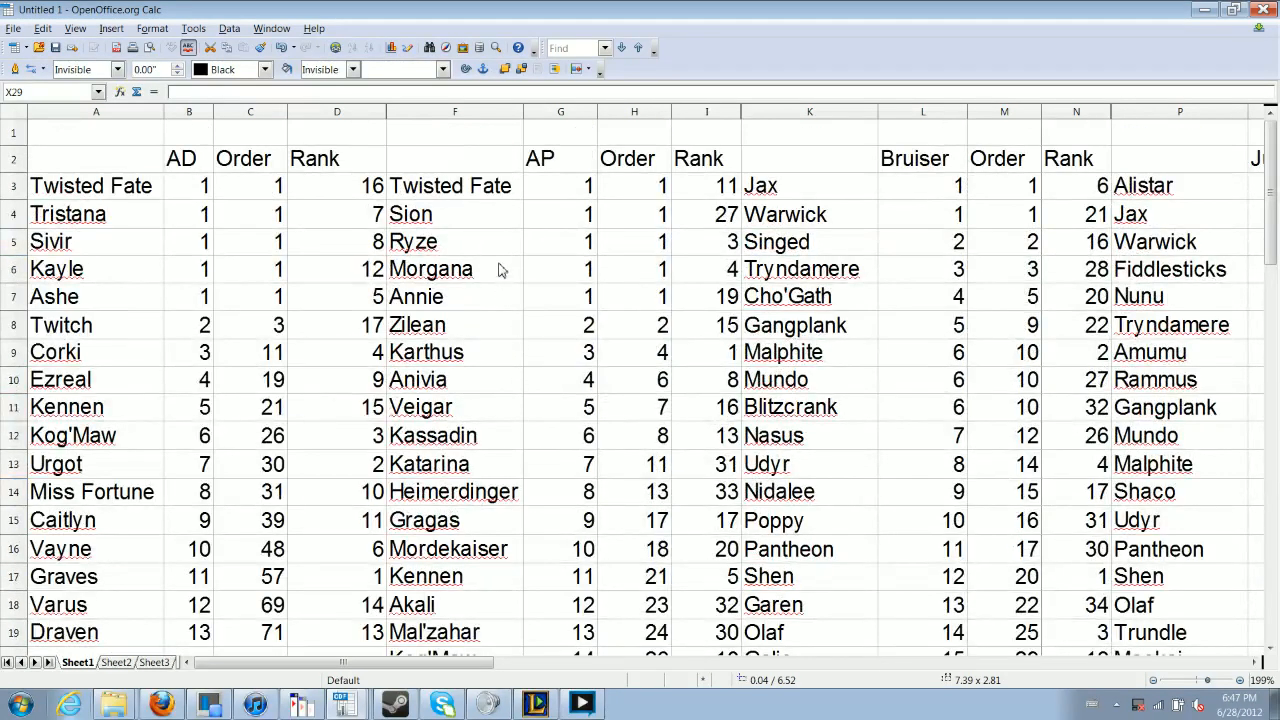
{"action": "mouse_move", "coordinate": [555, 243]}
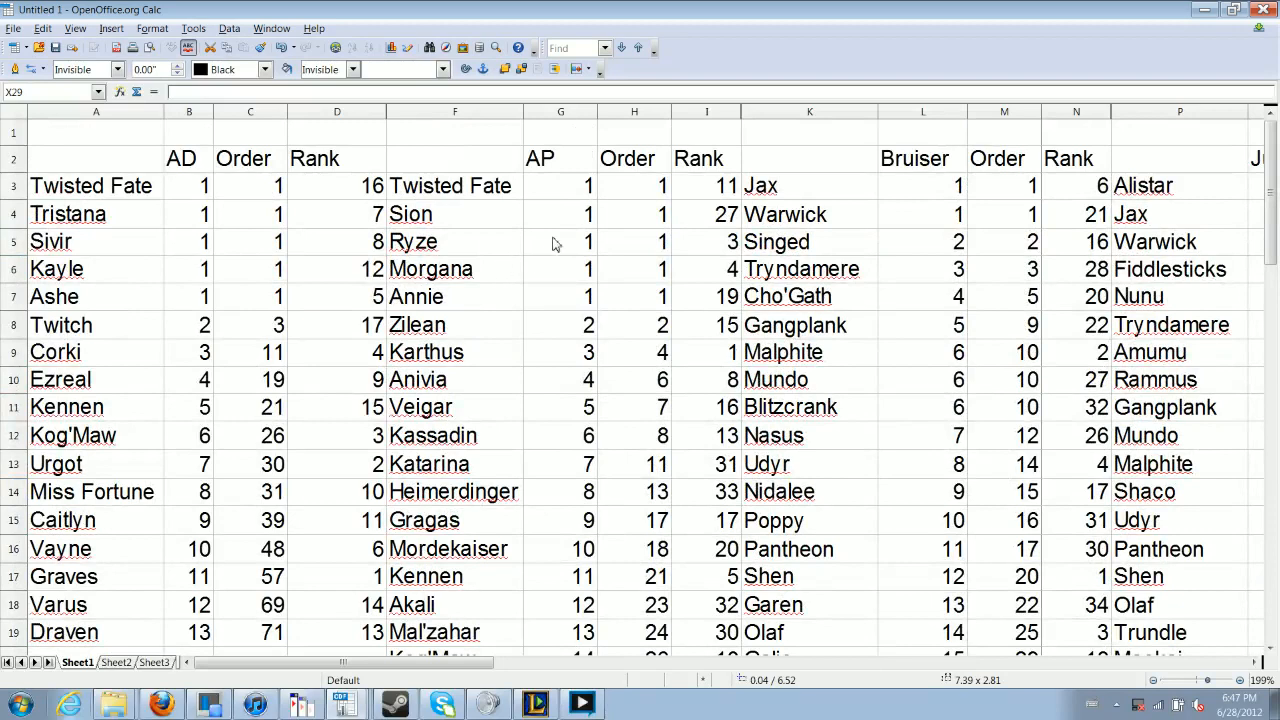
{"action": "mouse_move", "coordinate": [610, 323]}
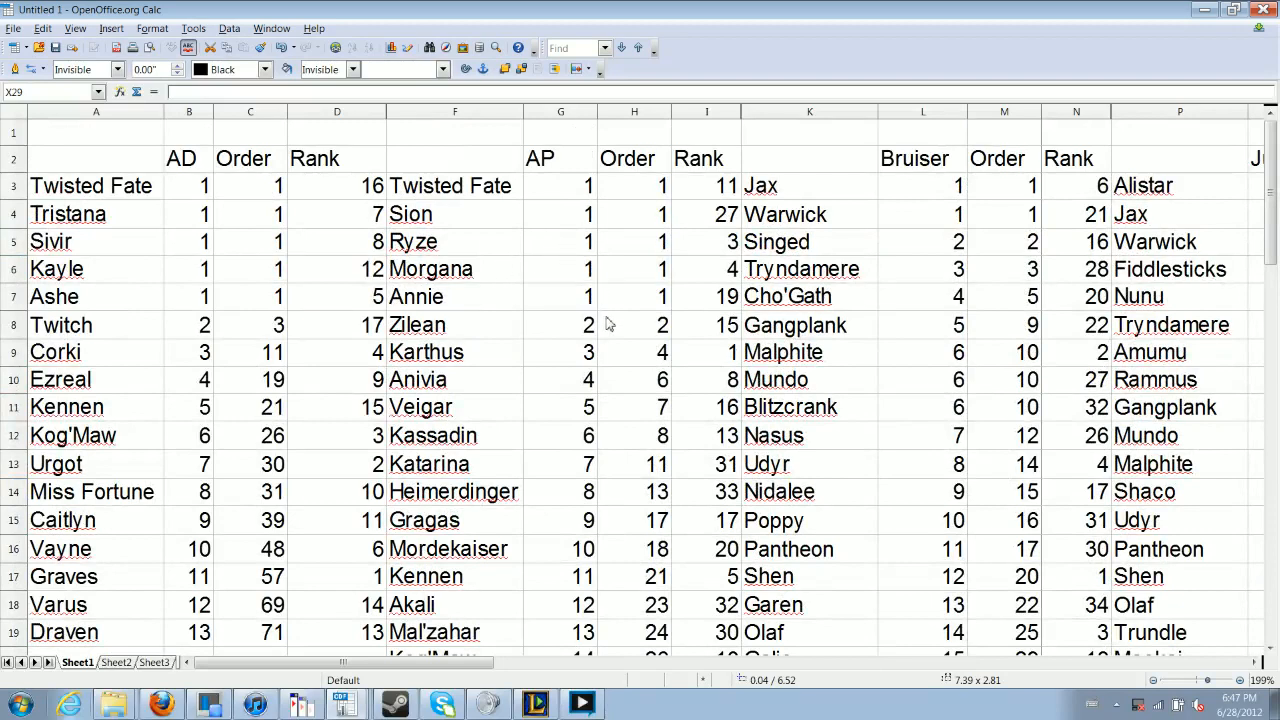
{"action": "mouse_move", "coordinate": [547, 347]}
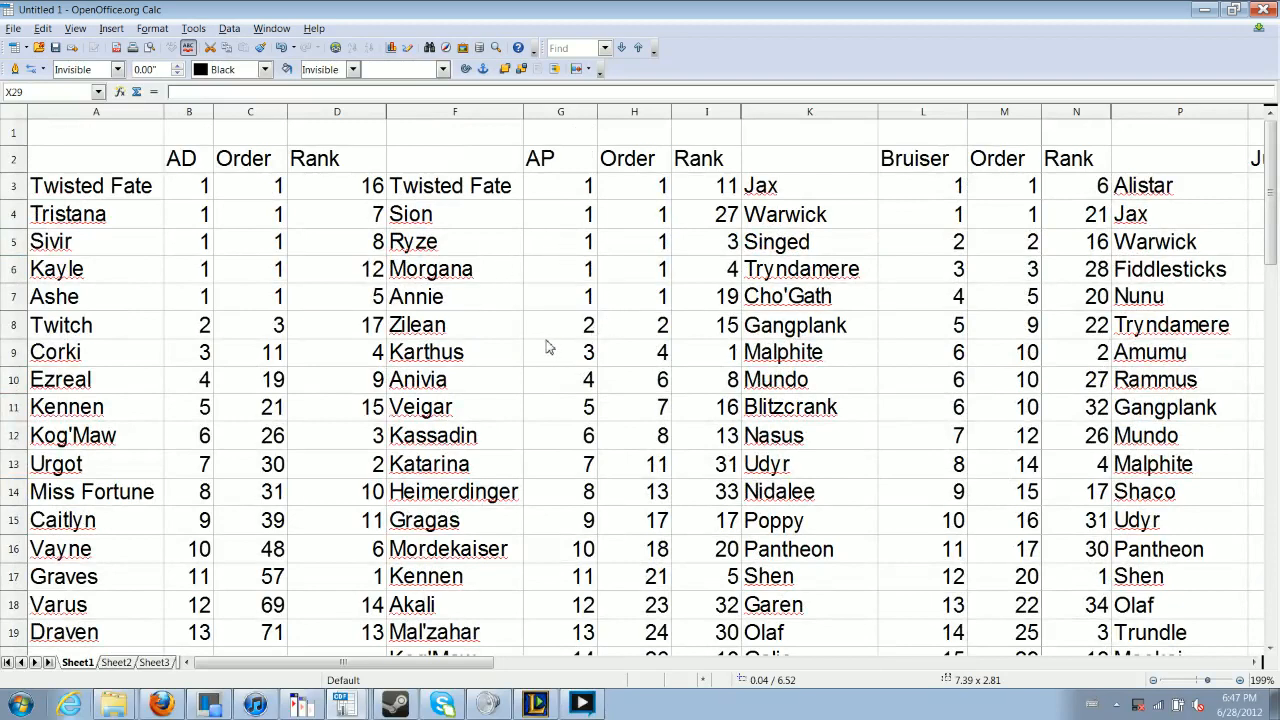
{"action": "mouse_move", "coordinate": [585, 396]}
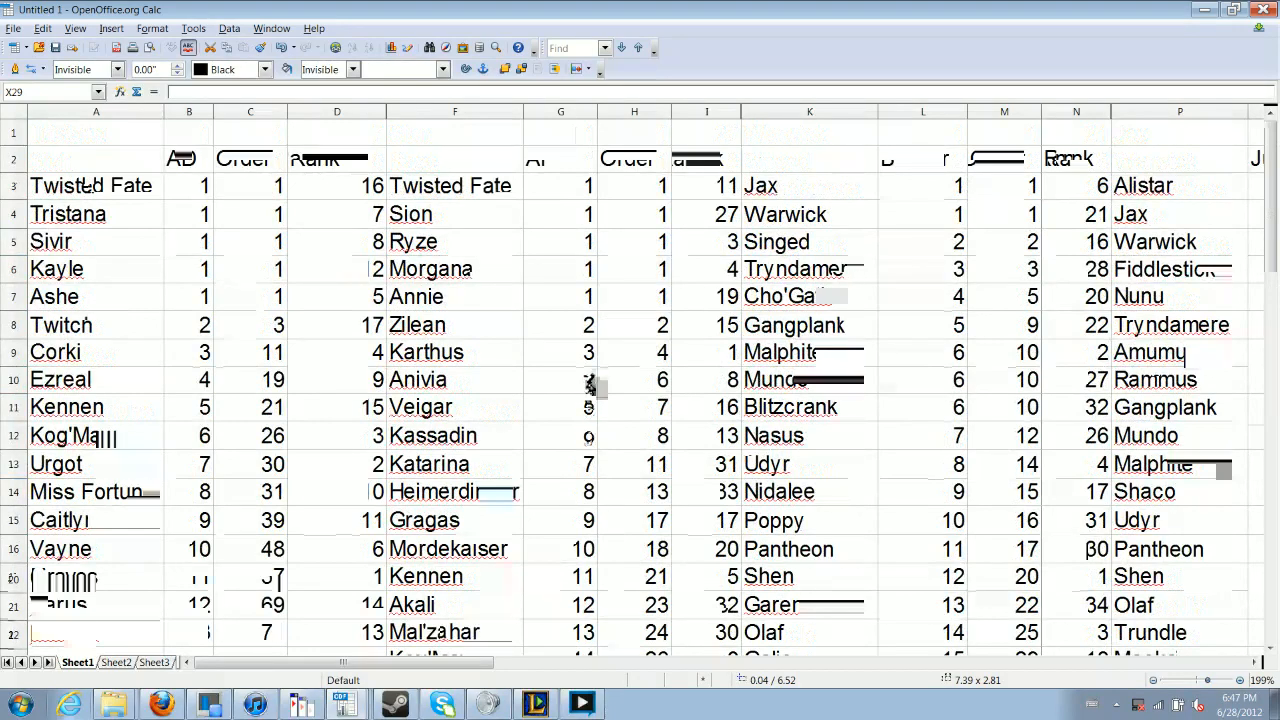
{"action": "mouse_move", "coordinate": [573, 389]}
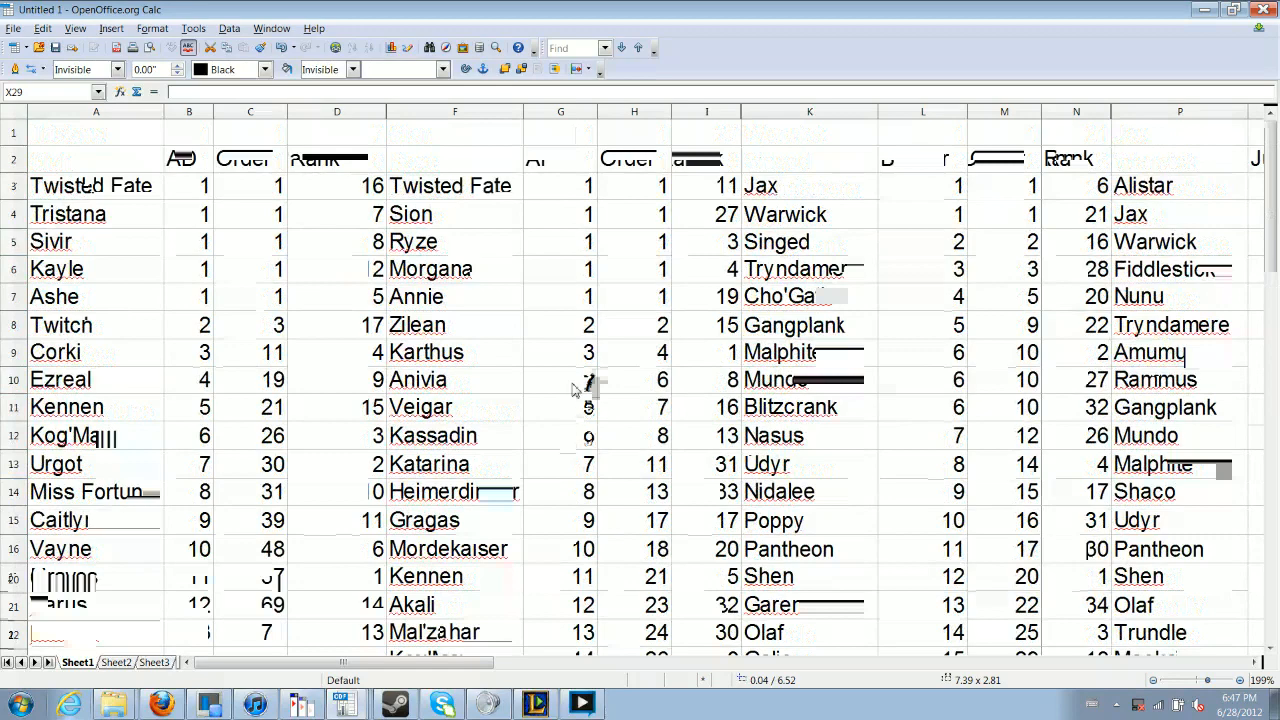
{"action": "mouse_move", "coordinate": [573, 405]}
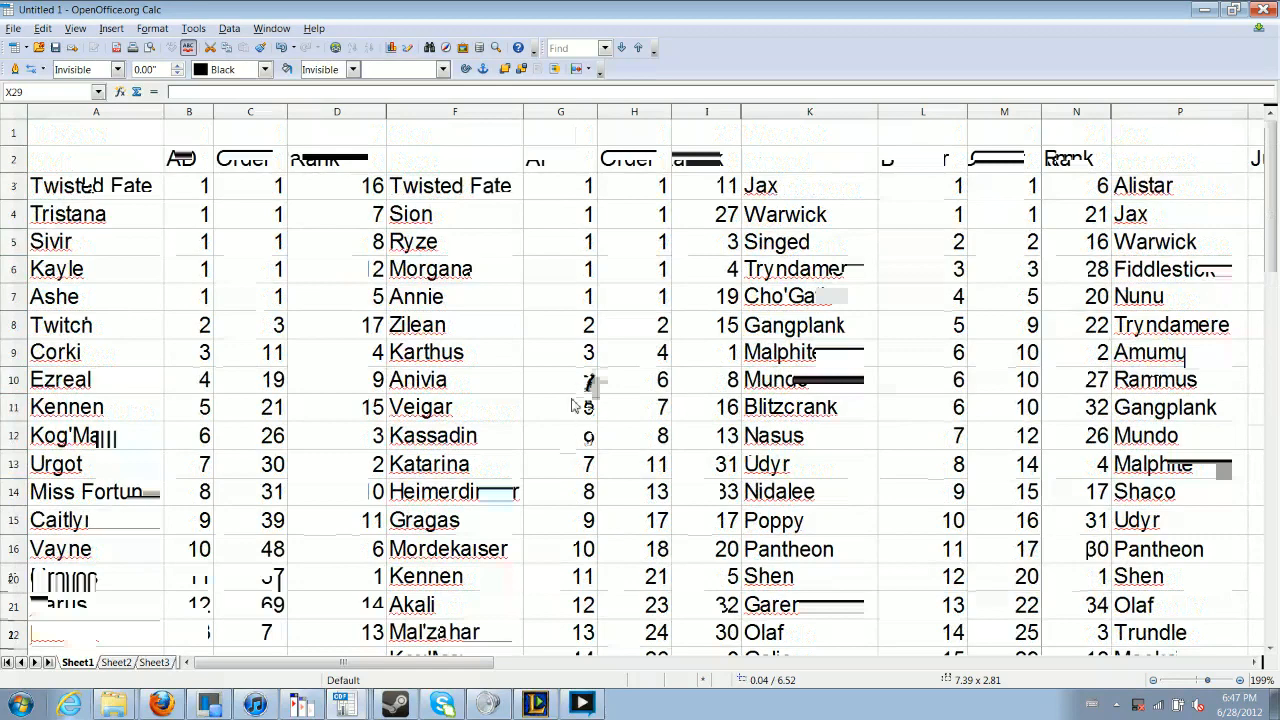
{"action": "scroll", "scroll_direction": "down", "scroll_amount": 3}
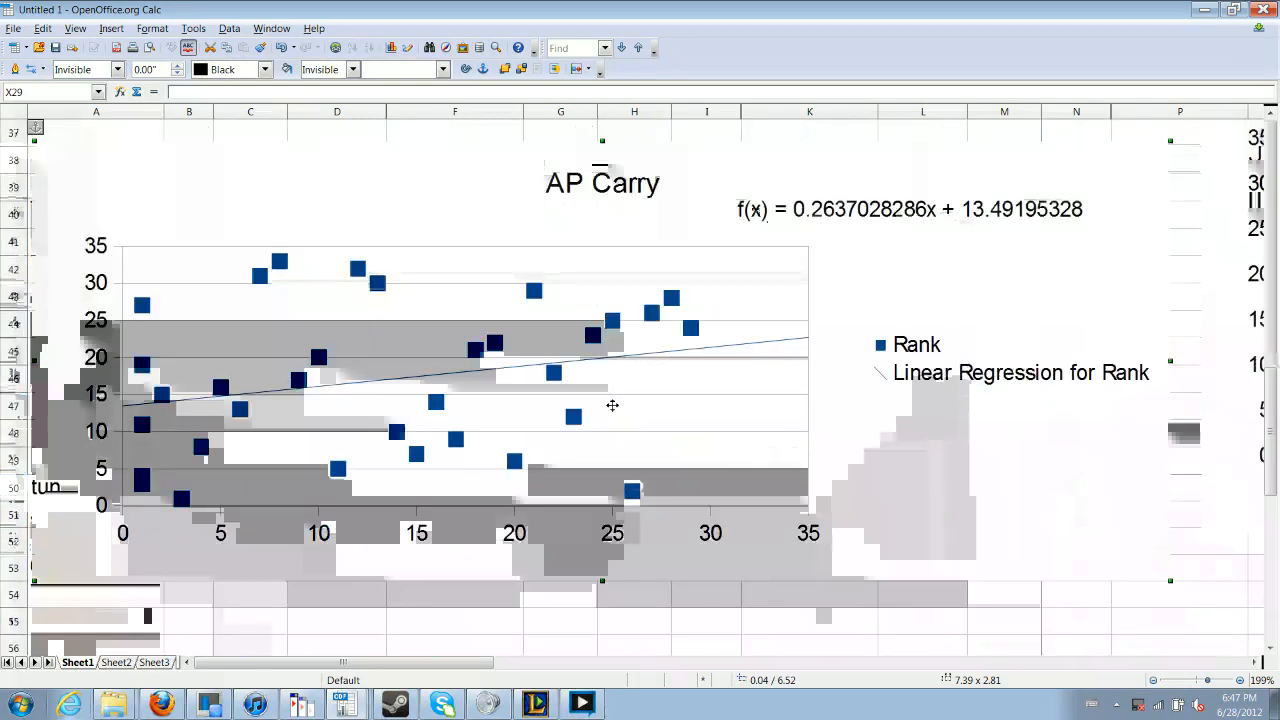
{"action": "mouse_move", "coordinate": [610, 405]}
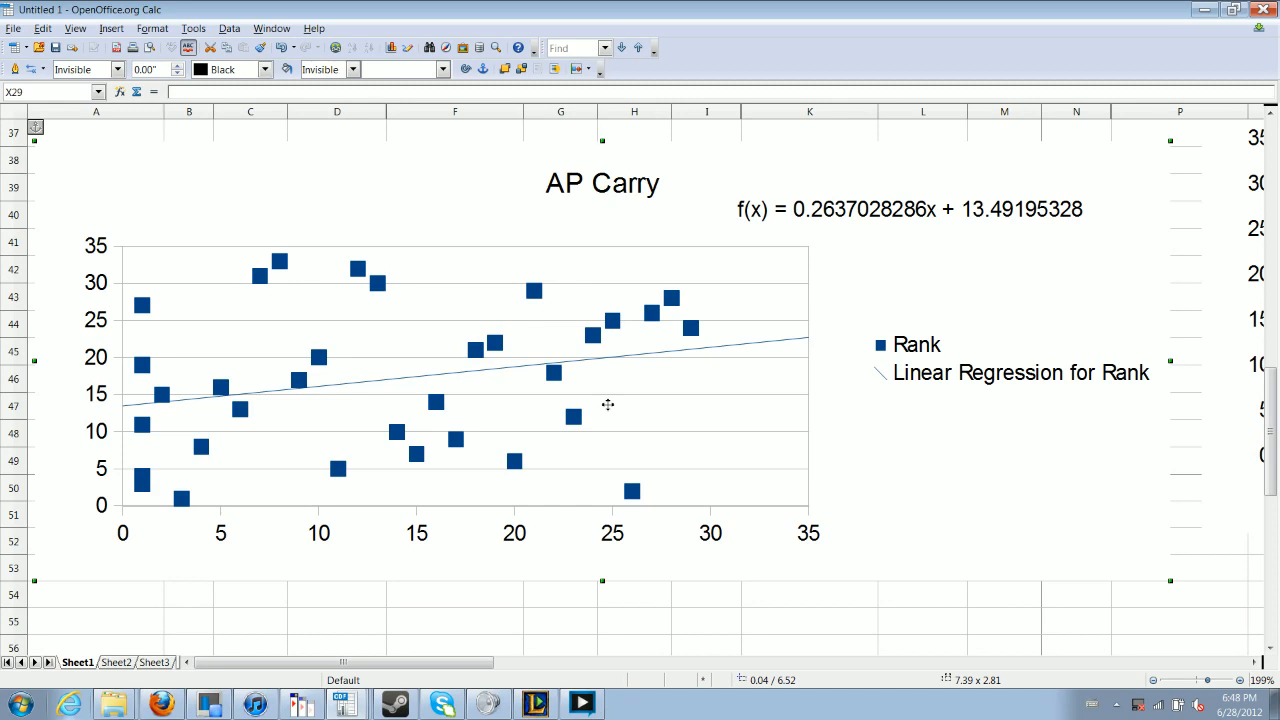
{"action": "mouse_move", "coordinate": [627, 399]}
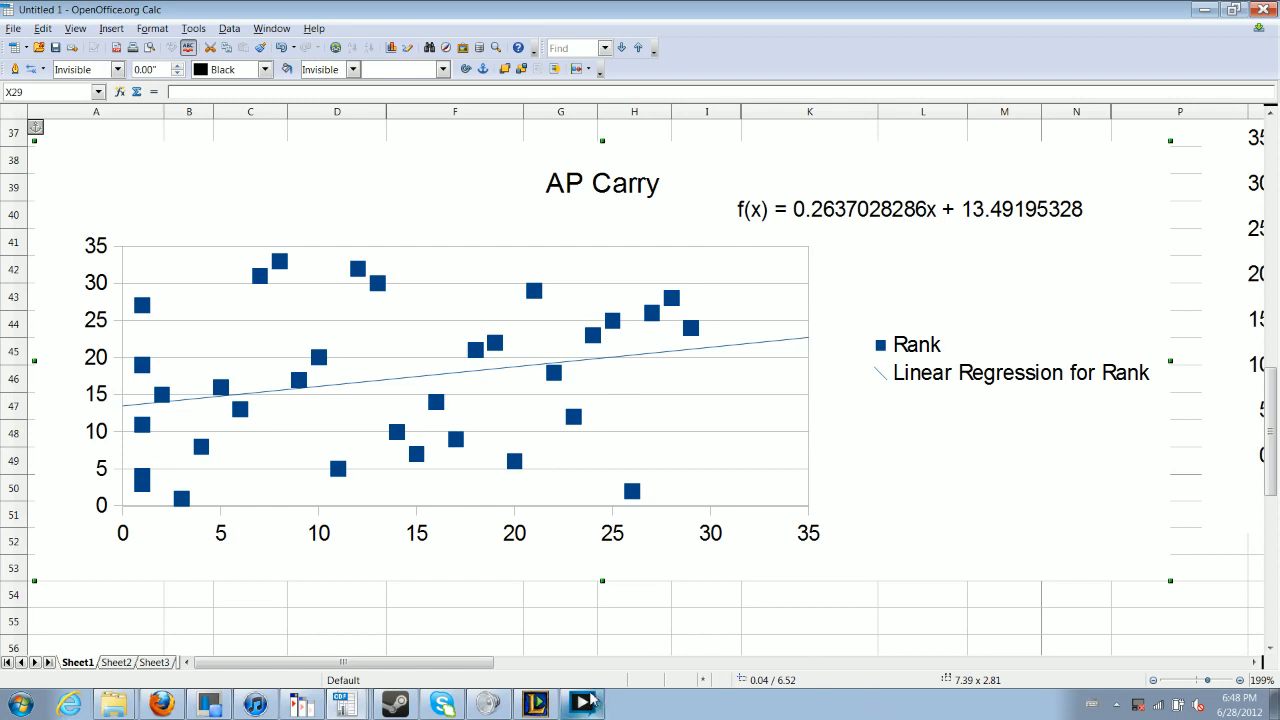
{"action": "mouse_move", "coordinate": [773, 193]}
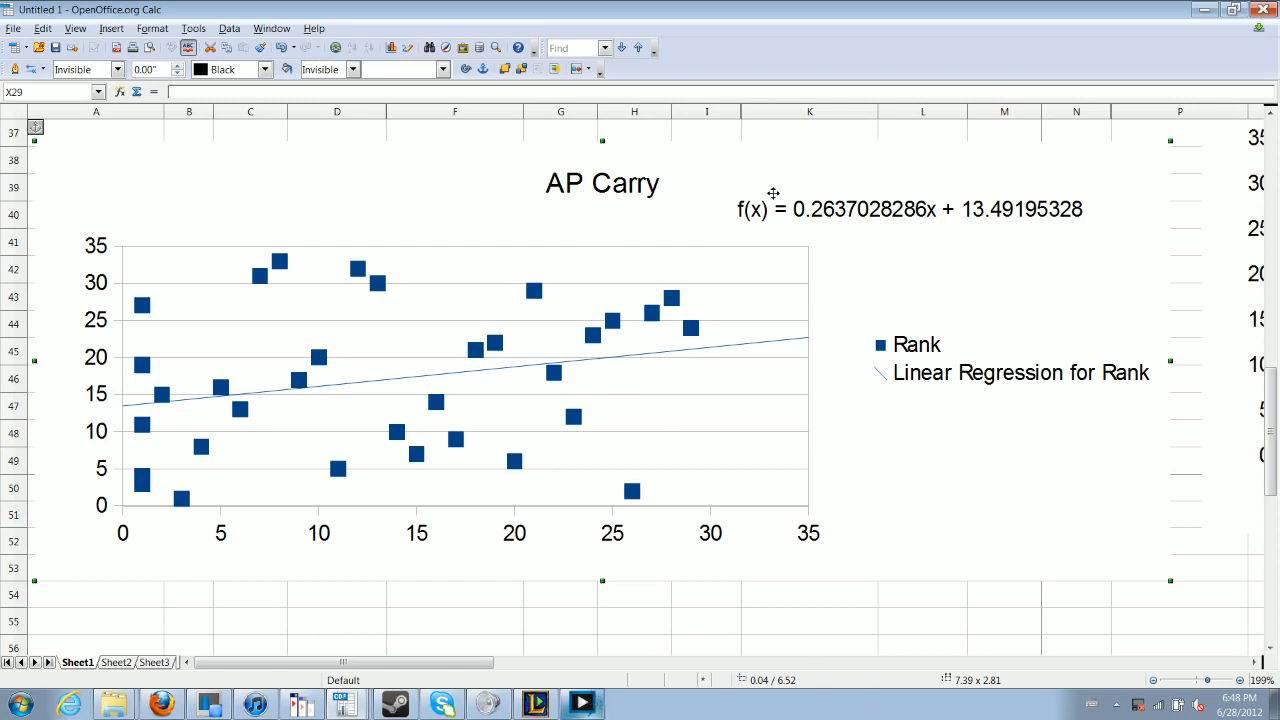
{"action": "mouse_move", "coordinate": [463, 683]}
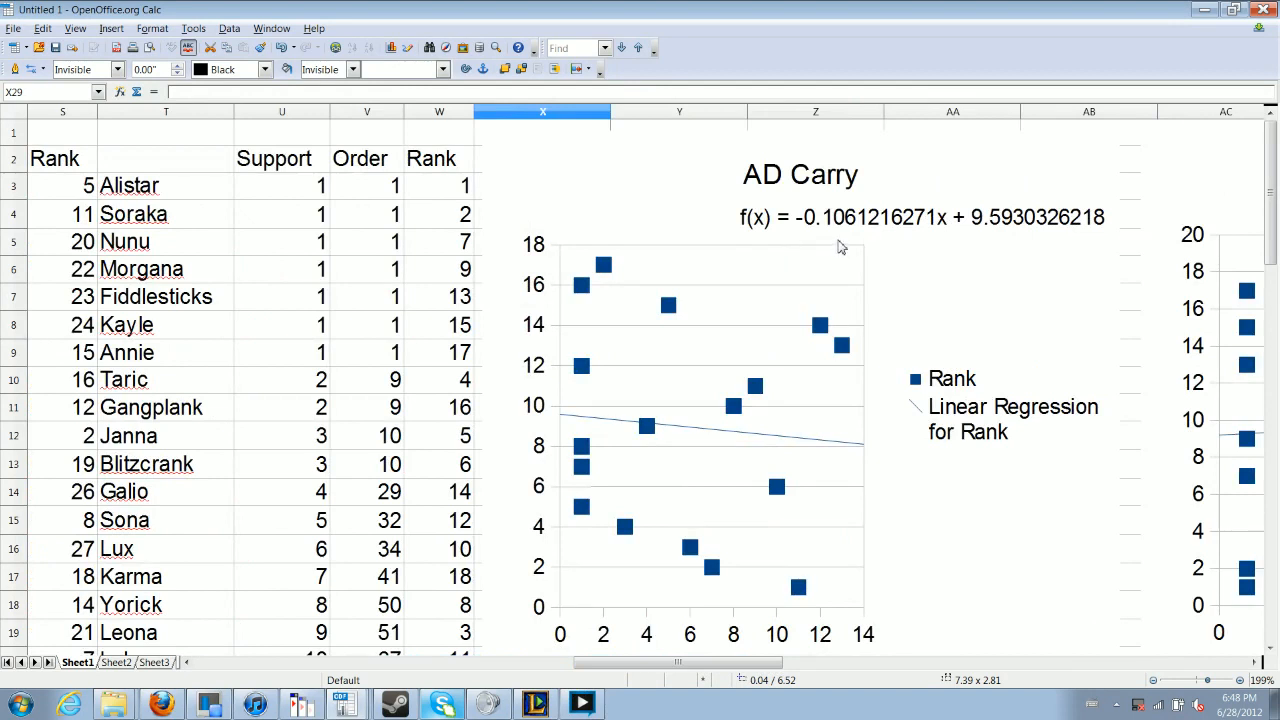
{"action": "mouse_move", "coordinate": [838, 228]}
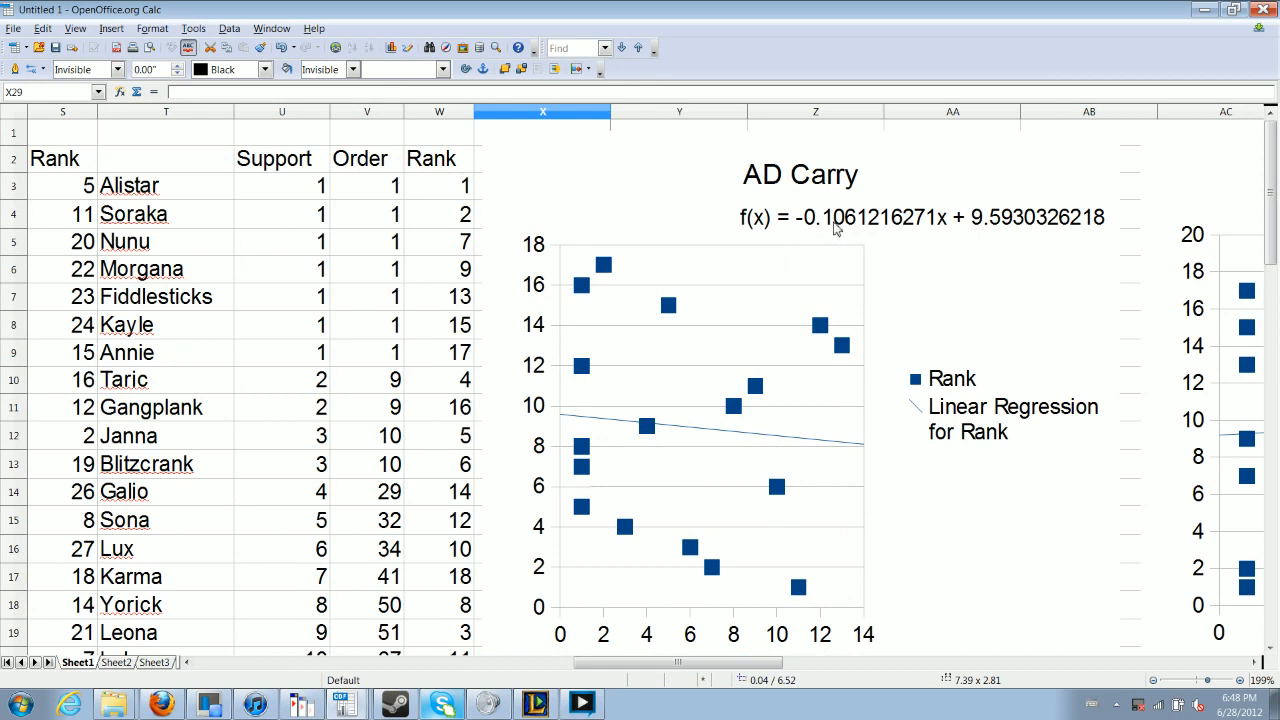
{"action": "mouse_move", "coordinate": [812, 650]}
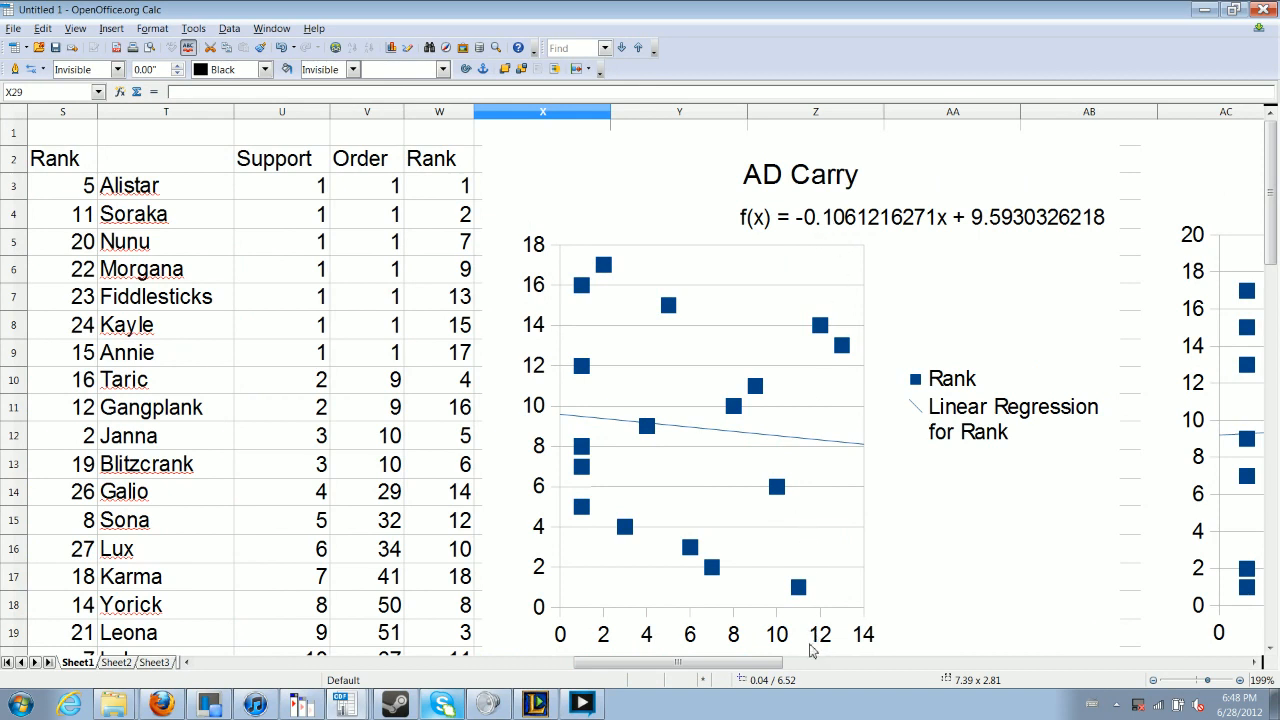
{"action": "mouse_move", "coordinate": [798, 545]}
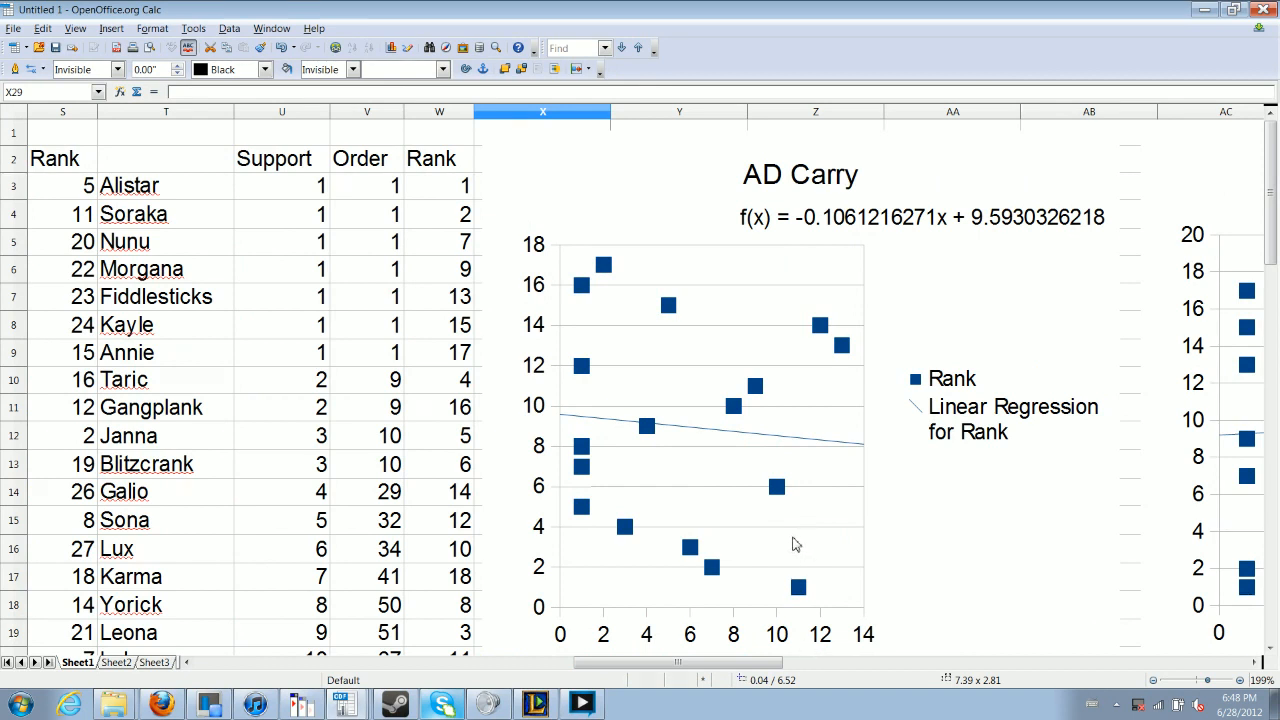
{"action": "mouse_move", "coordinate": [782, 558]}
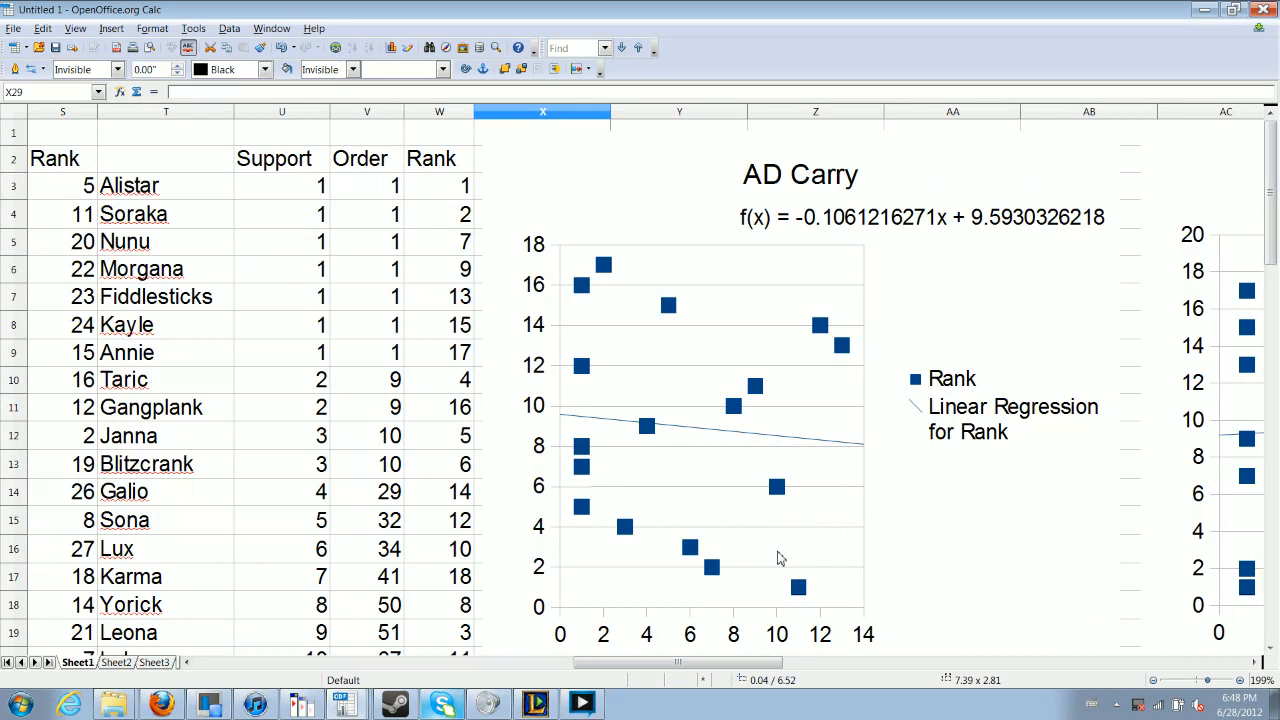
{"action": "mouse_move", "coordinate": [778, 653]}
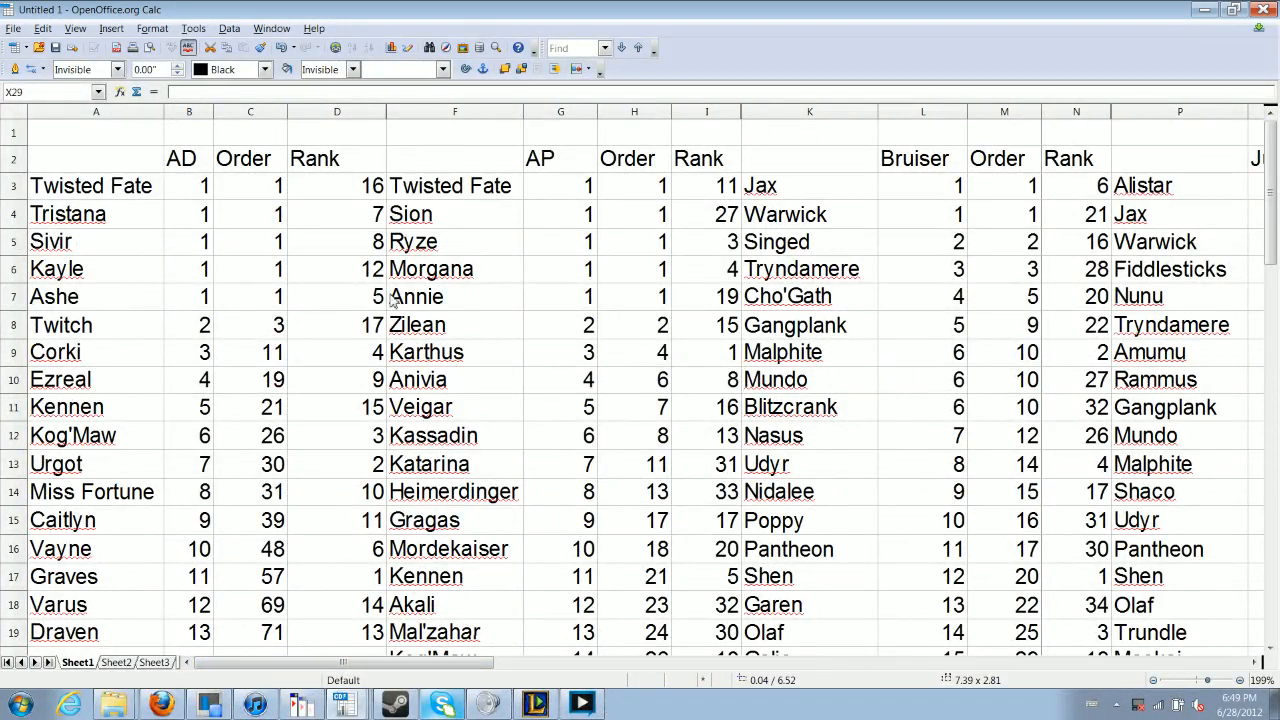
{"action": "mouse_move", "coordinate": [372, 261]}
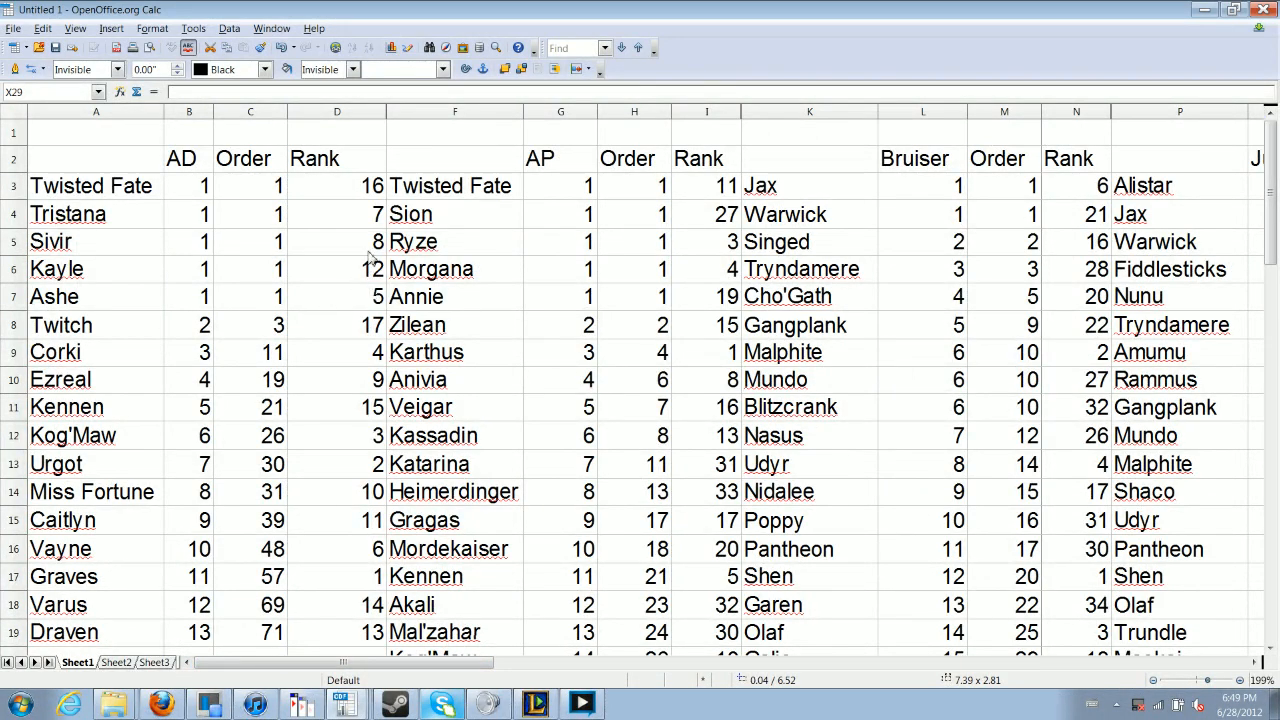
{"action": "left_click", "coordinate": [337, 352]}
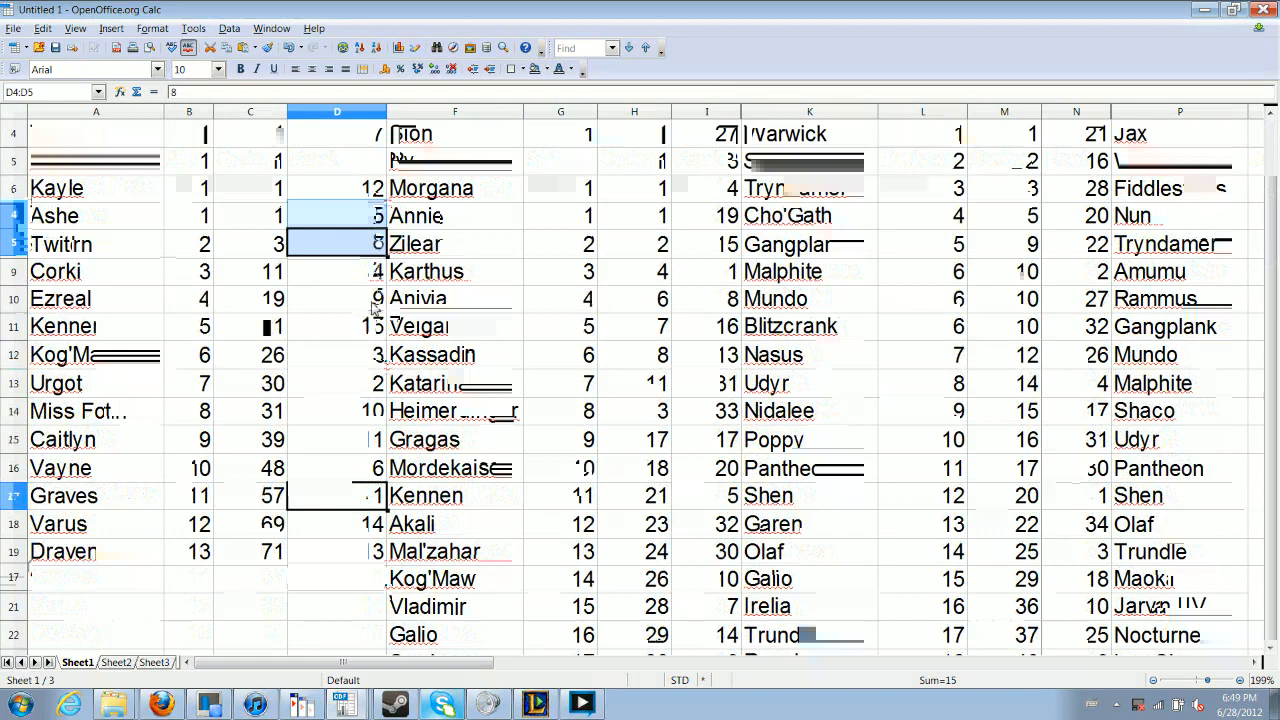
{"action": "left_click", "coordinate": [337, 298]}
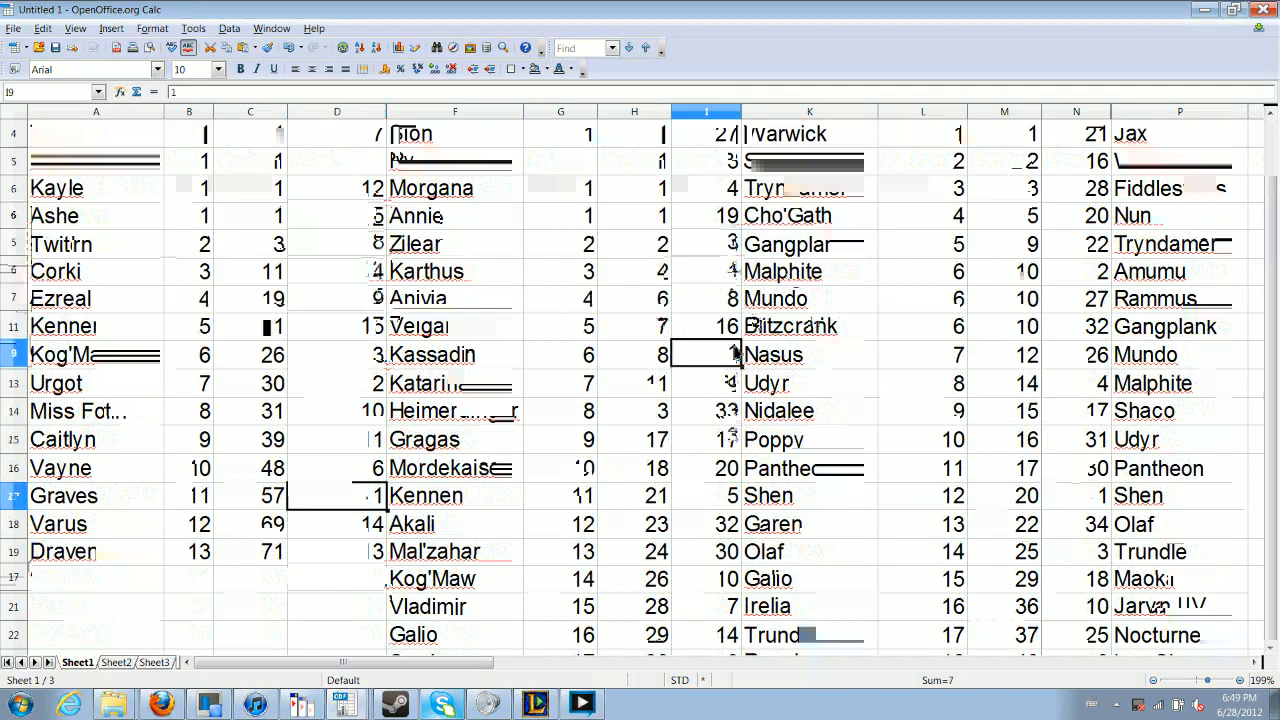
{"action": "scroll", "scroll_direction": "down", "scroll_amount": 3}
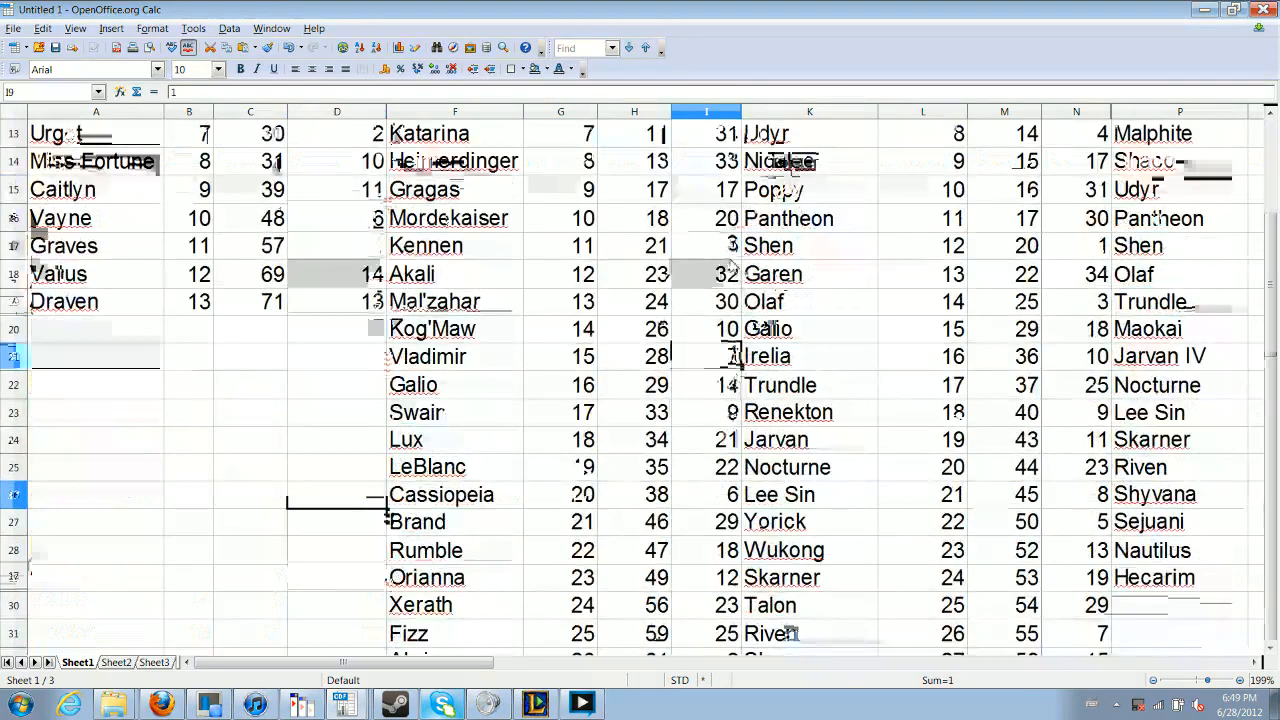
{"action": "left_click", "coordinate": [706, 245]}
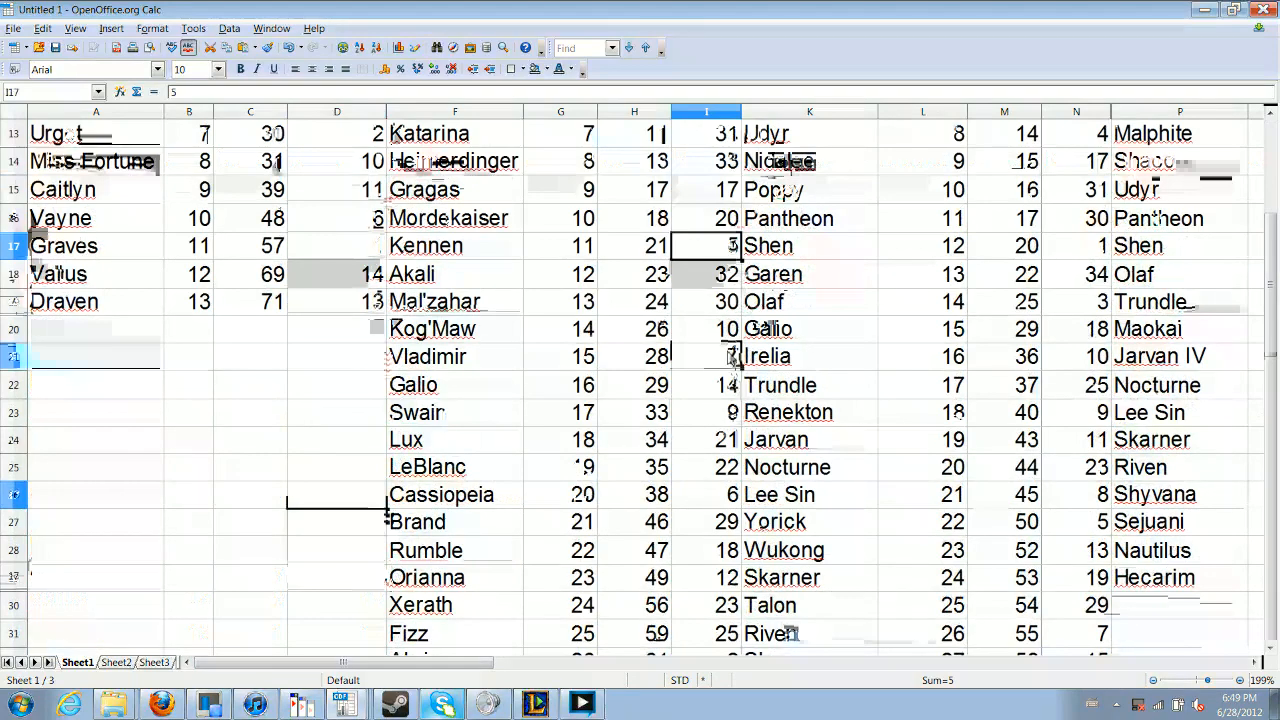
{"action": "scroll", "scroll_direction": "down", "scroll_amount": 3}
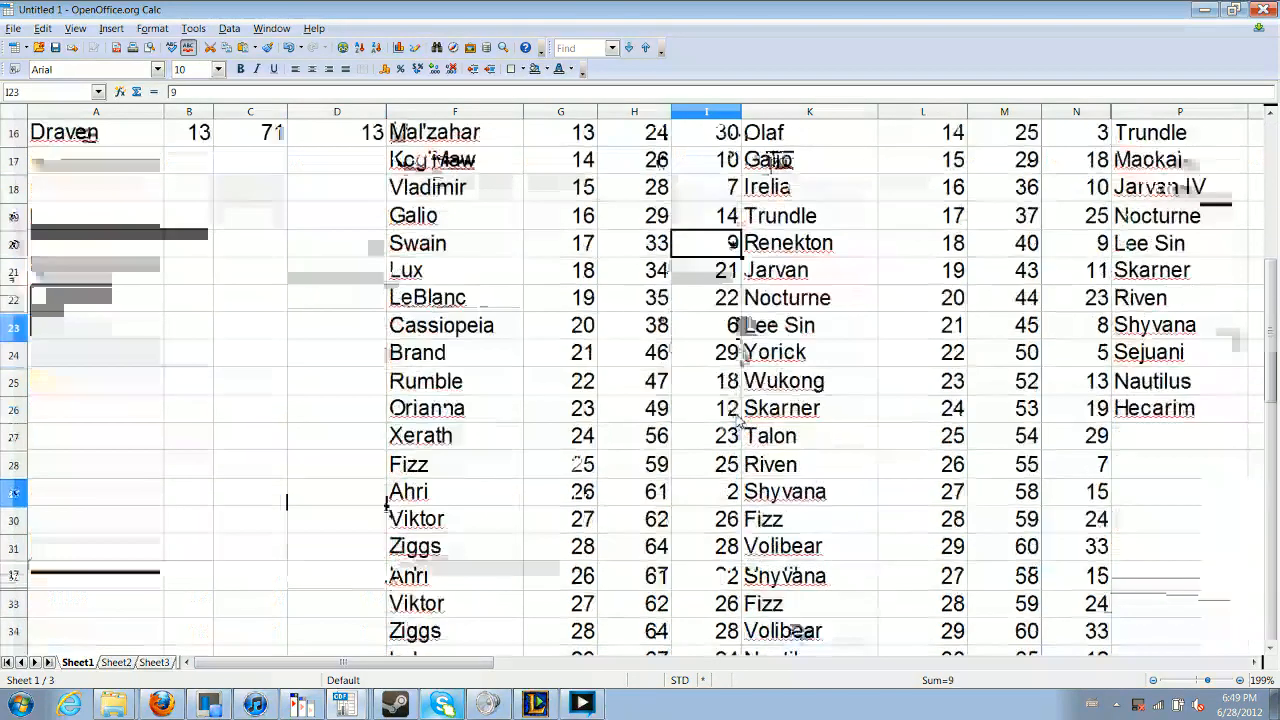
{"action": "scroll", "scroll_direction": "down", "scroll_amount": 3}
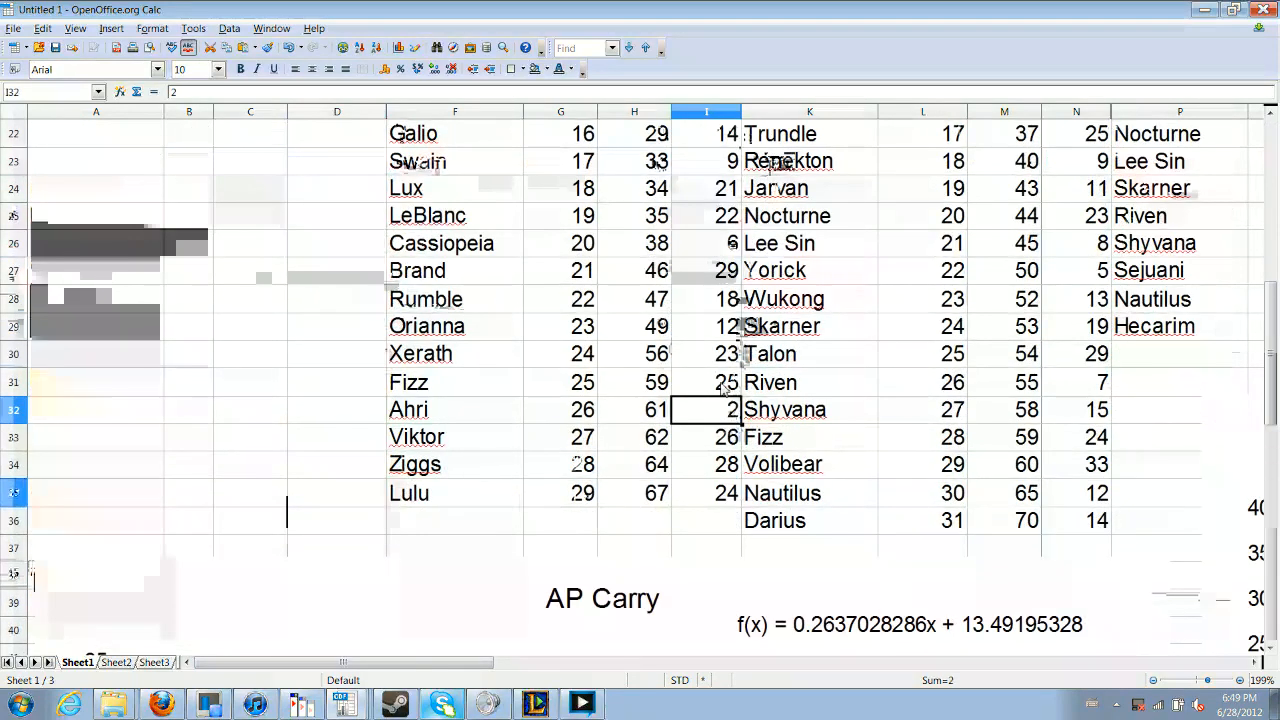
{"action": "mouse_move", "coordinate": [918, 672]}
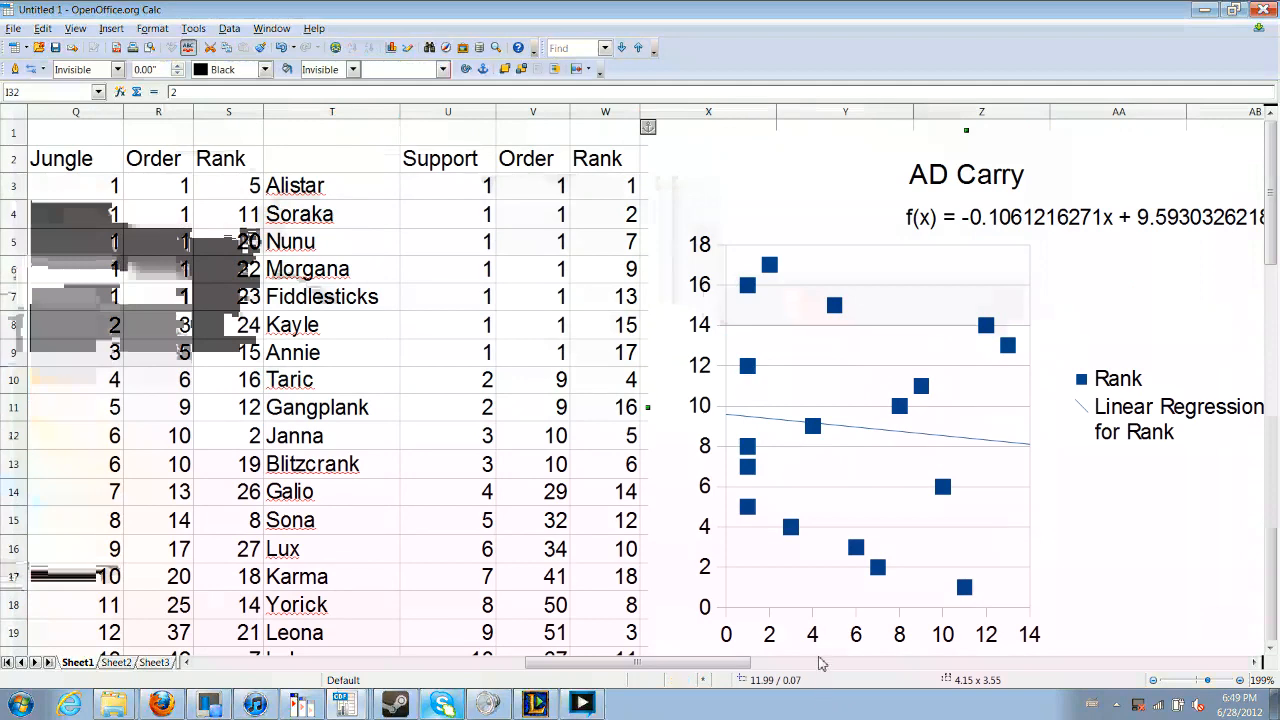
{"action": "scroll", "scroll_direction": "right", "scroll_amount": 3}
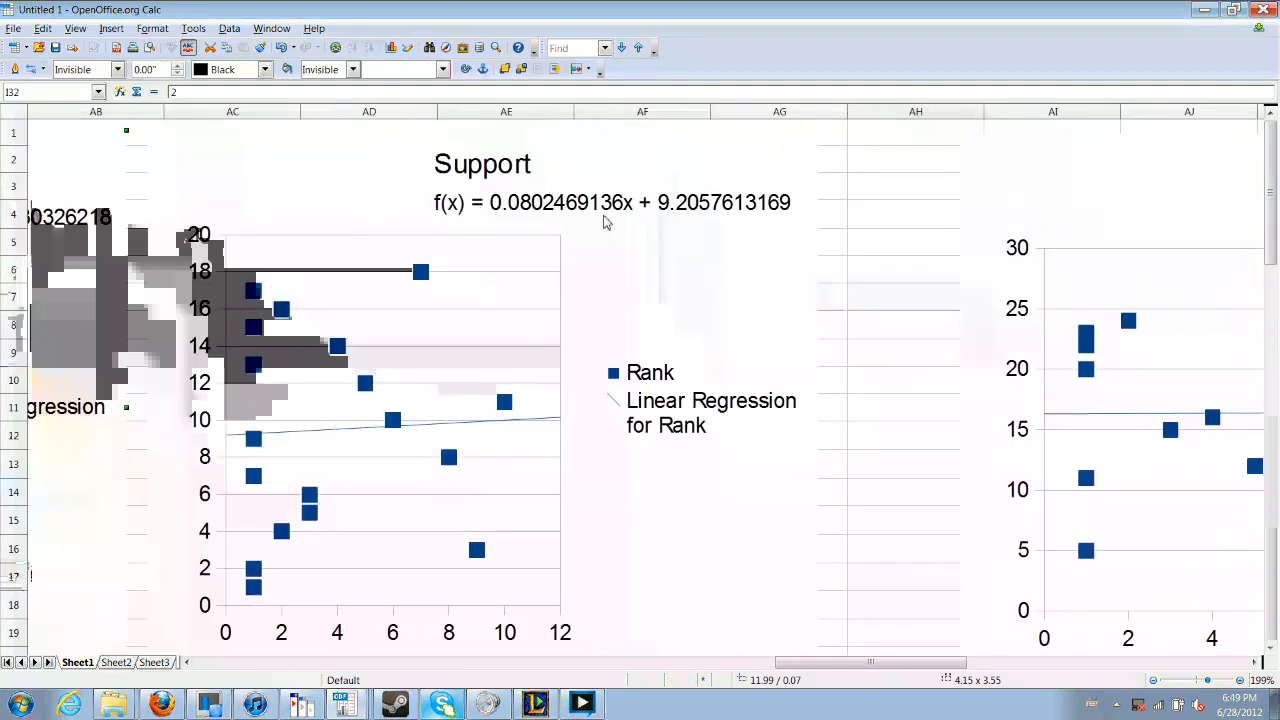
{"action": "mouse_move", "coordinate": [485, 438]}
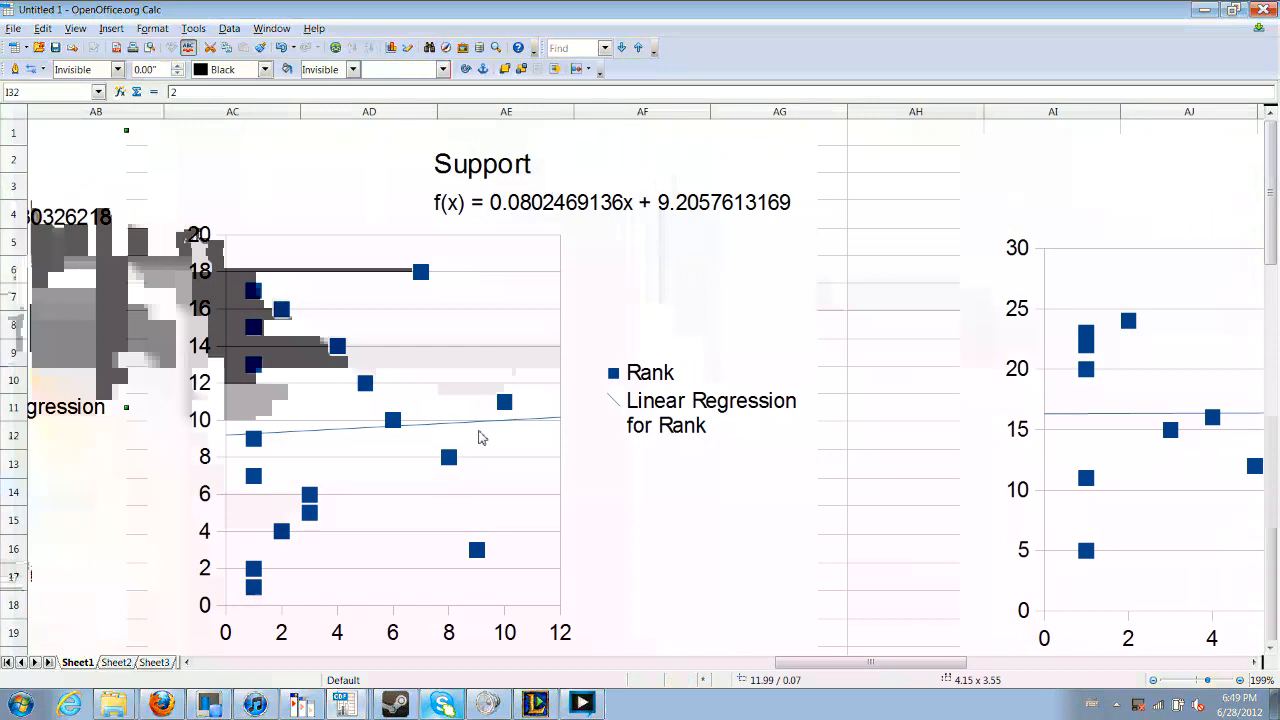
{"action": "mouse_move", "coordinate": [553, 398]}
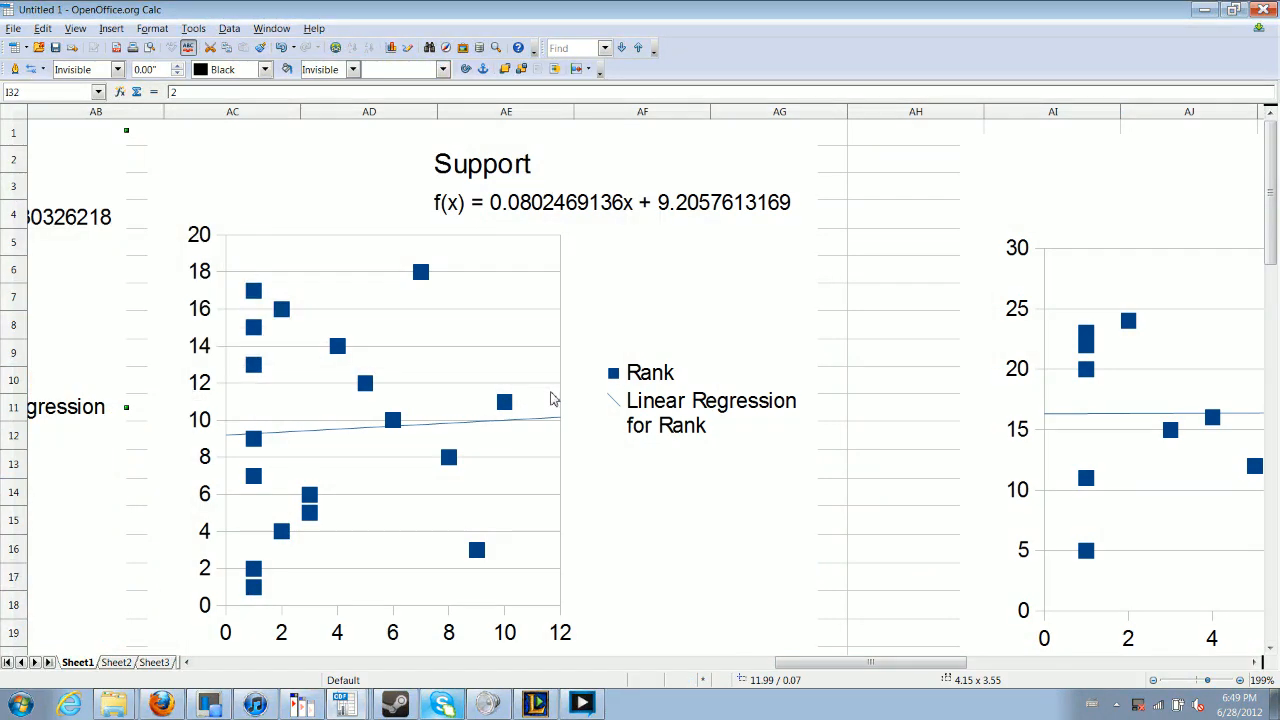
{"action": "mouse_move", "coordinate": [653, 688]}
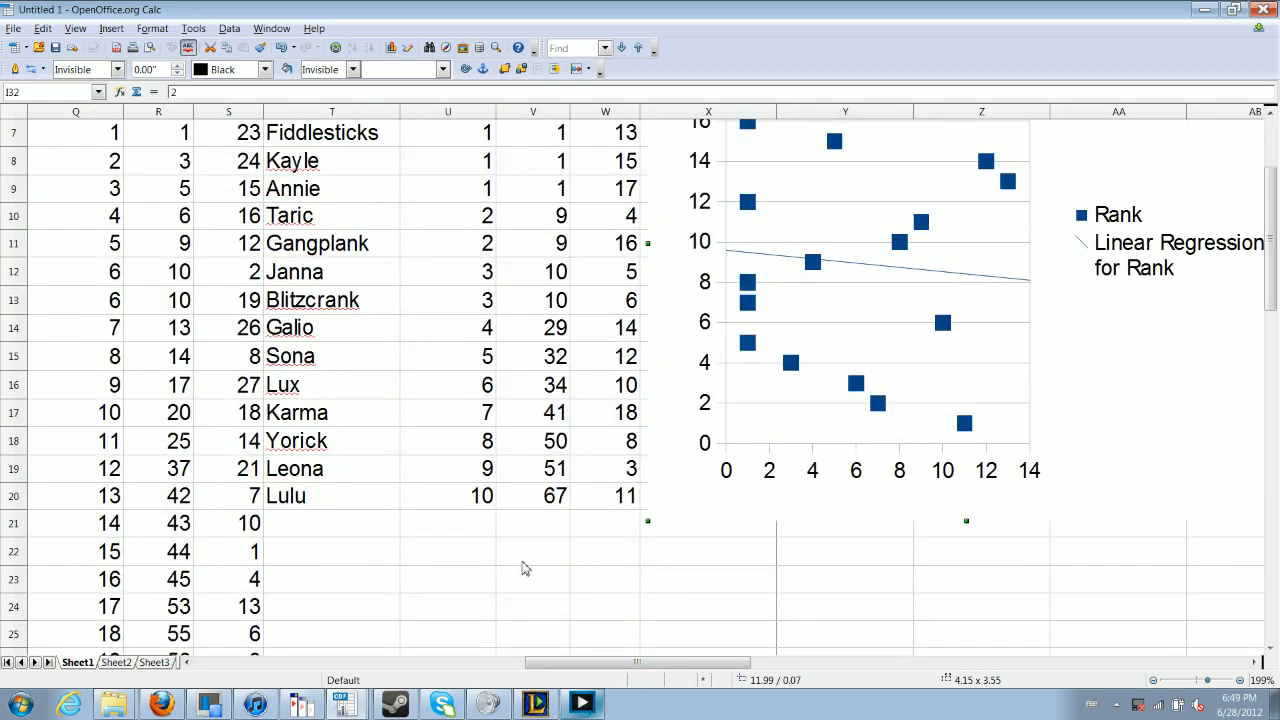
{"action": "mouse_move", "coordinate": [490, 410]}
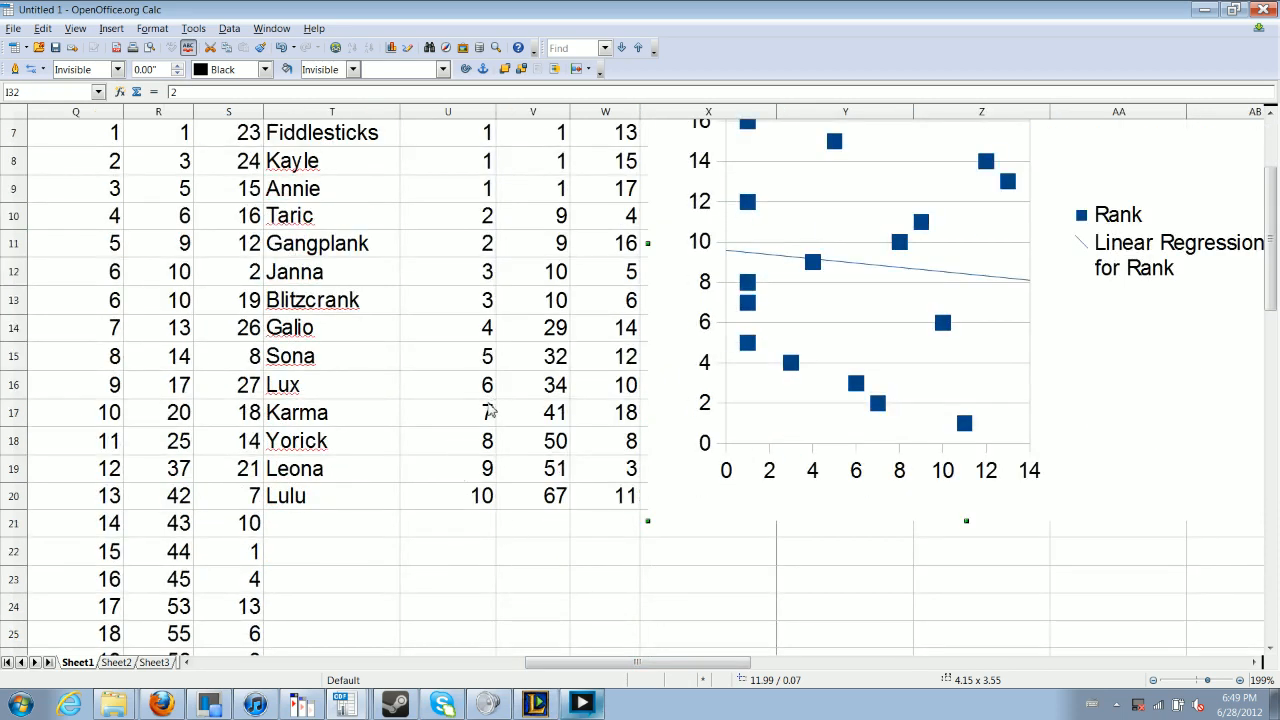
{"action": "mouse_move", "coordinate": [518, 445]}
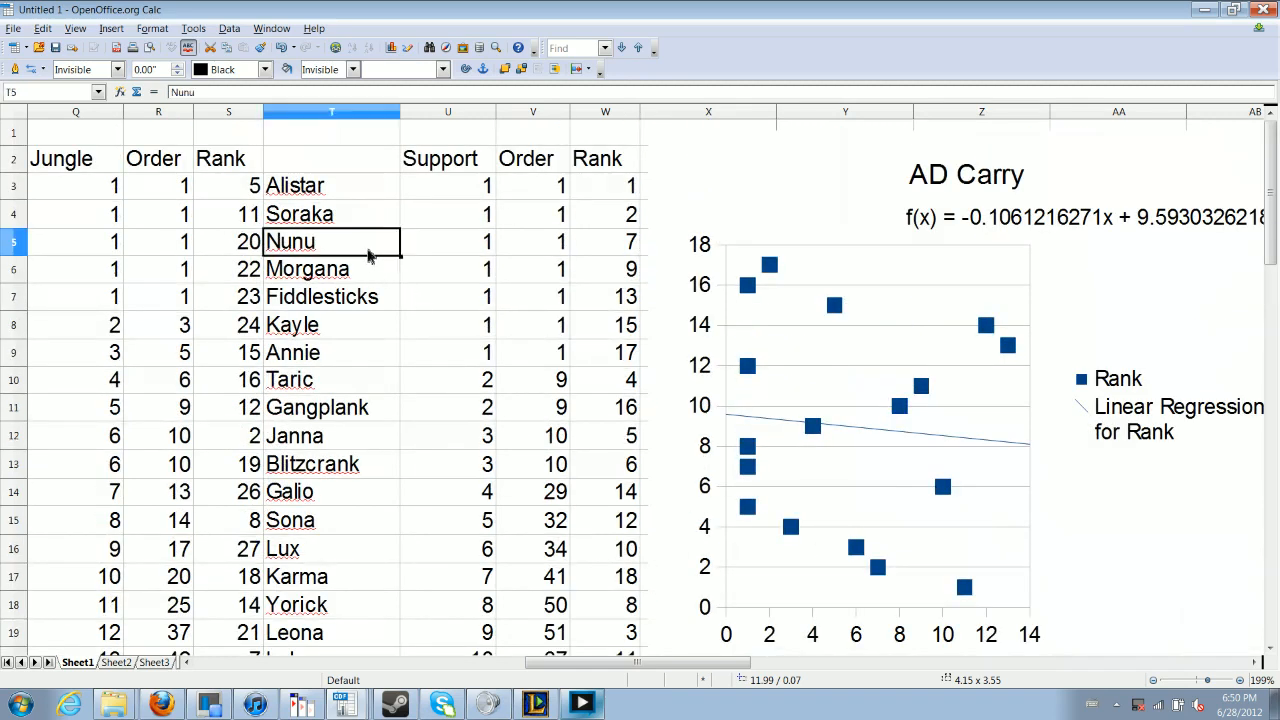
- Select Fiddlesticks in the support table, then scroll right to the Support chart (f(x) = 0.0802x + 9.206)
{"action": "left_click", "coordinate": [320, 296]}
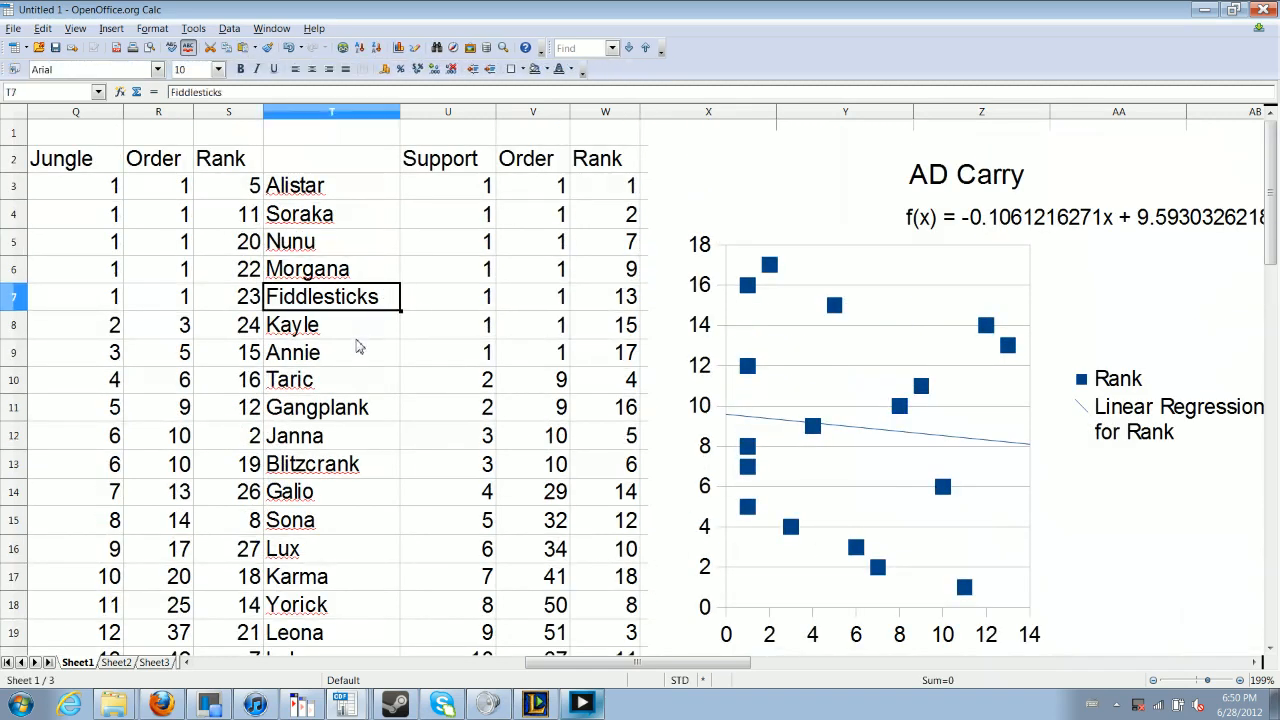
{"action": "left_click", "coordinate": [331, 352]}
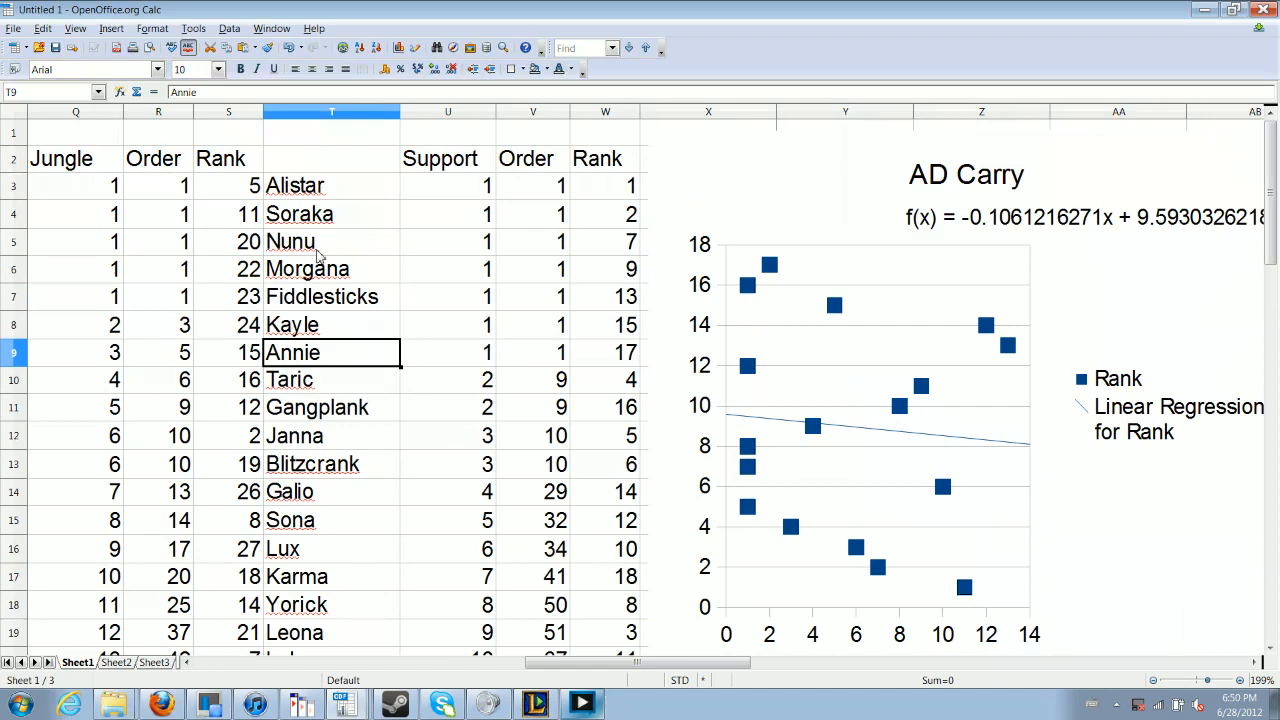
{"action": "scroll", "scroll_direction": "right", "scroll_amount": 3}
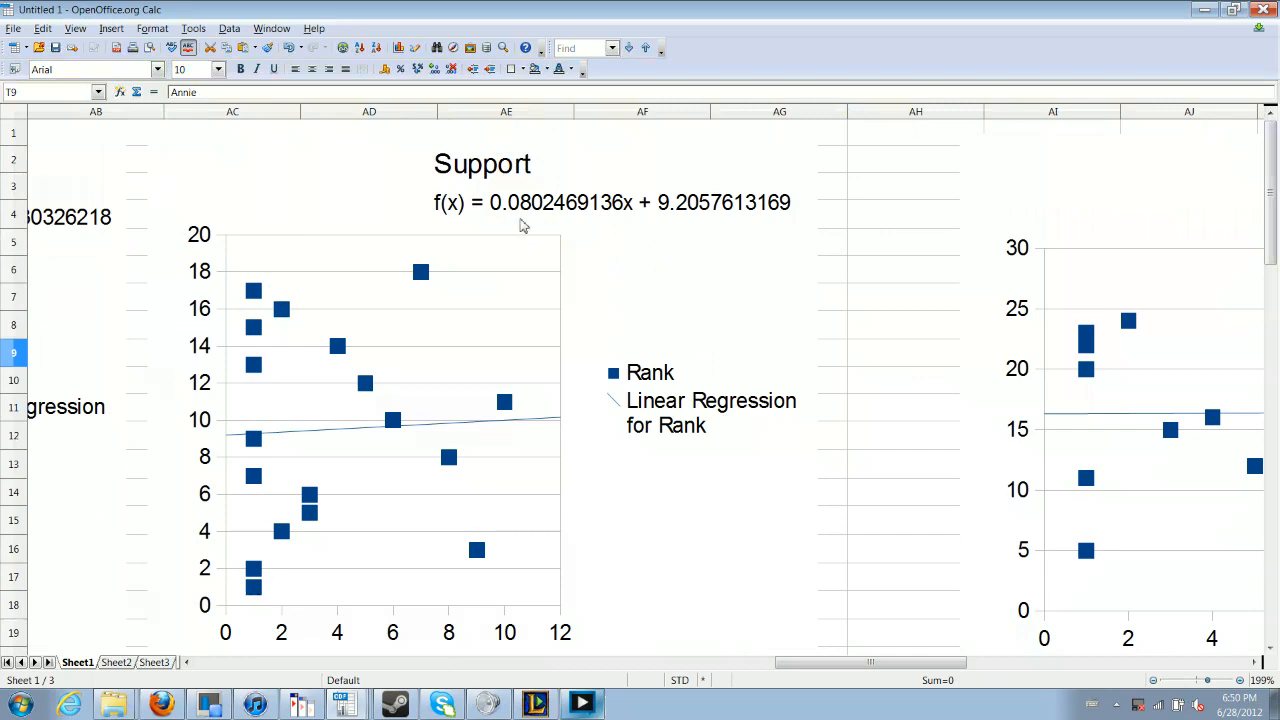
{"action": "mouse_move", "coordinate": [800, 588]}
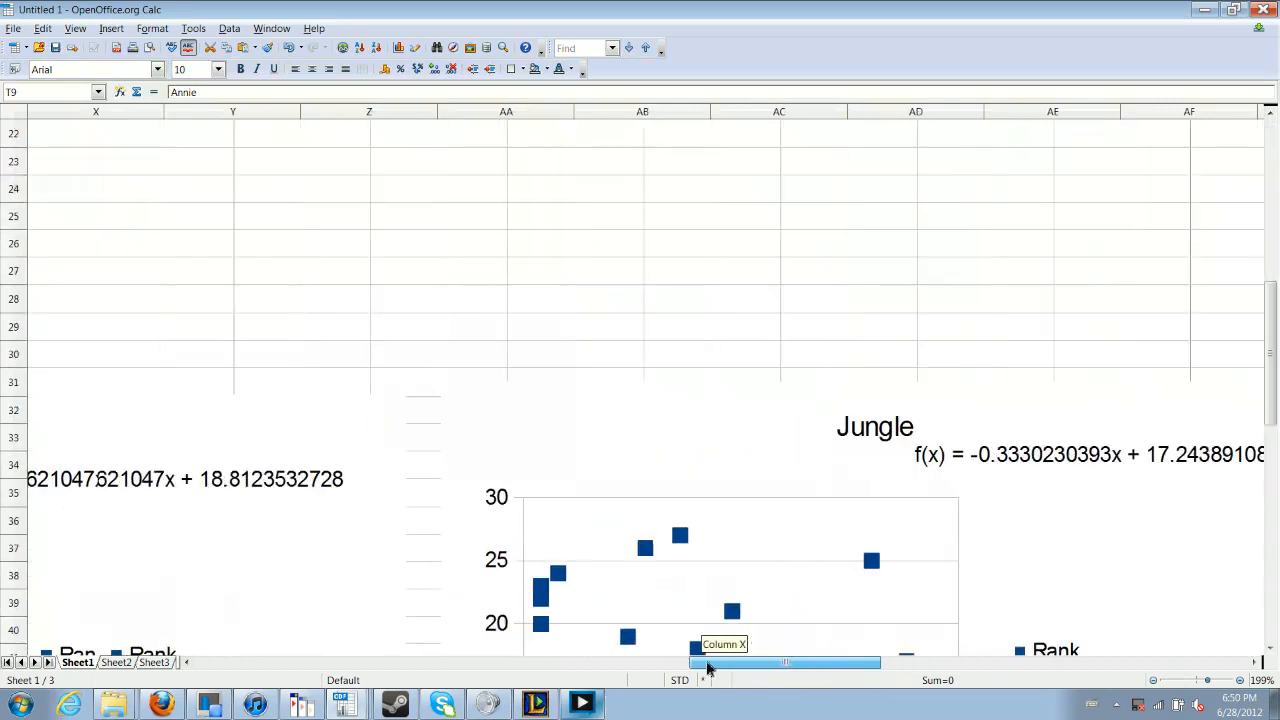
- Pan past the Bruiser chart to the Jungle chart with falling trendline f(x) = -0.3330x + 17.244
{"action": "left_click_drag", "start_coordinate": [785, 662], "coordinate": [680, 662]}
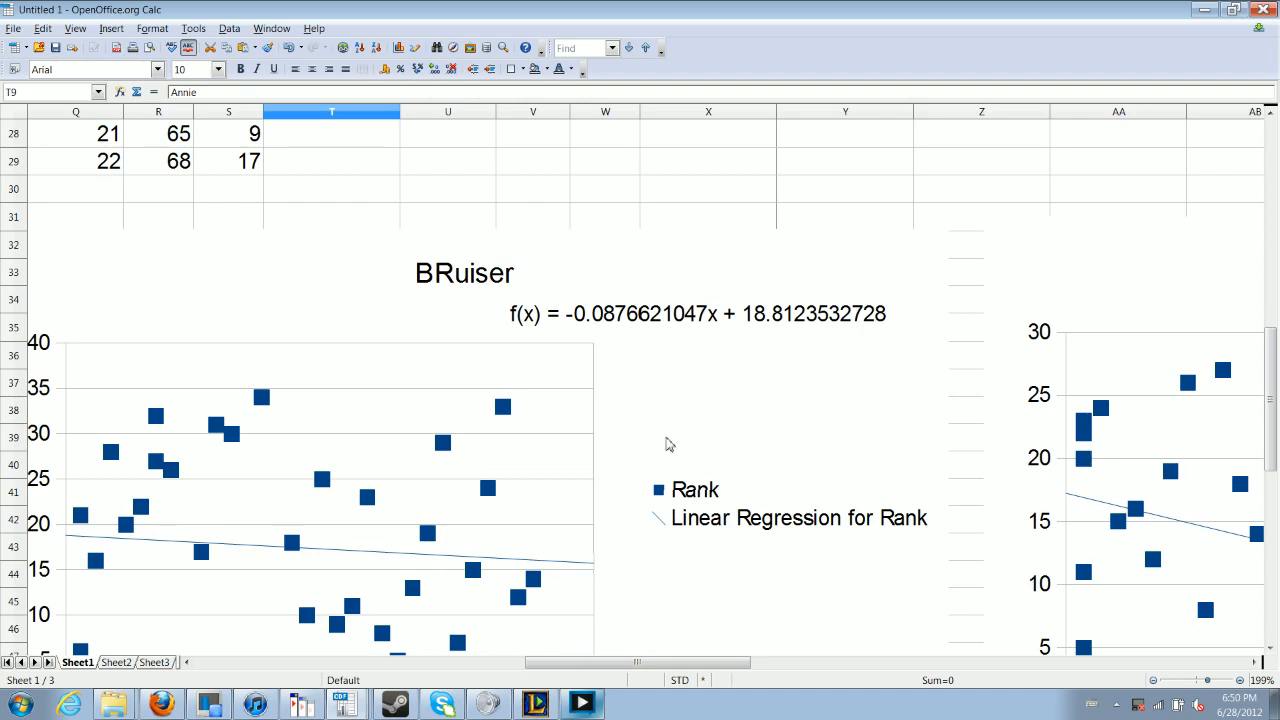
{"action": "left_click_drag", "start_coordinate": [635, 663], "coordinate": [870, 663]}
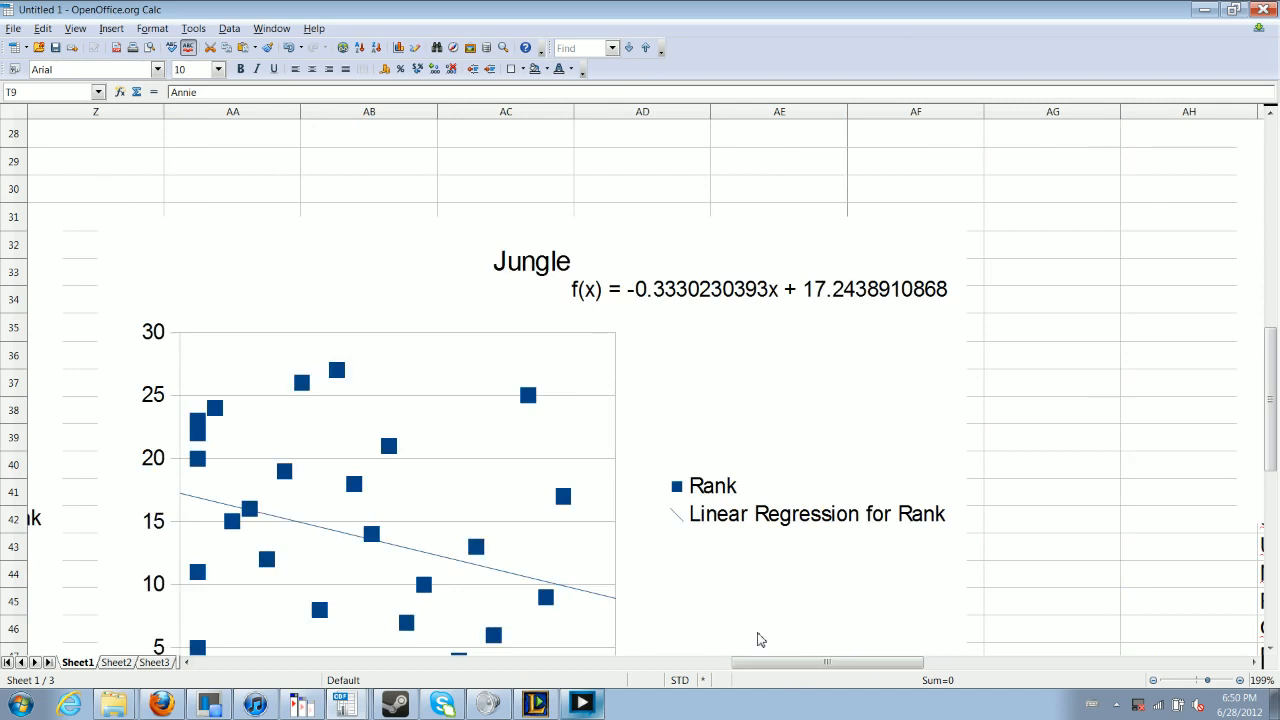
{"action": "mouse_move", "coordinate": [750, 644]}
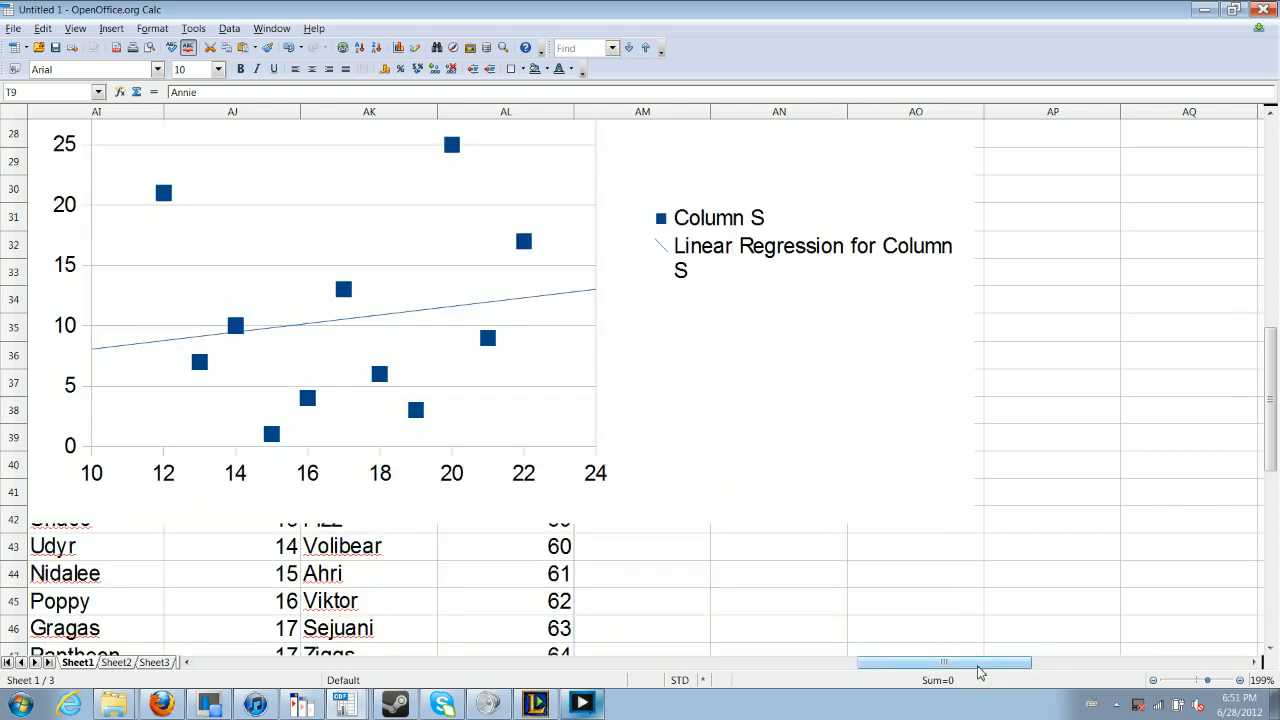
- Scroll up to the Jungle pre-Trundle chart with near-flat trendline f(x) = 0.0135x + 16.311
{"action": "scroll", "scroll_direction": "up", "scroll_amount": 3}
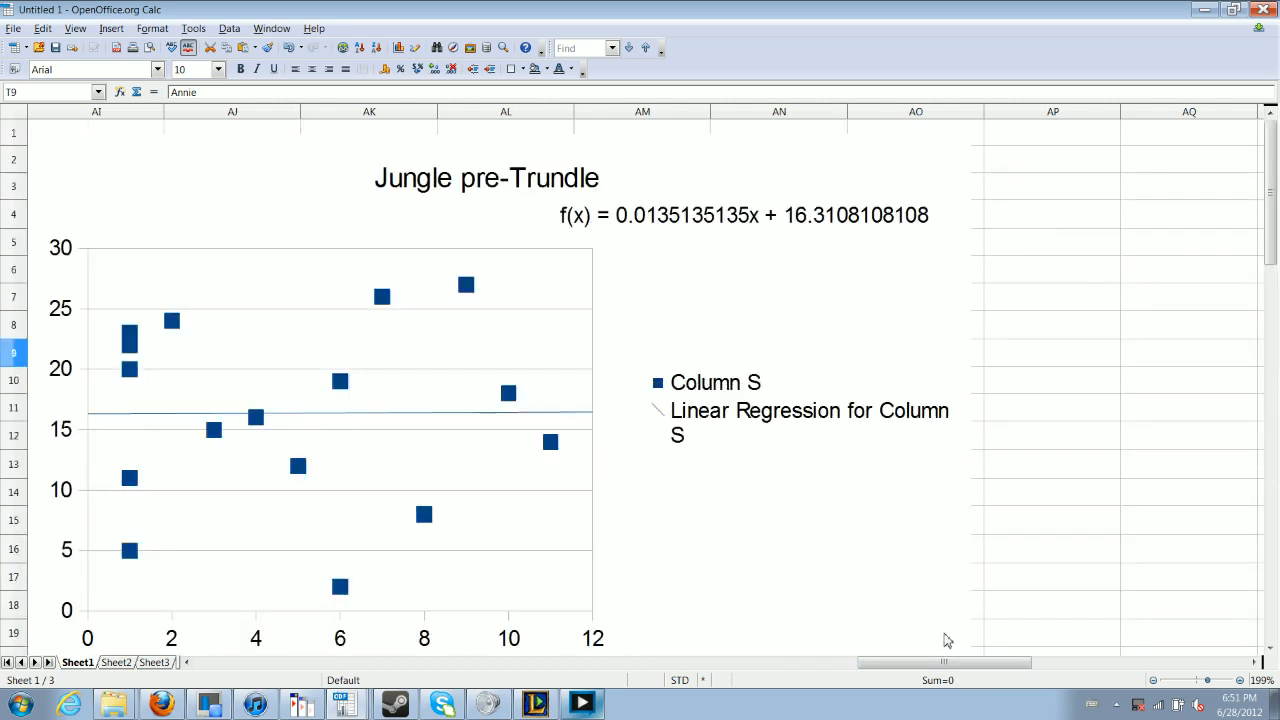
{"action": "mouse_move", "coordinate": [634, 317]}
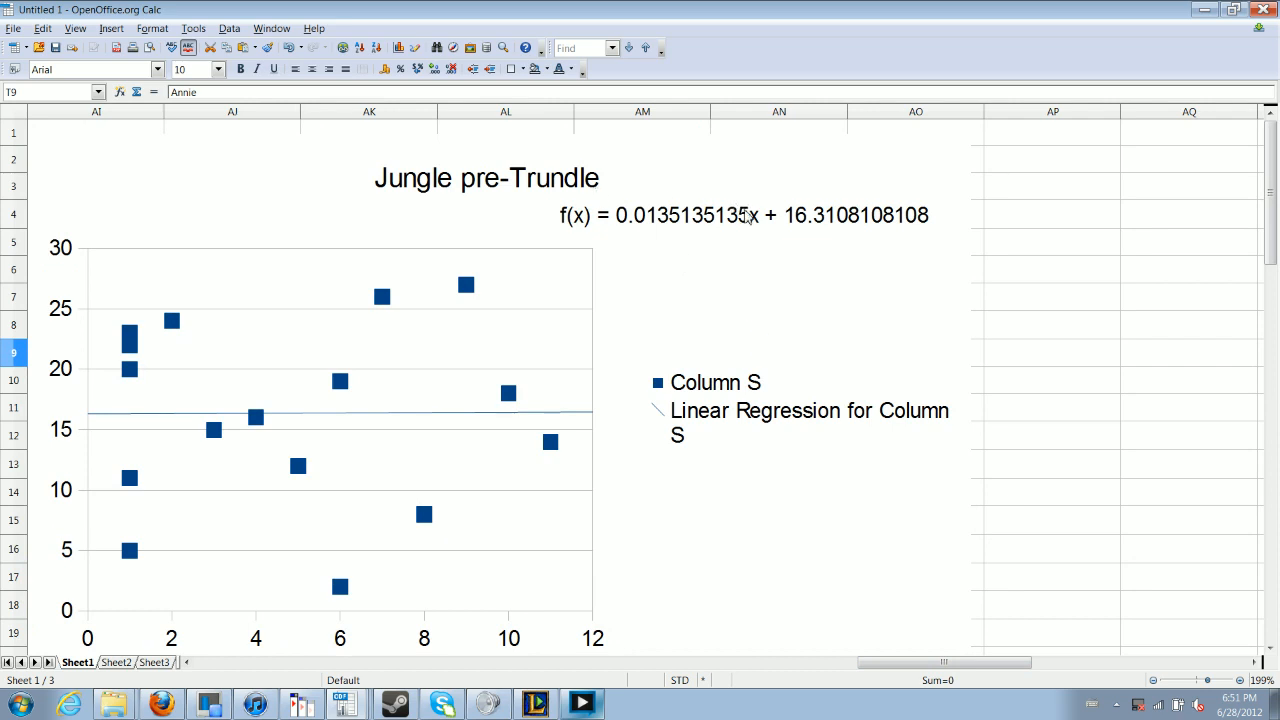
{"action": "mouse_move", "coordinate": [723, 253]}
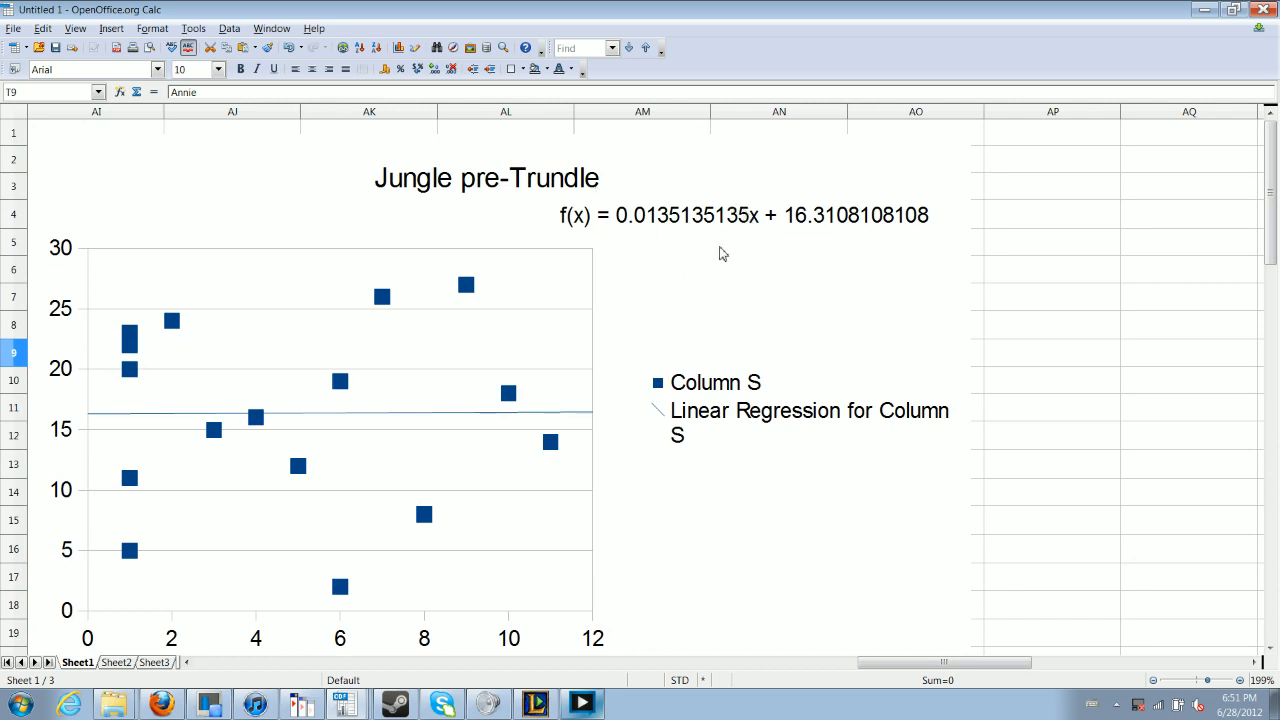
{"action": "mouse_move", "coordinate": [838, 224]}
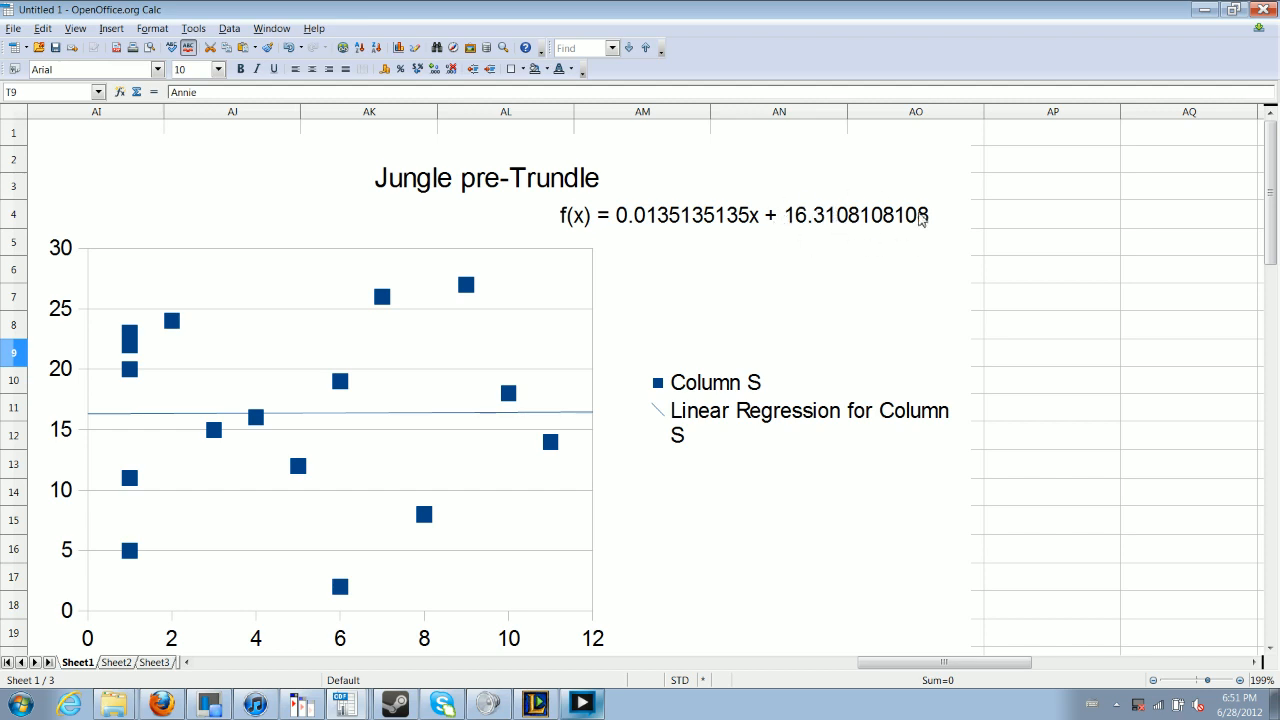
{"action": "mouse_move", "coordinate": [878, 215]}
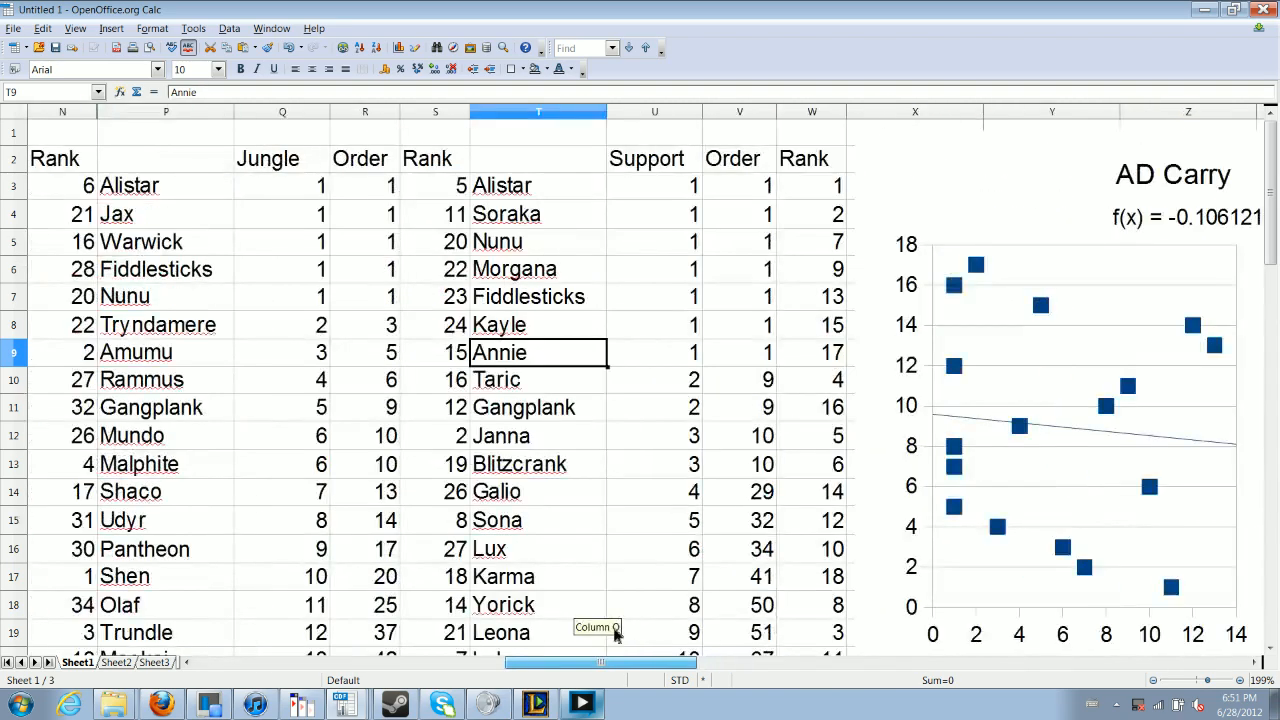
- Scroll down from the champion tables toward the Jungle pre-Trundle chart
{"action": "scroll", "scroll_direction": "down", "scroll_amount": 3}
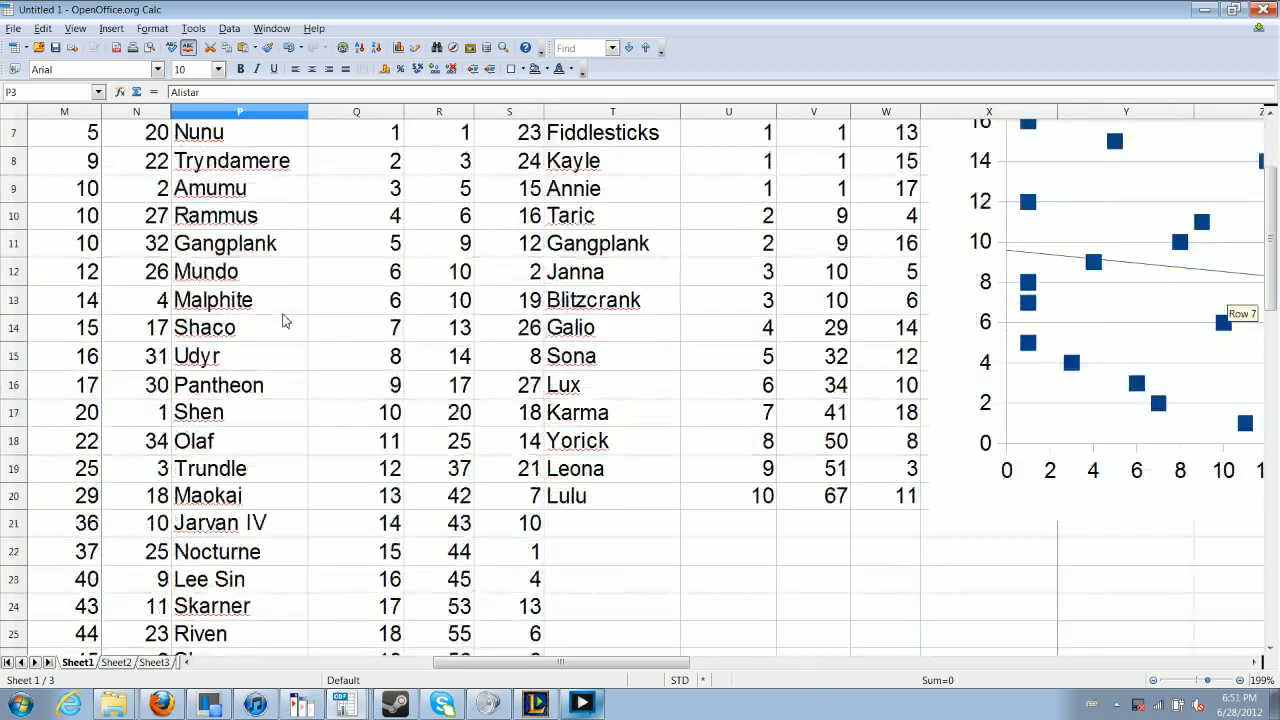
{"action": "scroll", "scroll_direction": "down", "scroll_amount": 3}
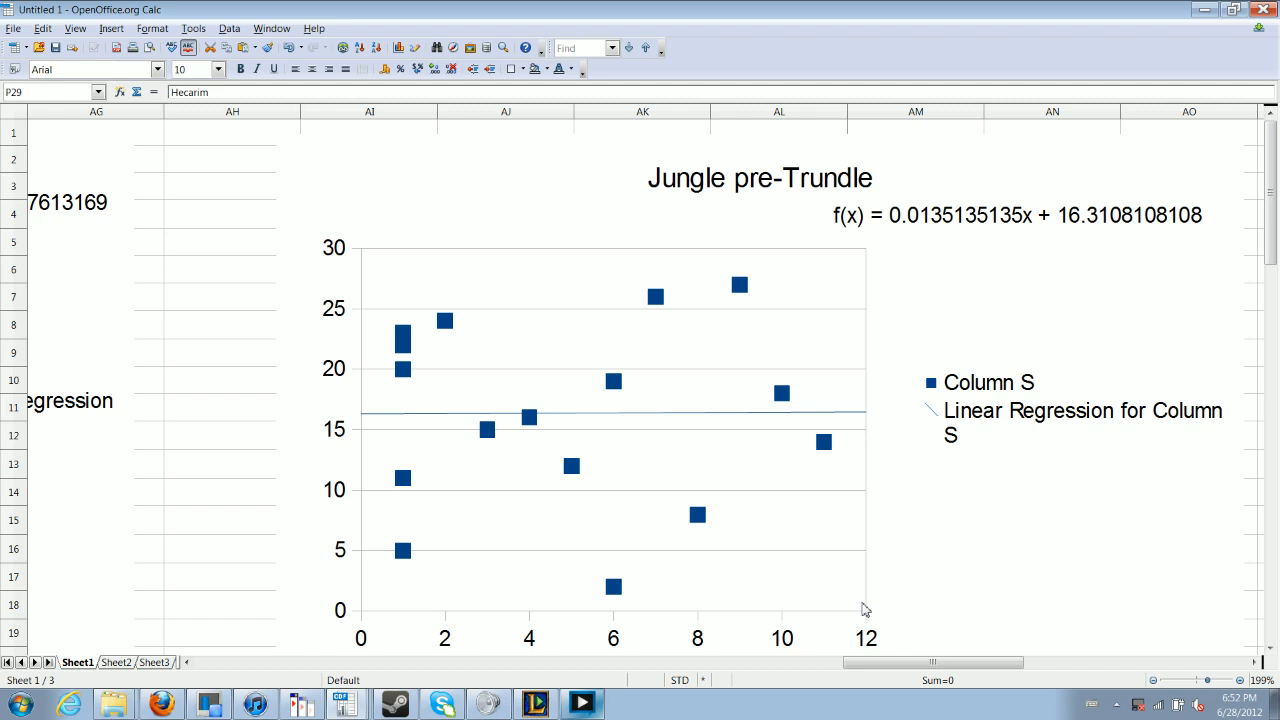
{"action": "mouse_move", "coordinate": [727, 670]}
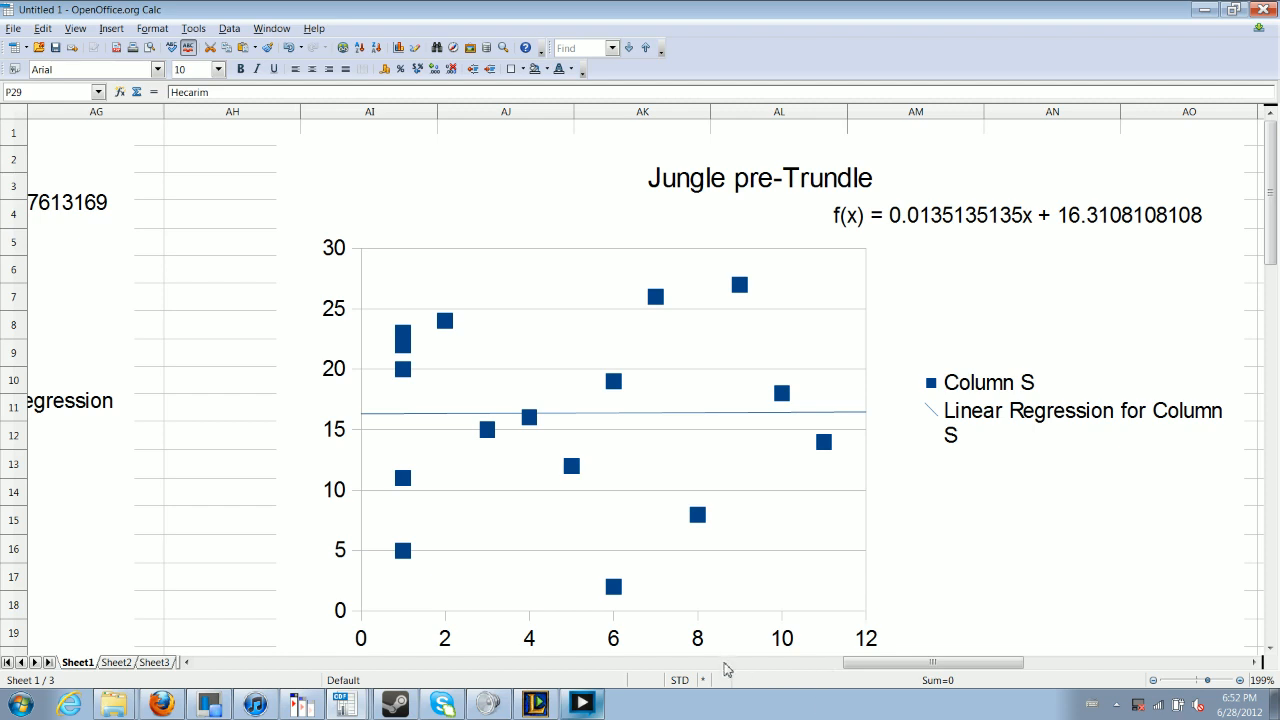
- Scroll left to columns N–Z showing the jungle and support champion tables
{"action": "scroll", "scroll_direction": "left", "scroll_amount": 3}
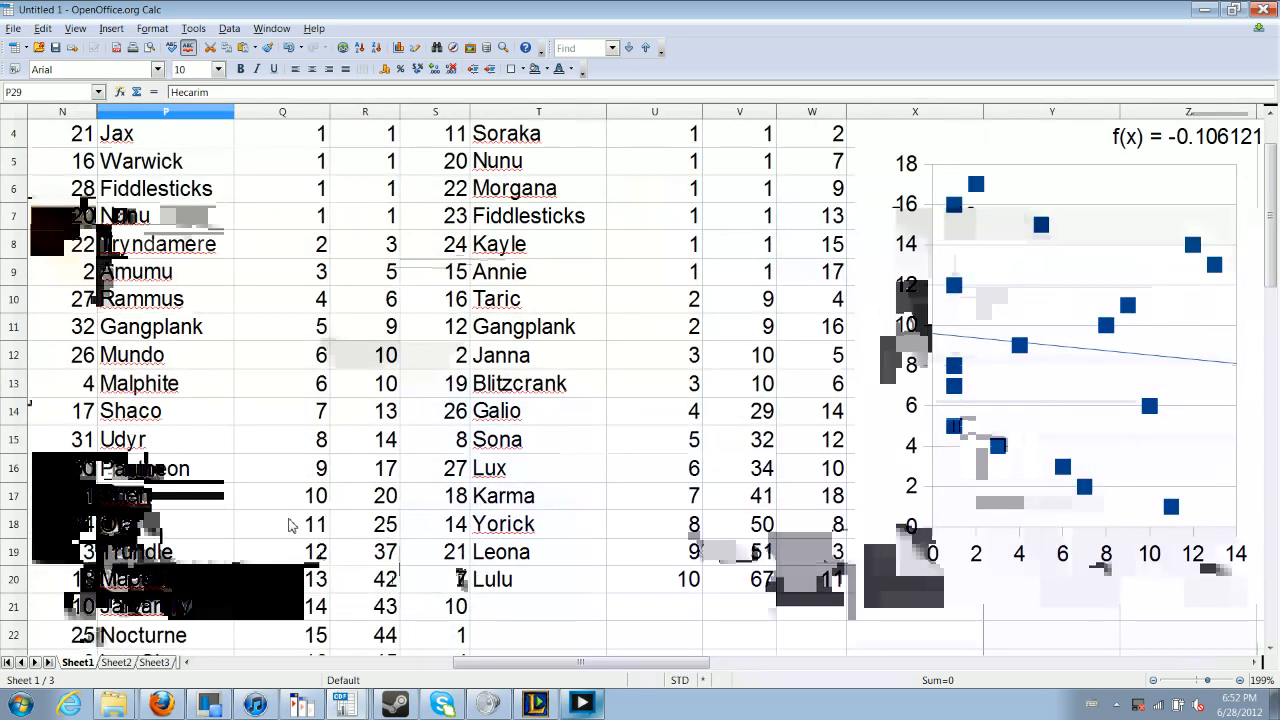
{"action": "mouse_move", "coordinate": [315, 525]}
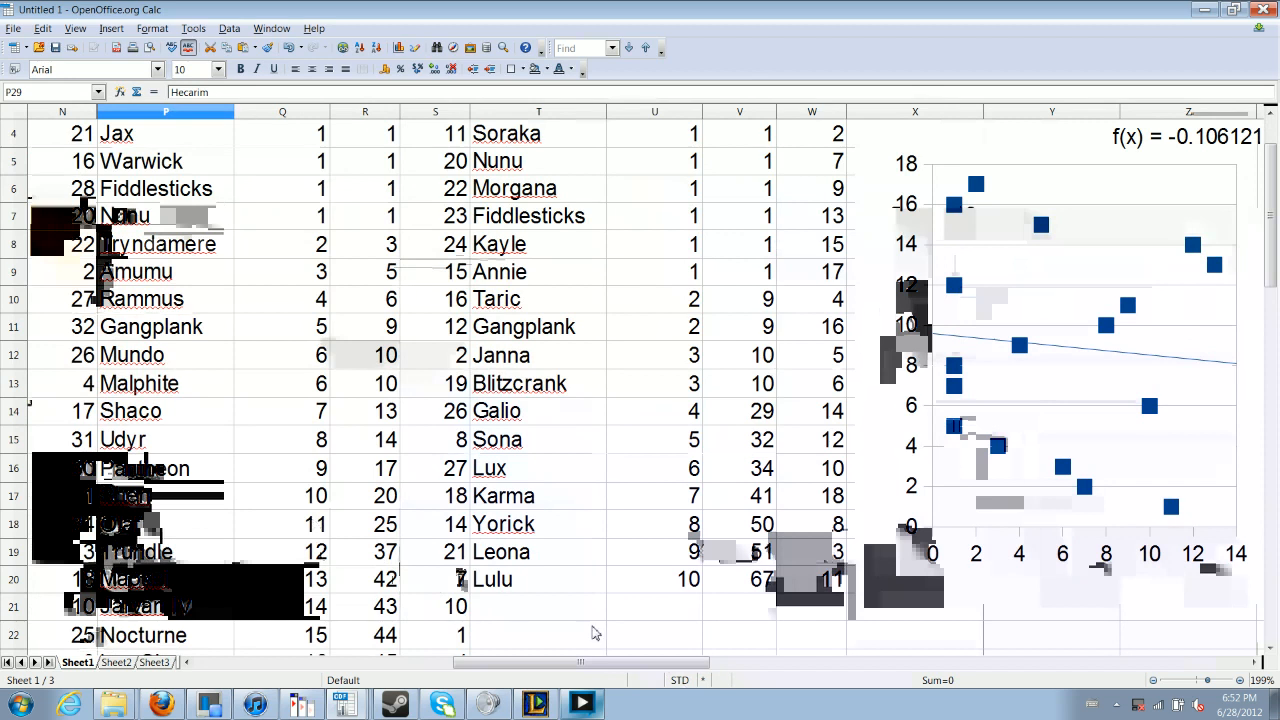
{"action": "left_click", "coordinate": [434, 523]}
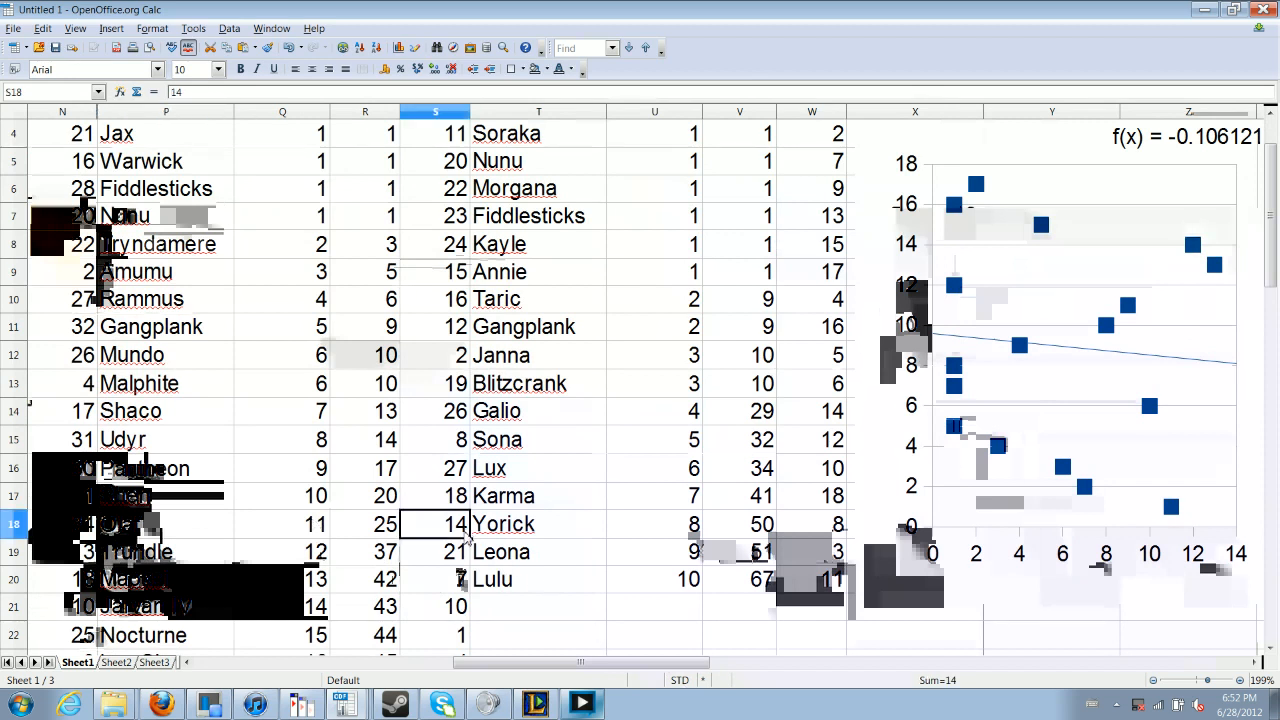
{"action": "left_click", "coordinate": [434, 551]}
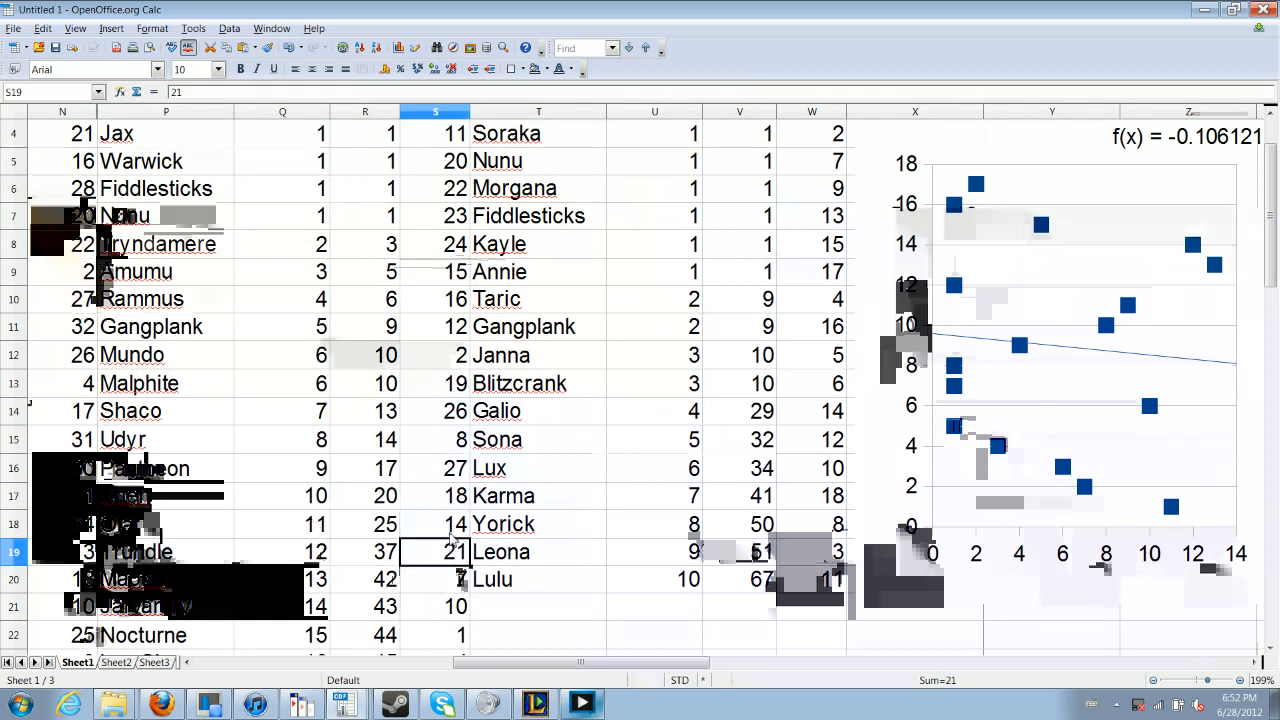
{"action": "left_click", "coordinate": [434, 523]}
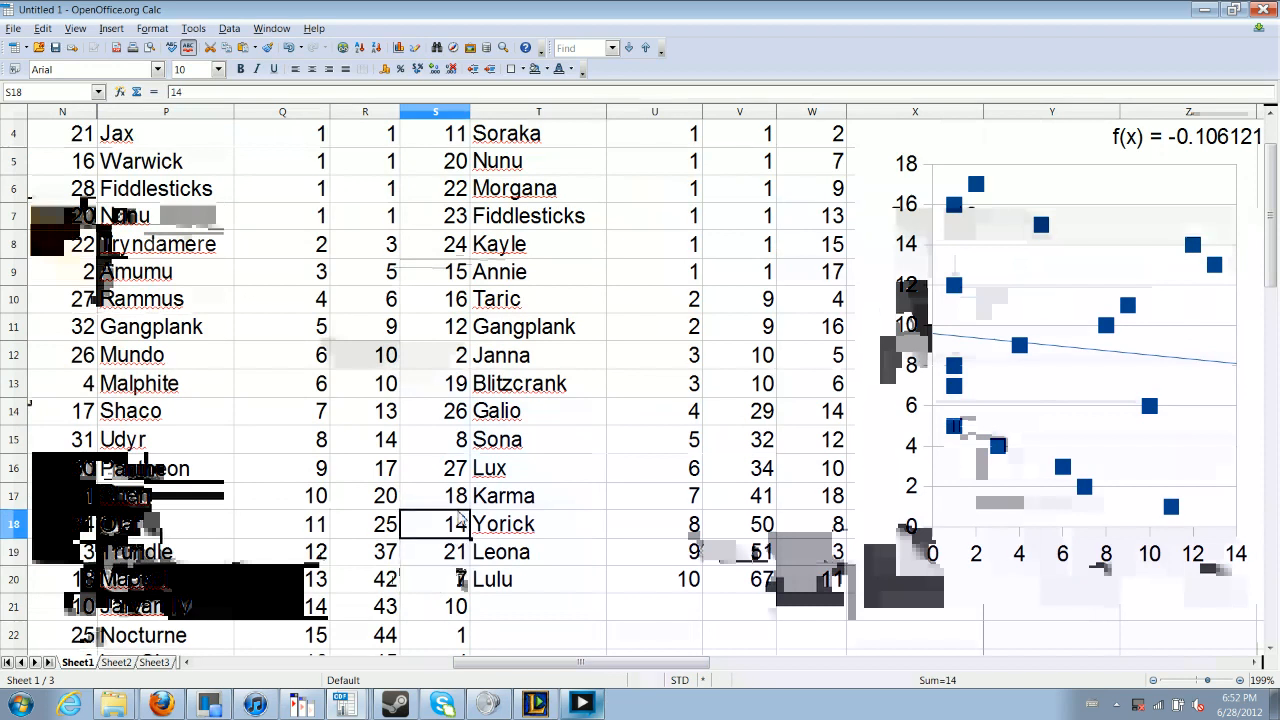
{"action": "left_click", "coordinate": [435, 468]}
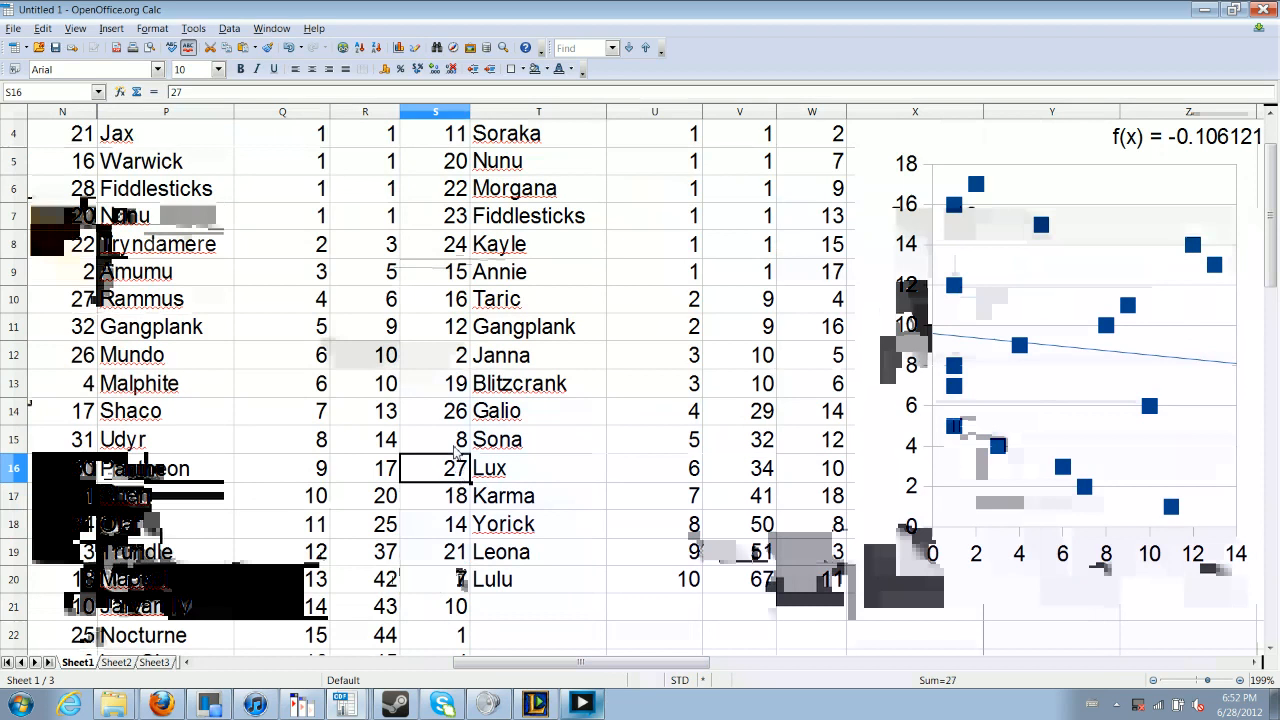
{"action": "left_click", "coordinate": [435, 439]}
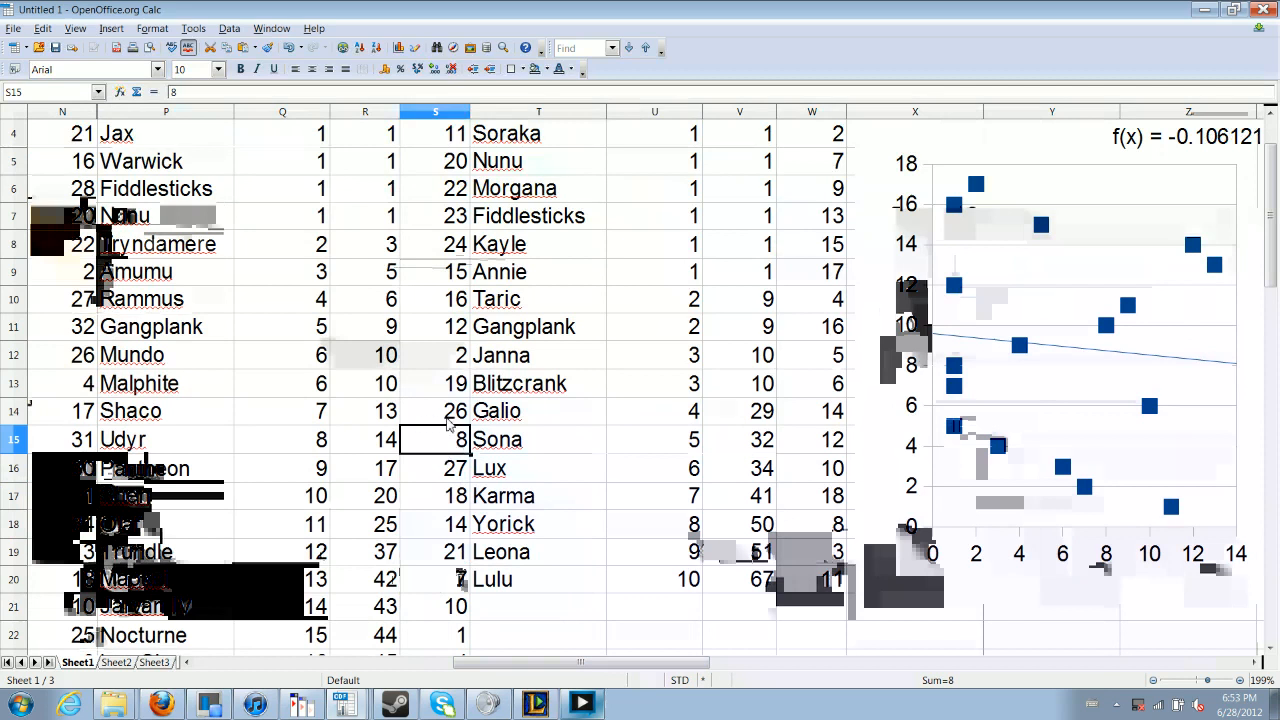
{"action": "scroll", "scroll_direction": "down", "scroll_amount": 3}
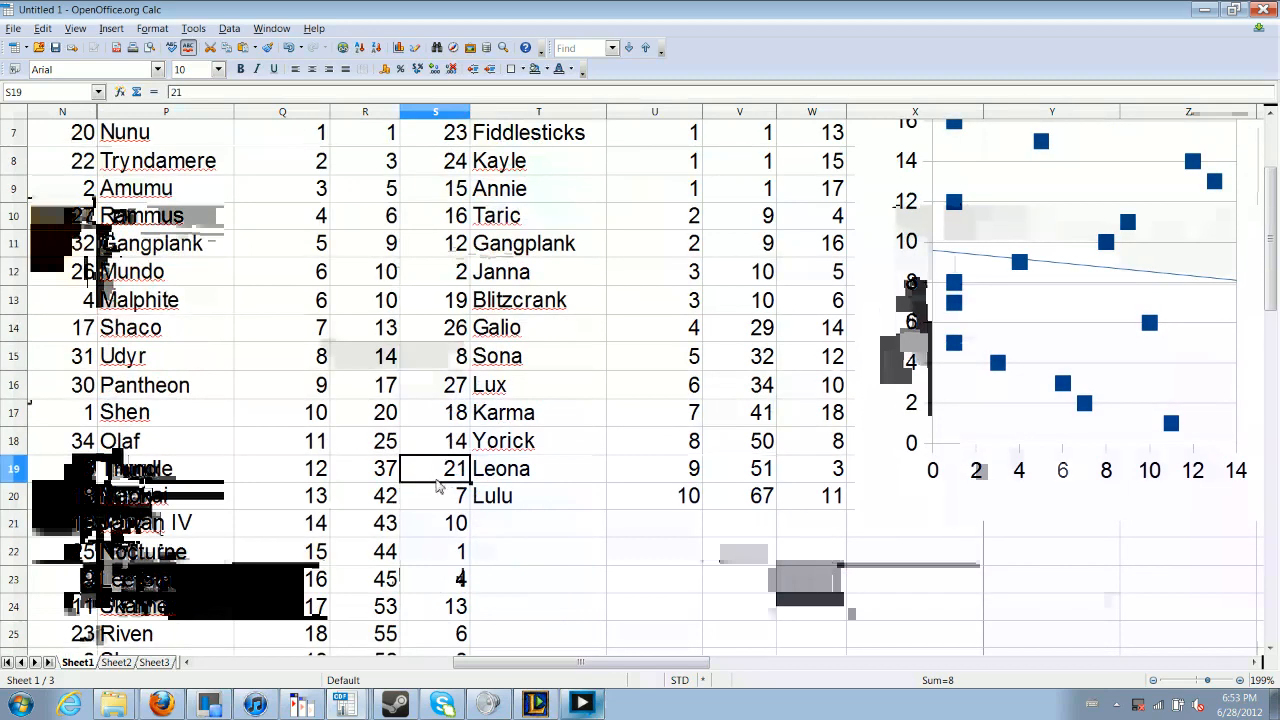
{"action": "left_click", "coordinate": [435, 551]}
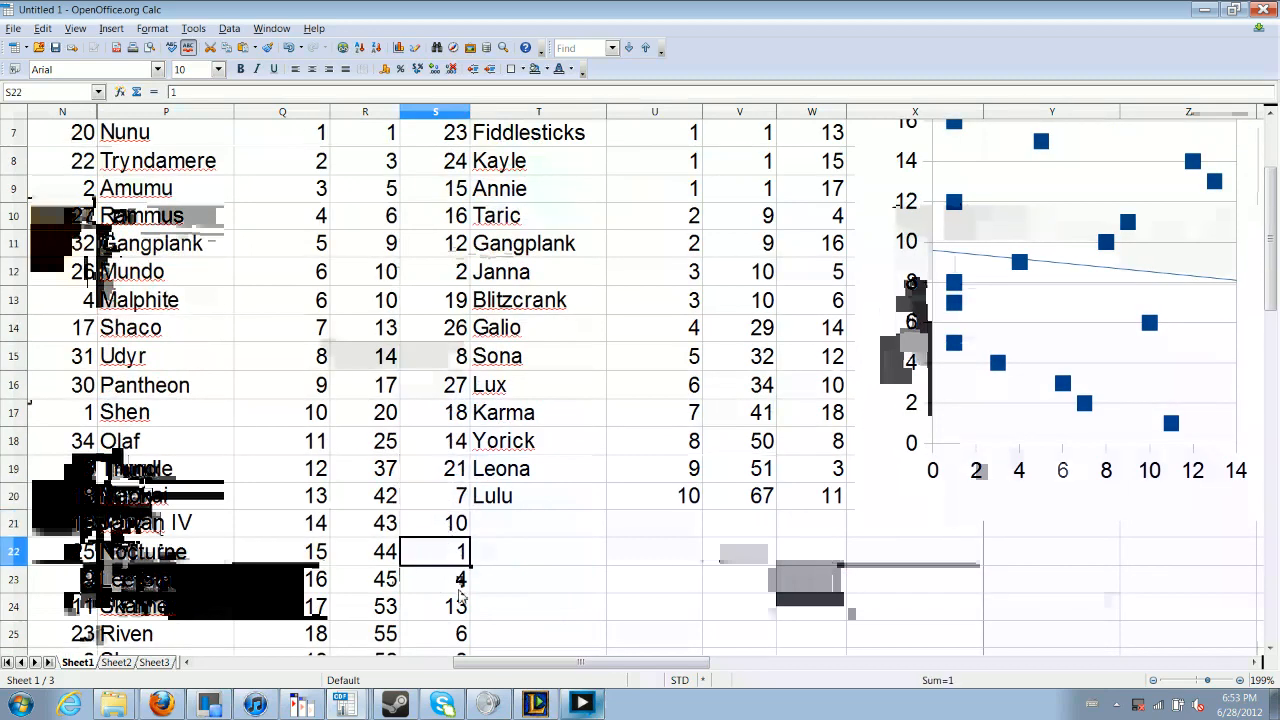
{"action": "scroll", "scroll_direction": "down", "scroll_amount": 3}
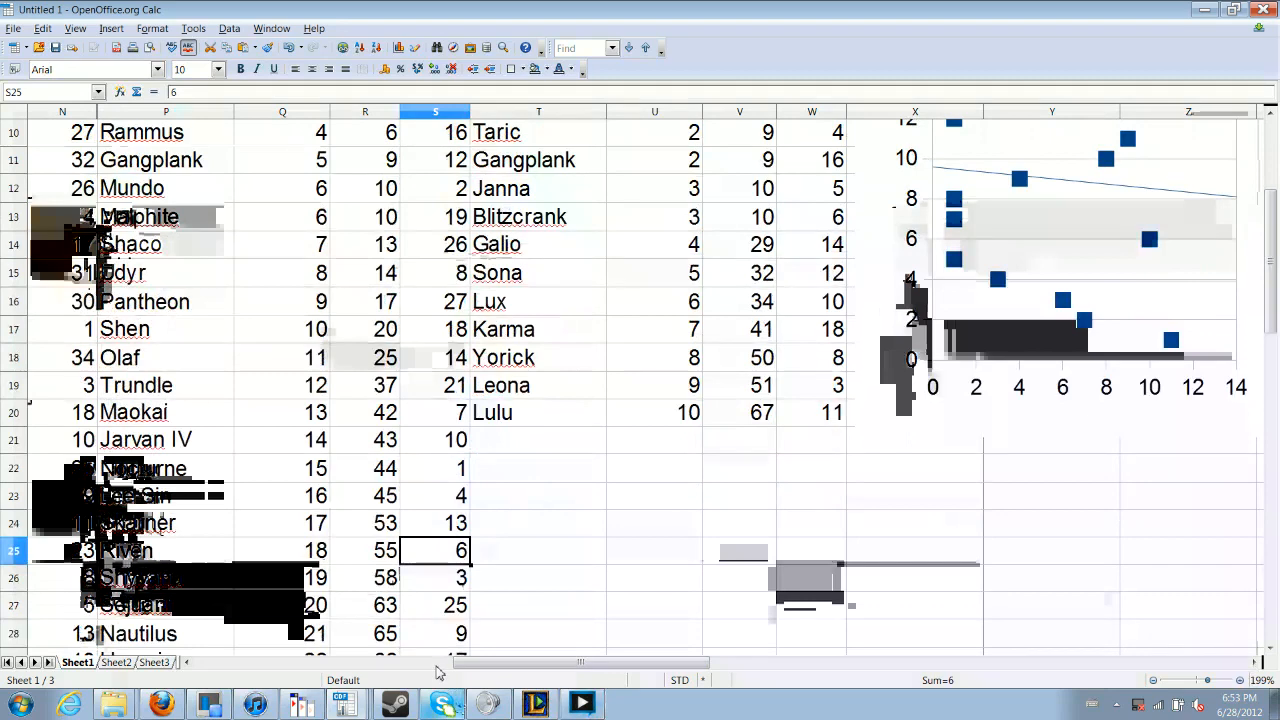
{"action": "mouse_move", "coordinate": [442, 487]}
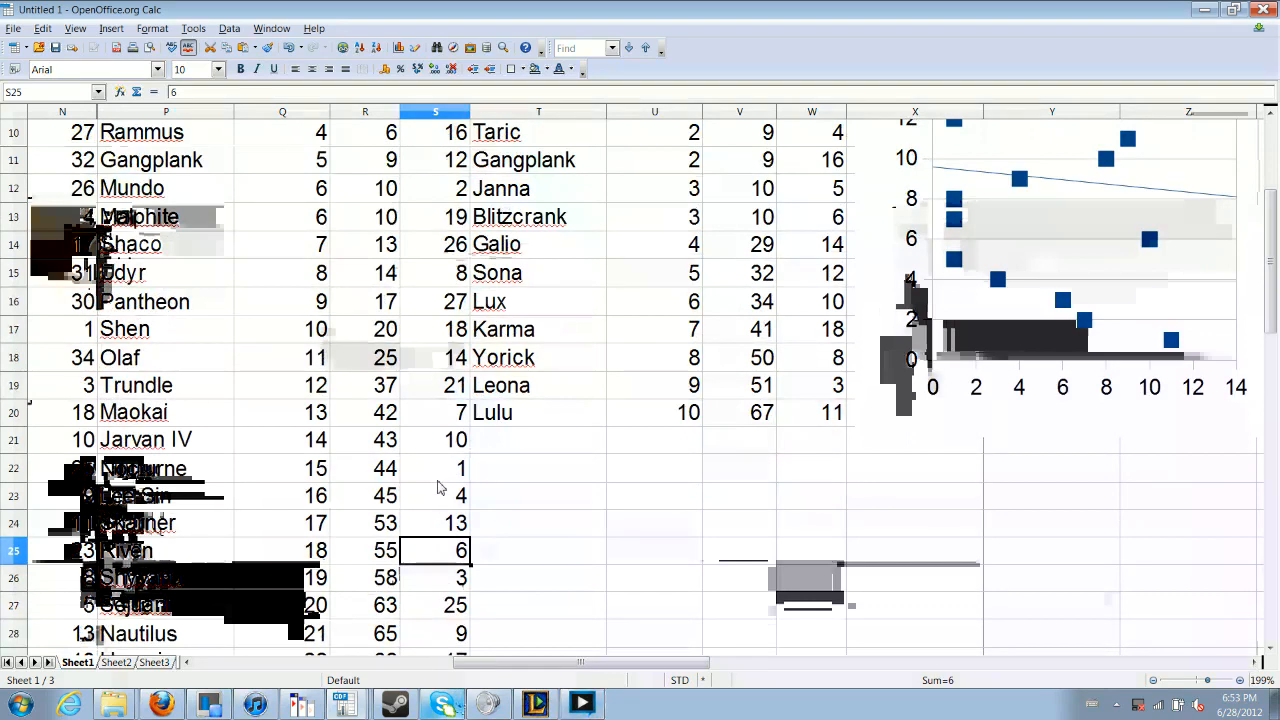
{"action": "scroll", "scroll_direction": "down", "scroll_amount": 3}
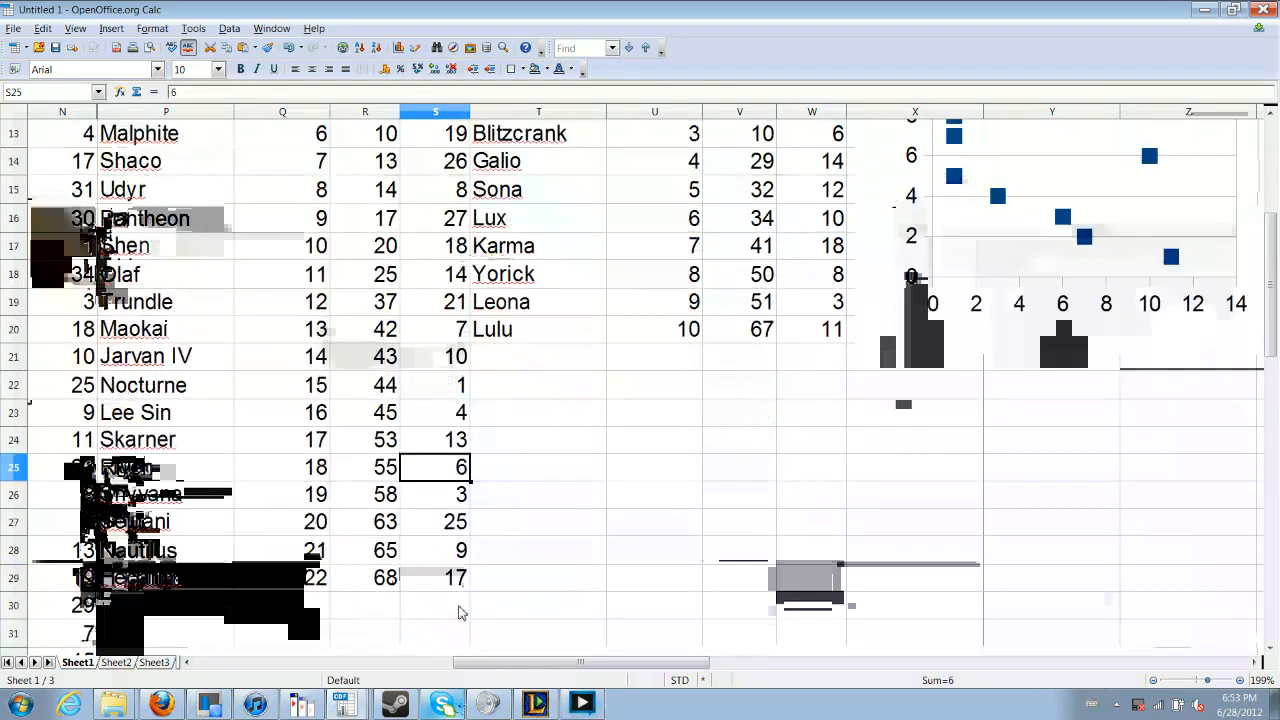
{"action": "scroll", "scroll_direction": "right", "scroll_amount": 3}
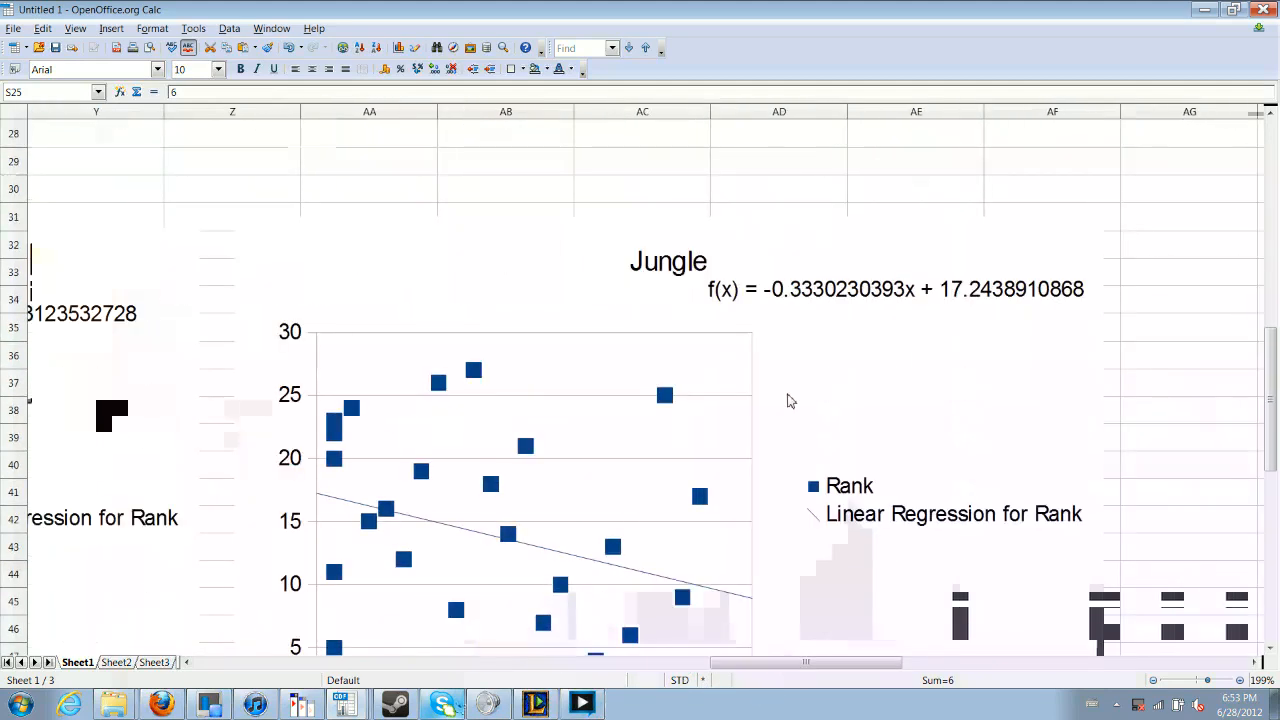
{"action": "mouse_move", "coordinate": [833, 582]}
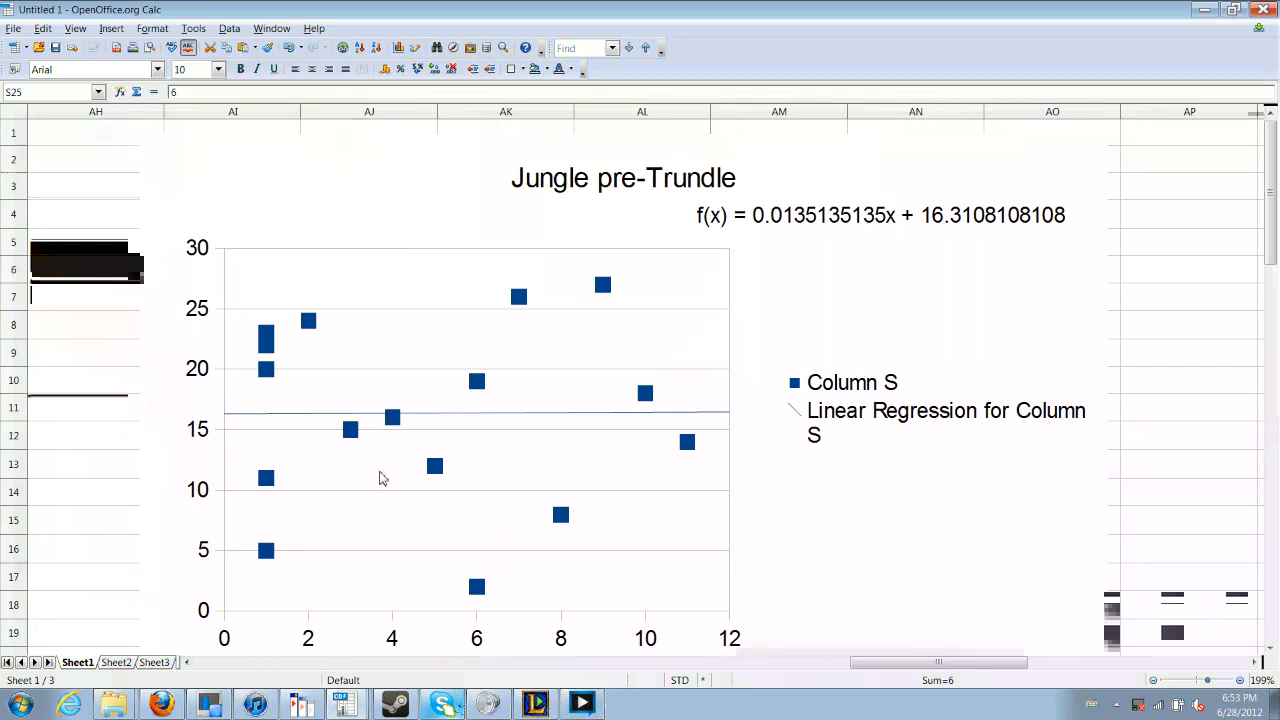
{"action": "mouse_move", "coordinate": [575, 468]}
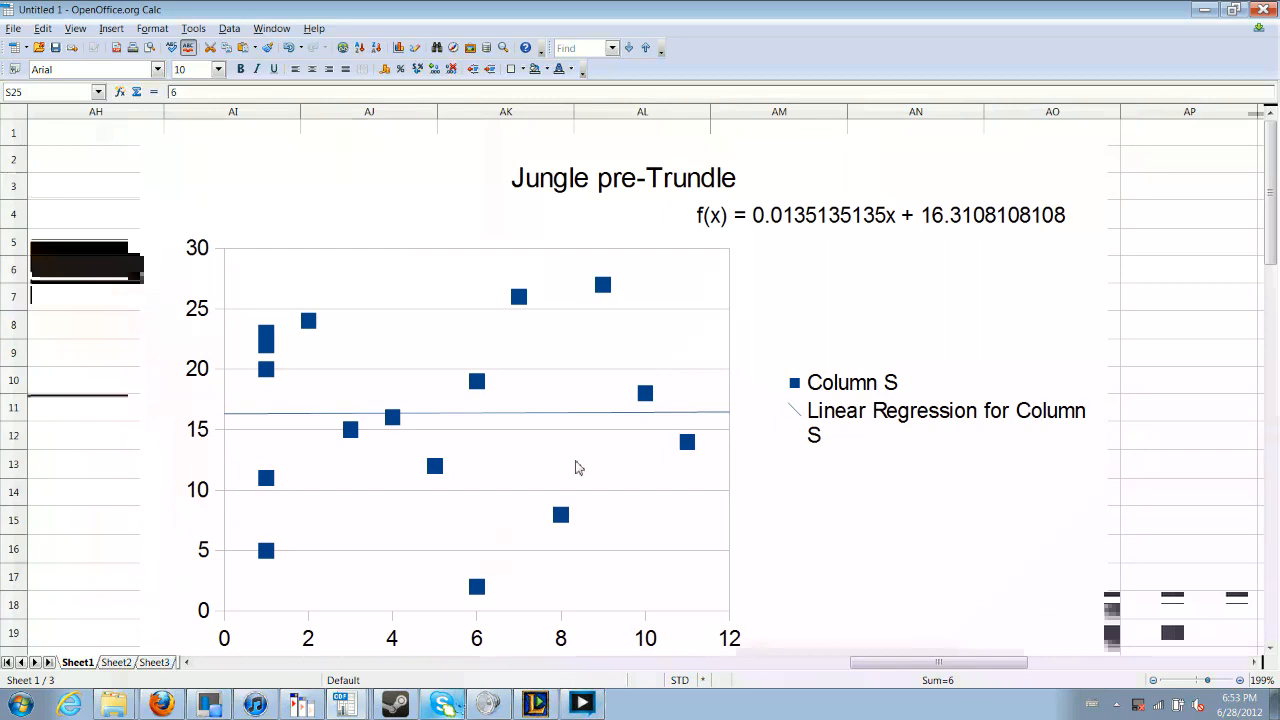
{"action": "scroll", "scroll_direction": "down", "scroll_amount": 3}
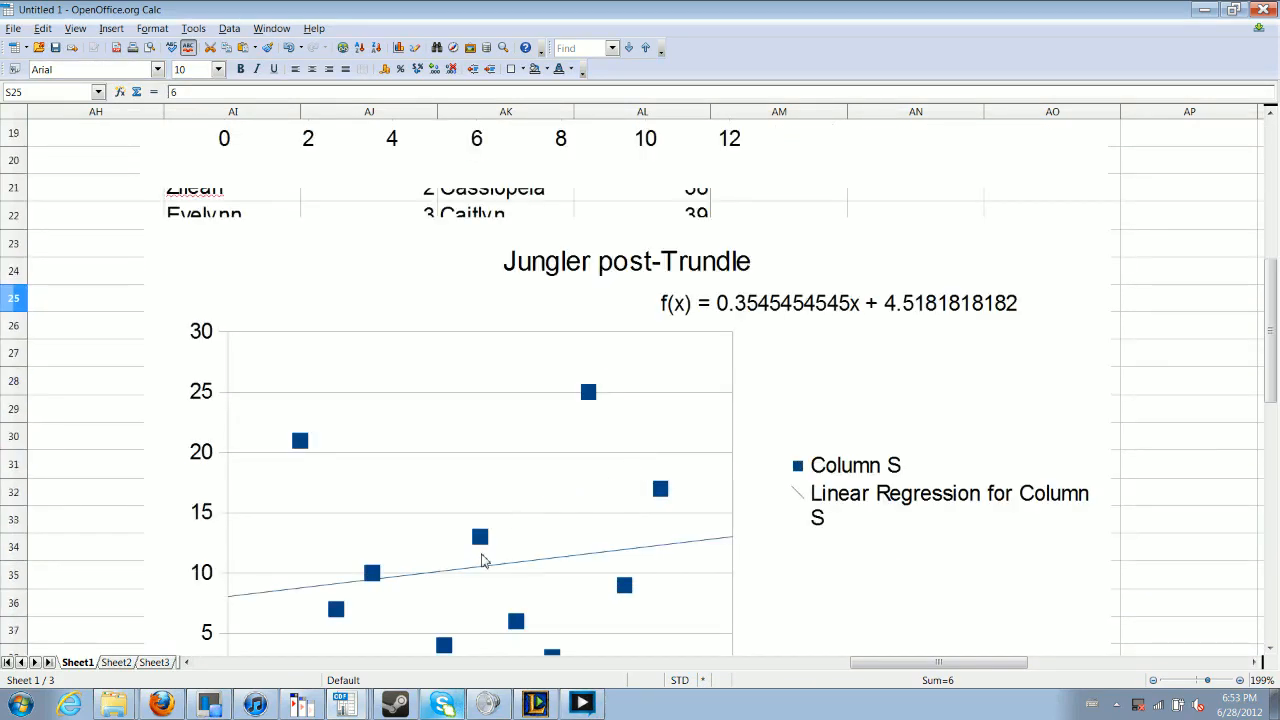
{"action": "scroll", "scroll_direction": "down", "scroll_amount": 3}
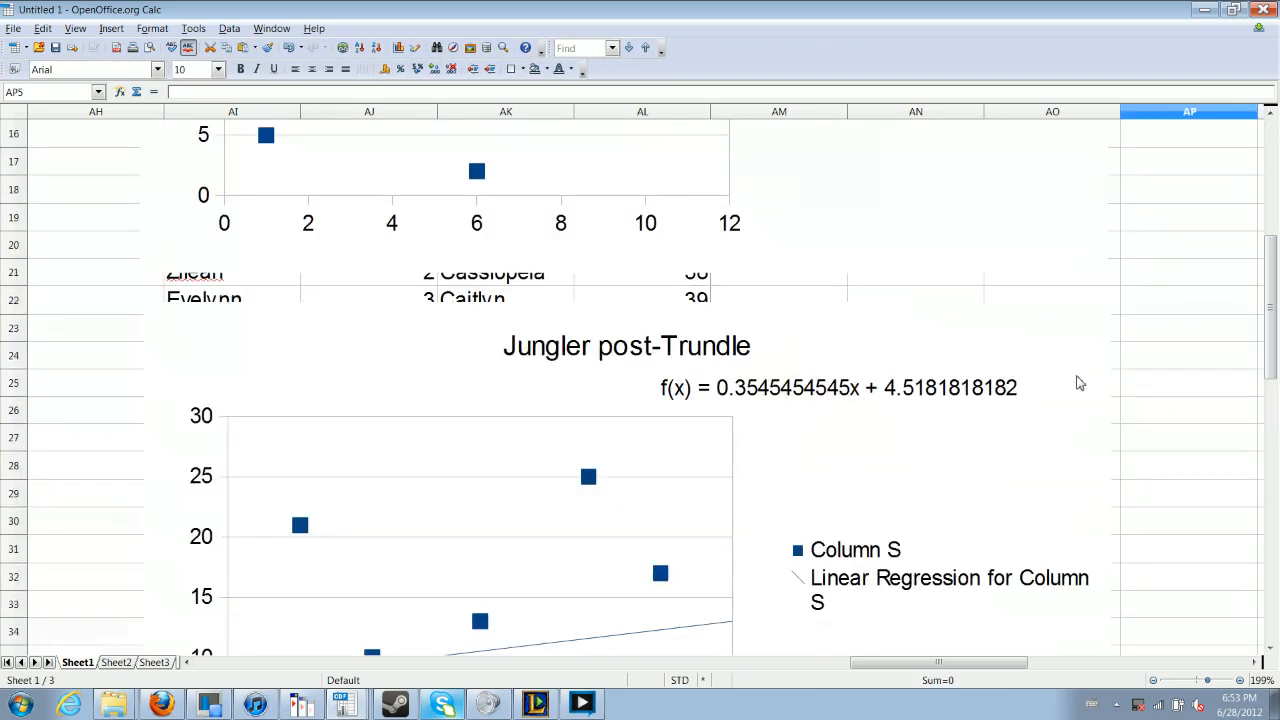
{"action": "scroll", "scroll_direction": "down", "scroll_amount": 3}
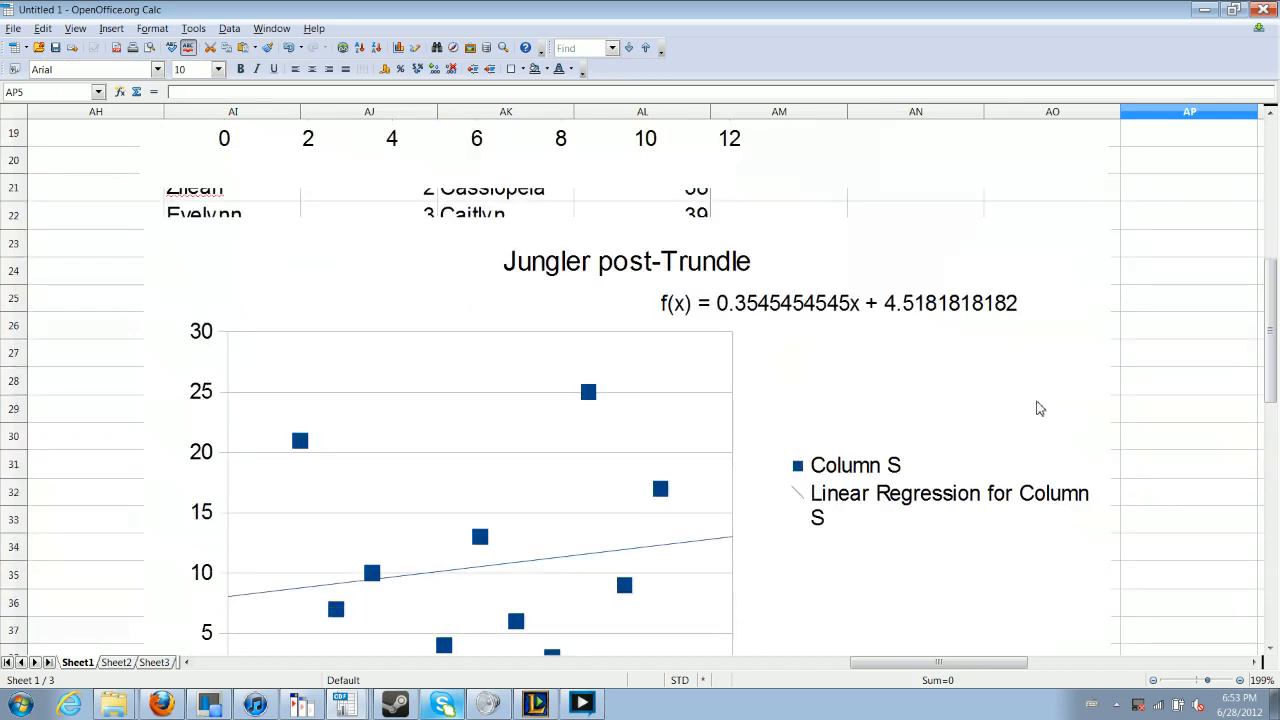
{"action": "mouse_move", "coordinate": [1016, 398]}
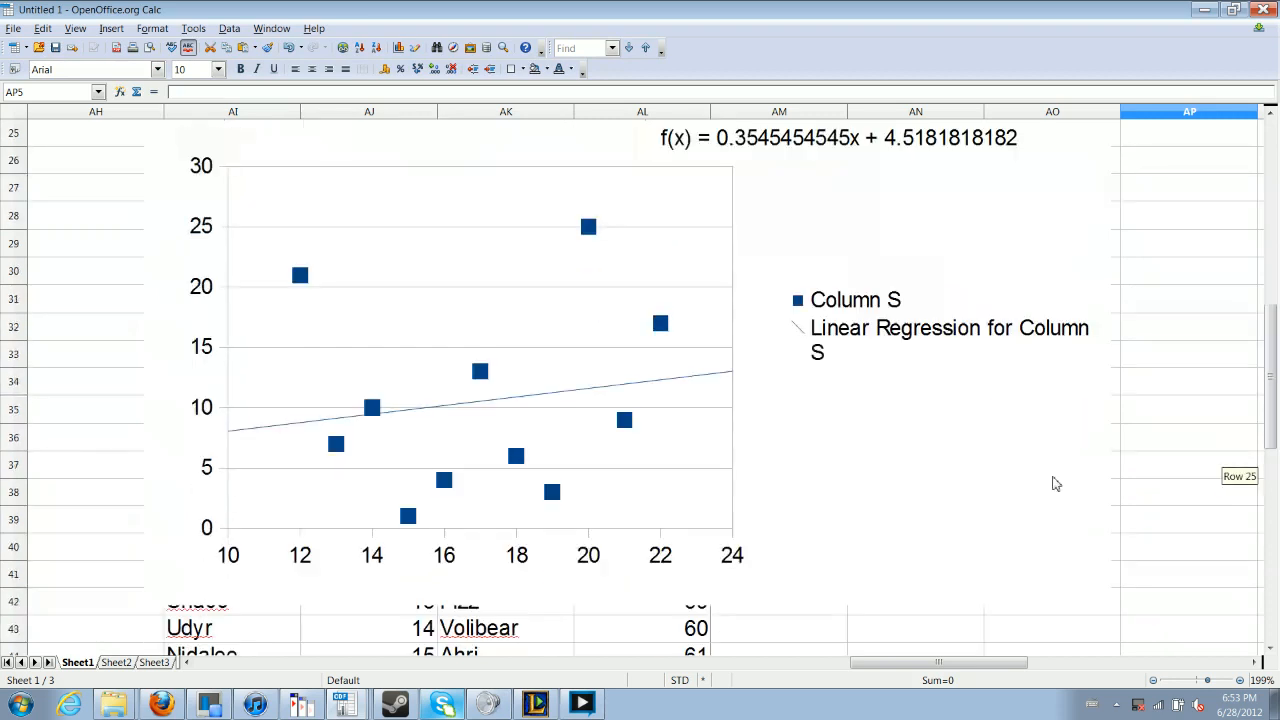
{"action": "mouse_move", "coordinate": [1048, 478]}
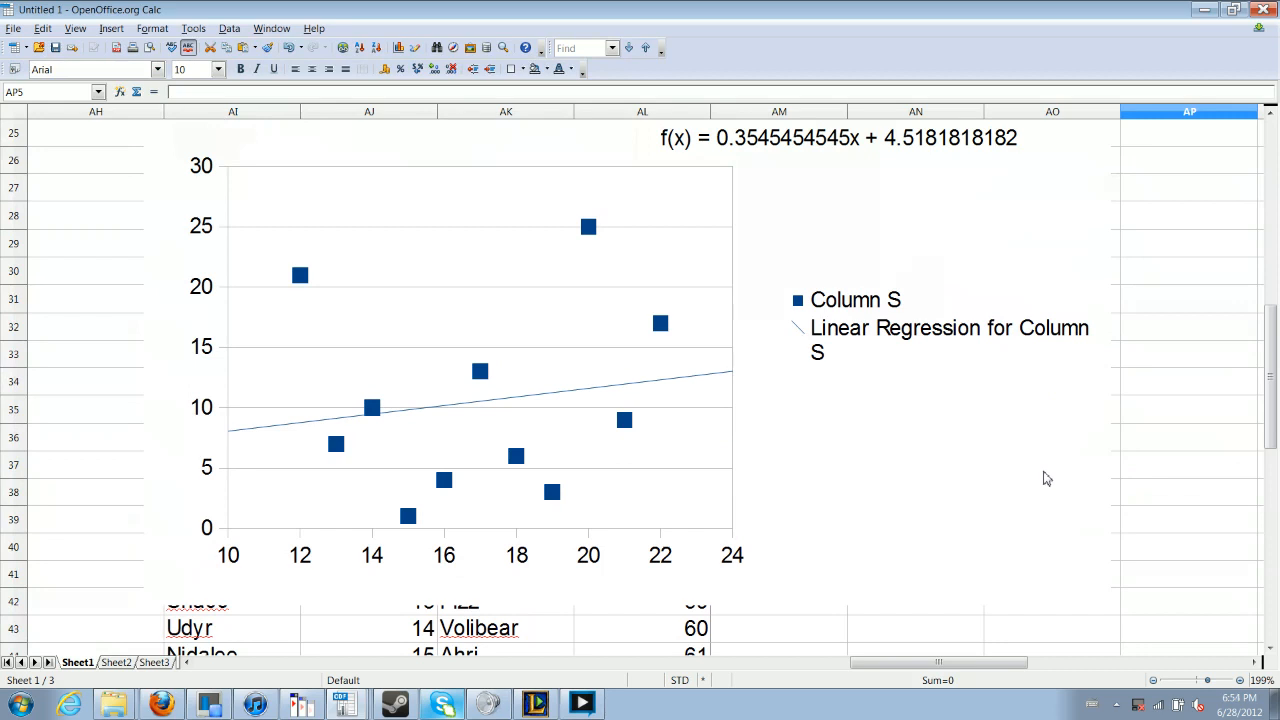
{"action": "mouse_move", "coordinate": [943, 396]}
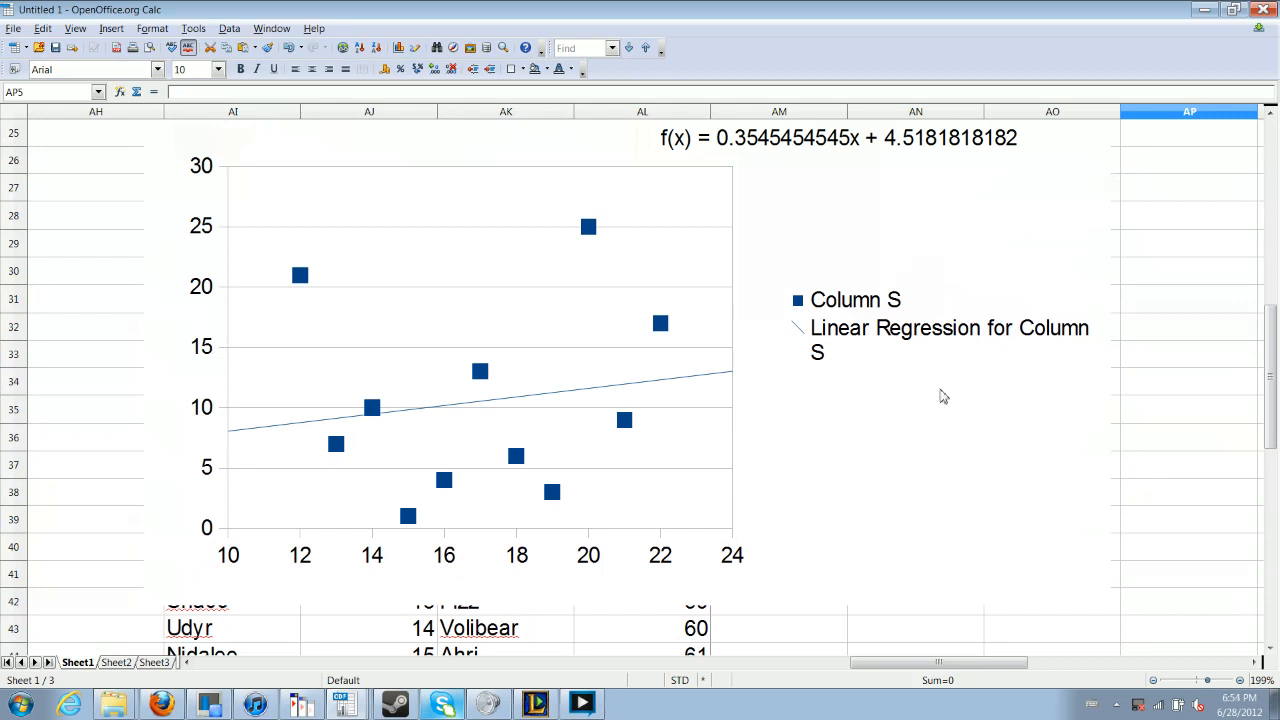
- Select the post-Trundle chart, zoom out to 100%, and scroll to the Jungle chart beside Bruiser
{"action": "left_click", "coordinate": [300, 275]}
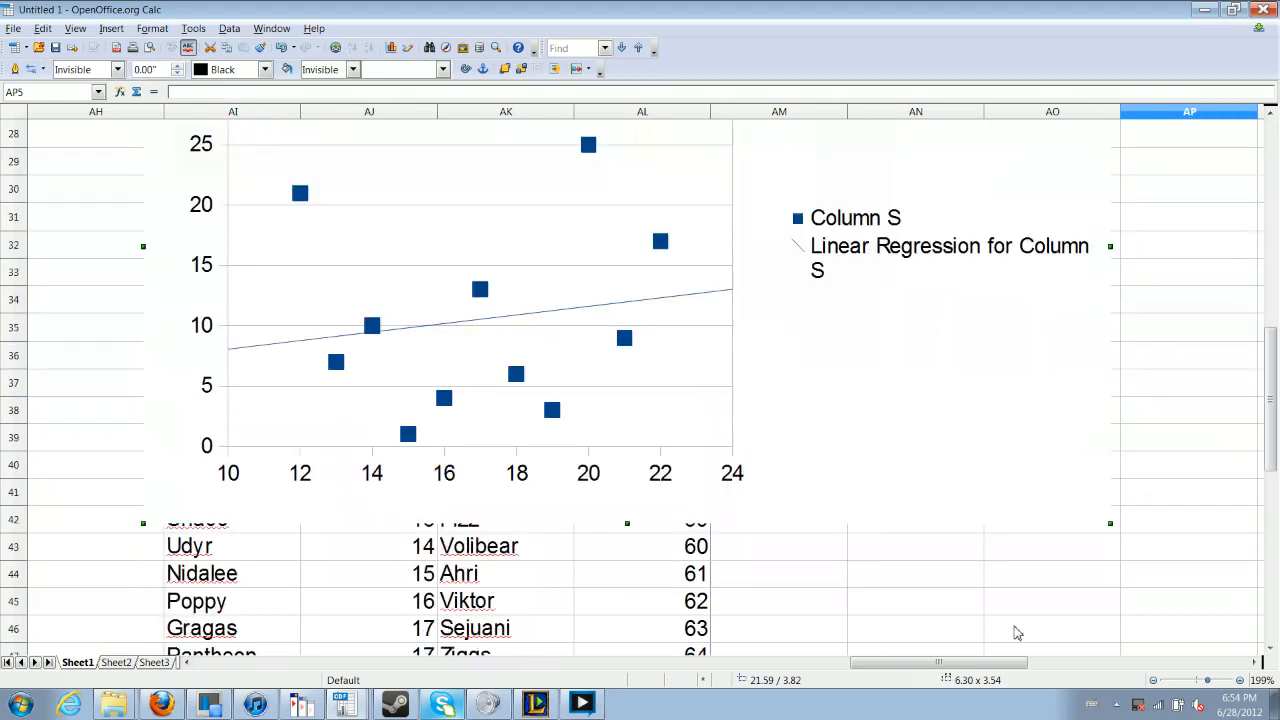
{"action": "left_click_drag", "start_coordinate": [1240, 681], "coordinate": [1190, 681]}
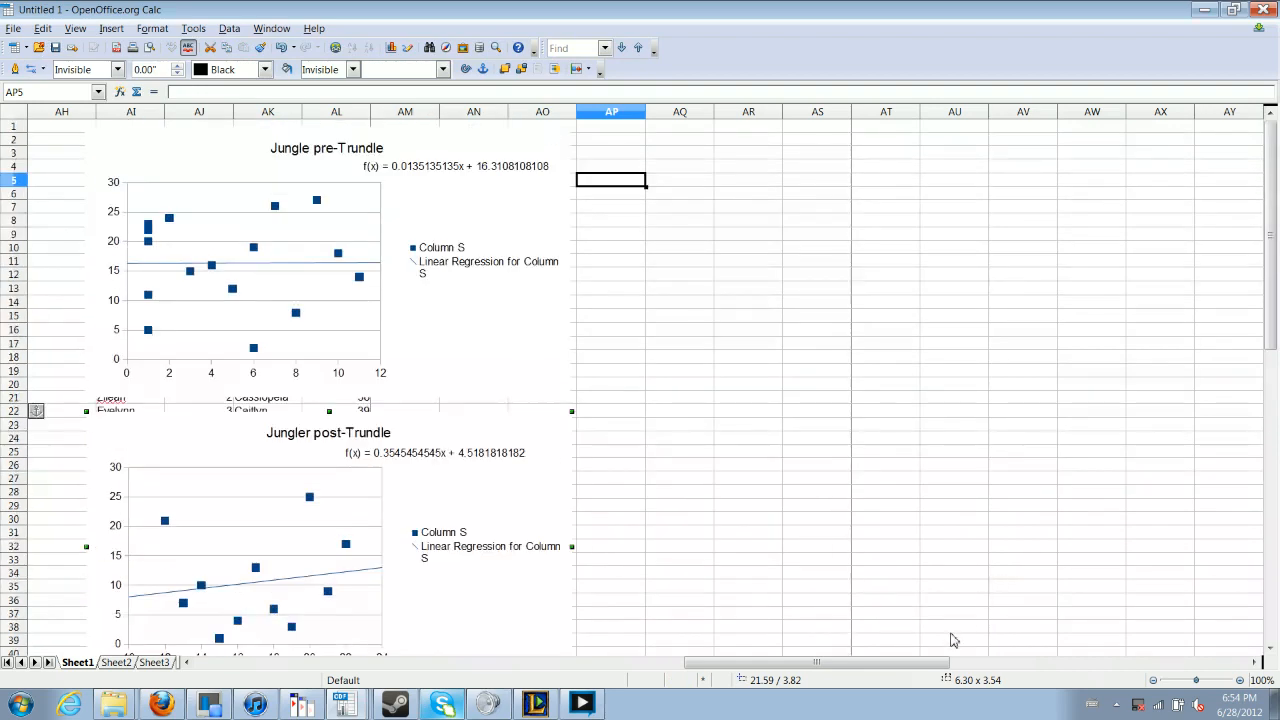
{"action": "scroll", "scroll_direction": "left", "scroll_amount": 3}
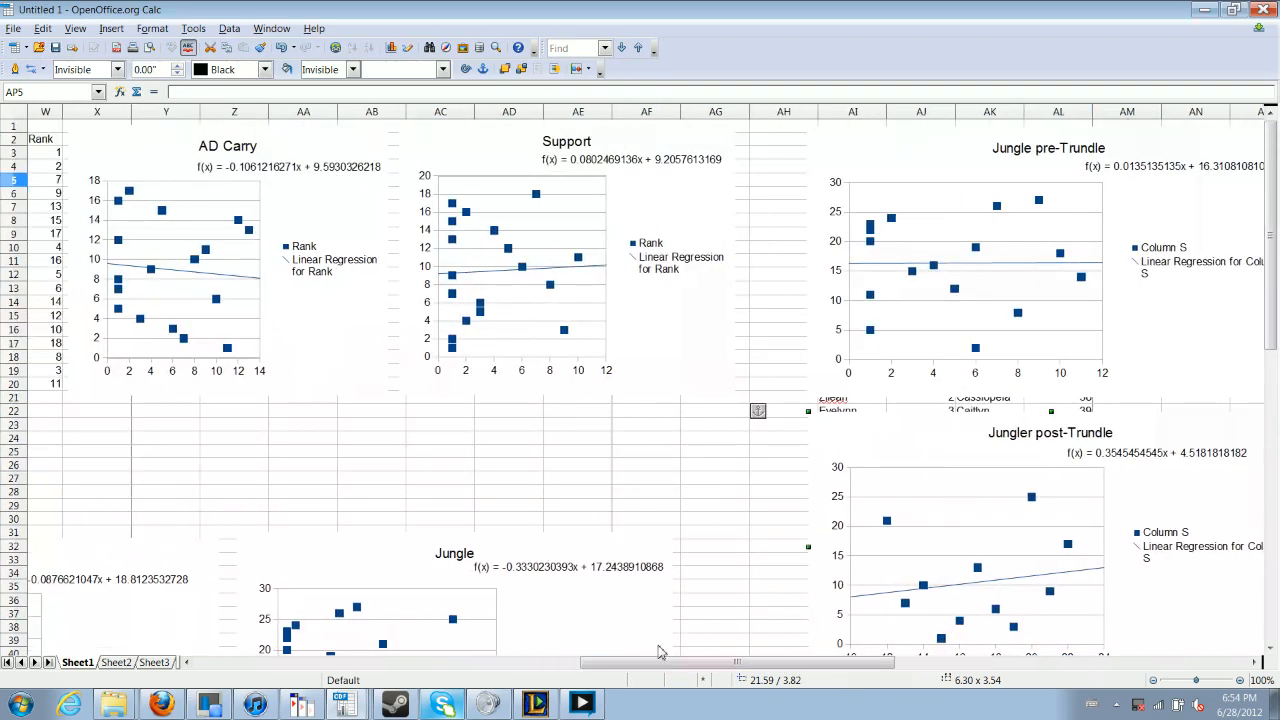
{"action": "scroll", "scroll_direction": "down", "scroll_amount": 3}
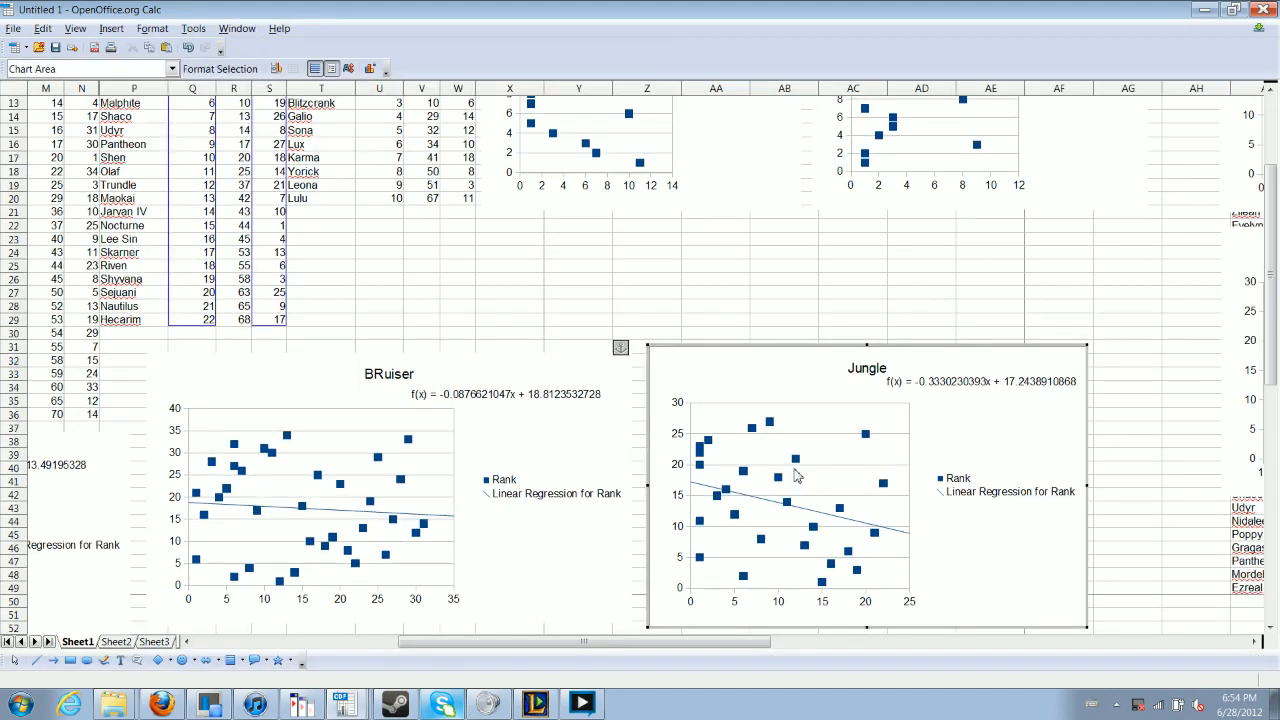
- Select the Rank data points in the Jungle chart to inspect their values
{"action": "left_click", "coordinate": [795, 462]}
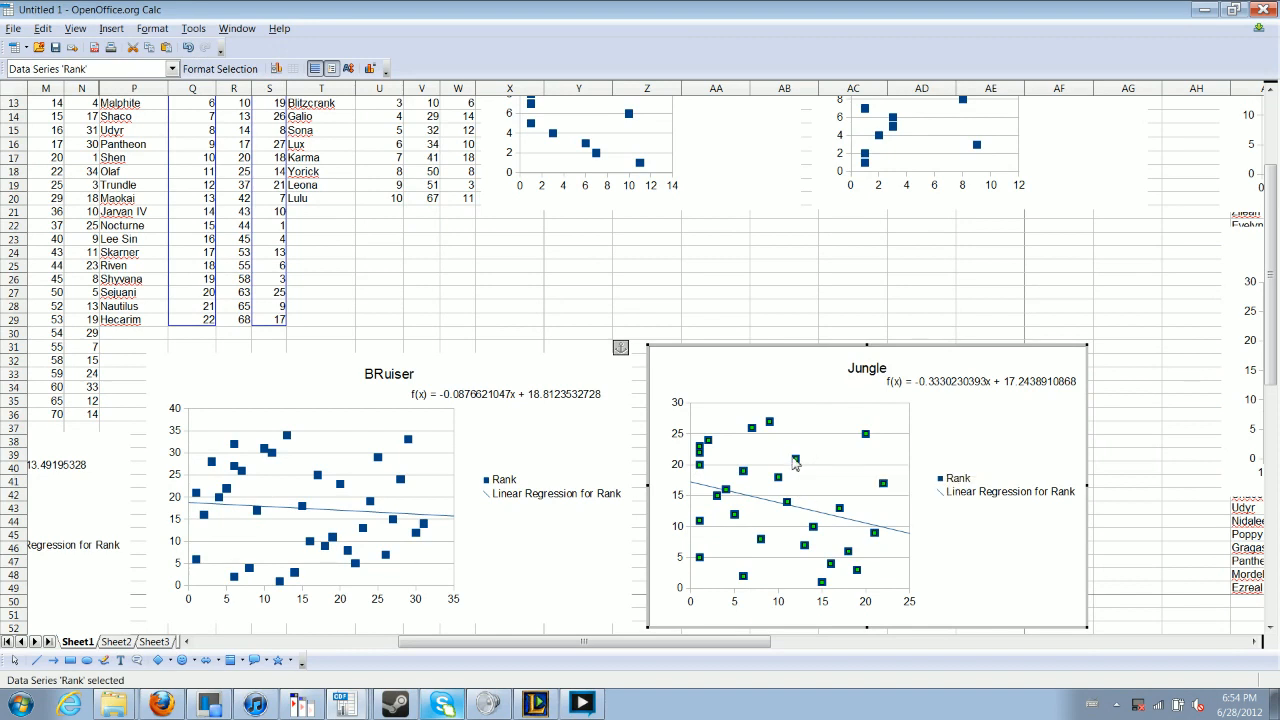
{"action": "mouse_move", "coordinate": [799, 474]}
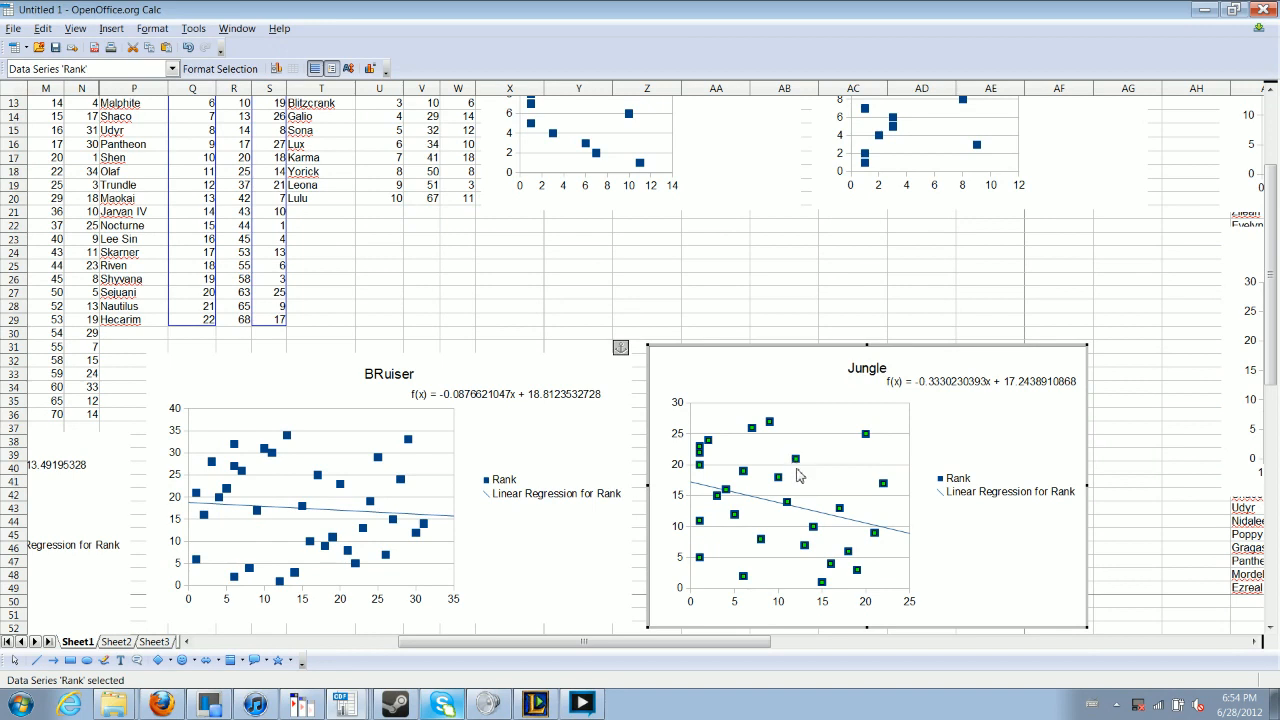
{"action": "mouse_move", "coordinate": [793, 470]}
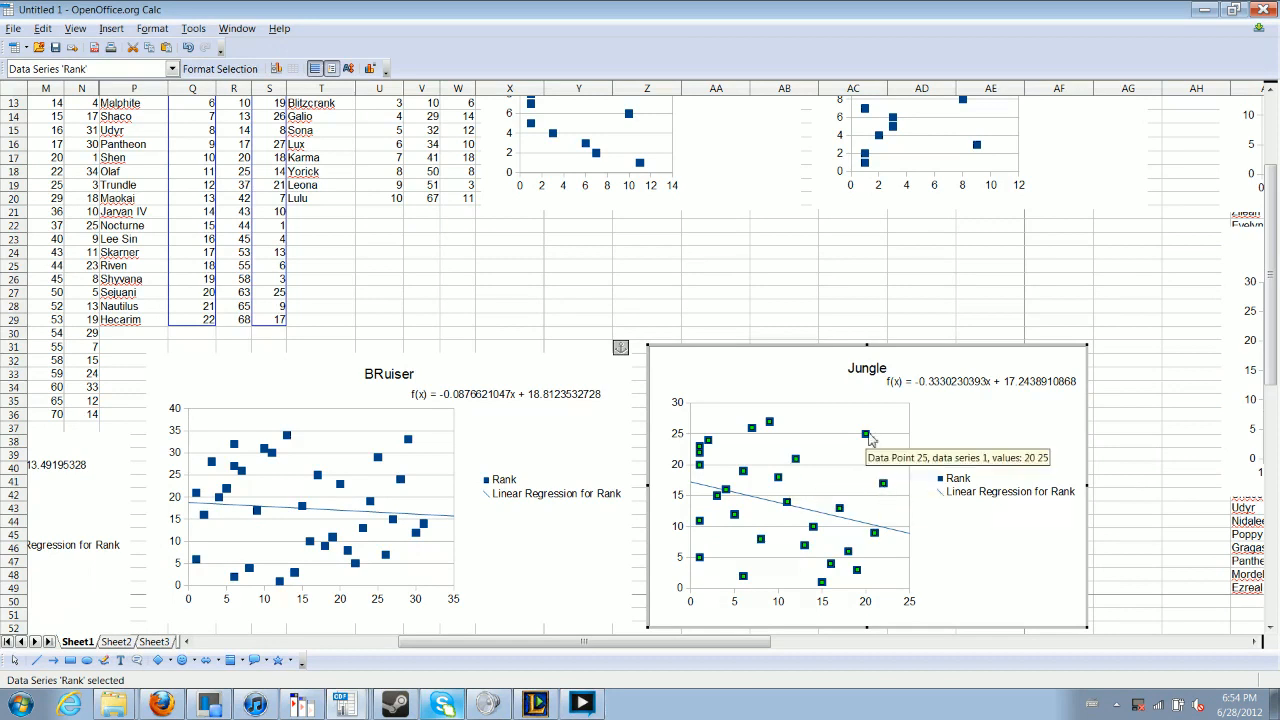
{"action": "mouse_move", "coordinate": [878, 490]}
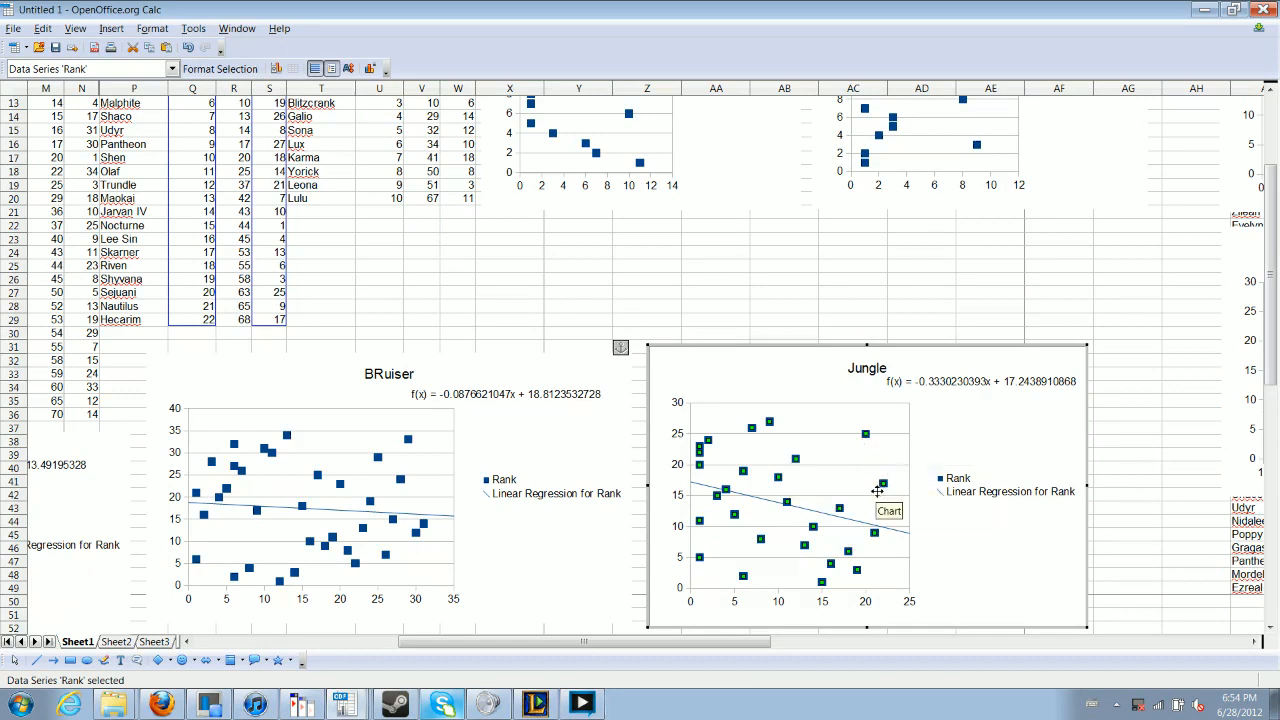
{"action": "mouse_move", "coordinate": [878, 490]}
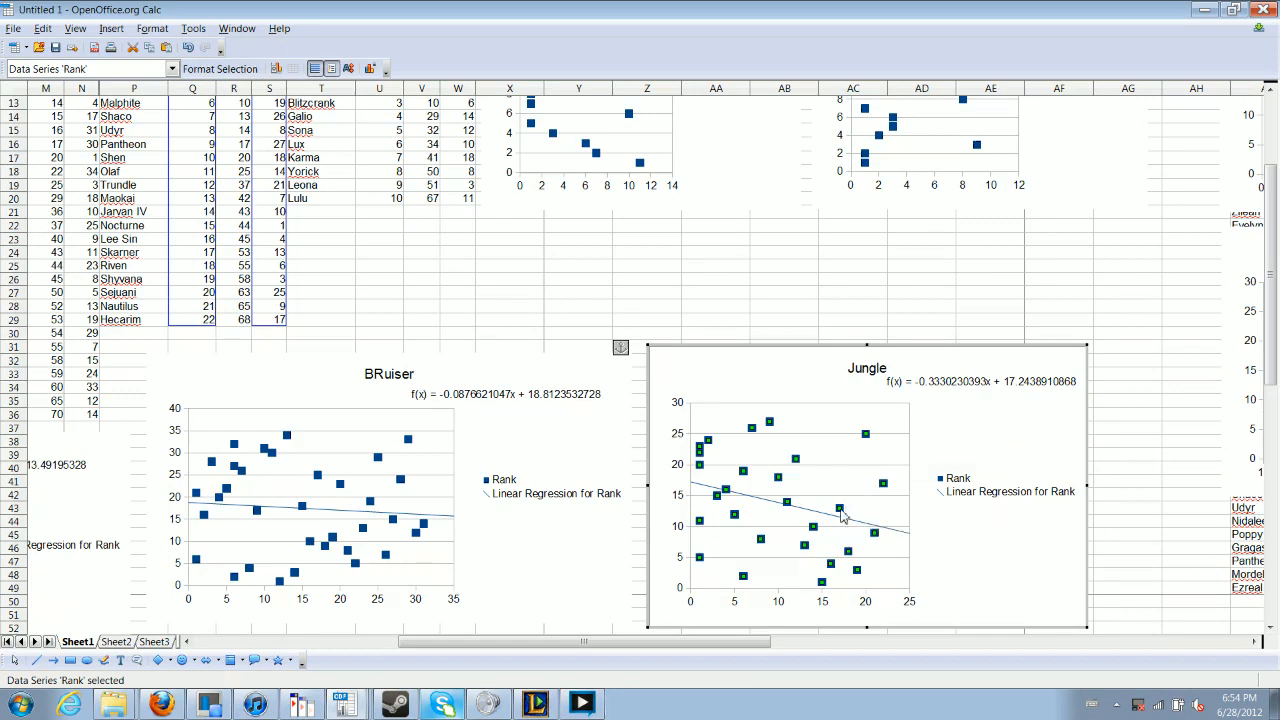
{"action": "mouse_move", "coordinate": [858, 483]}
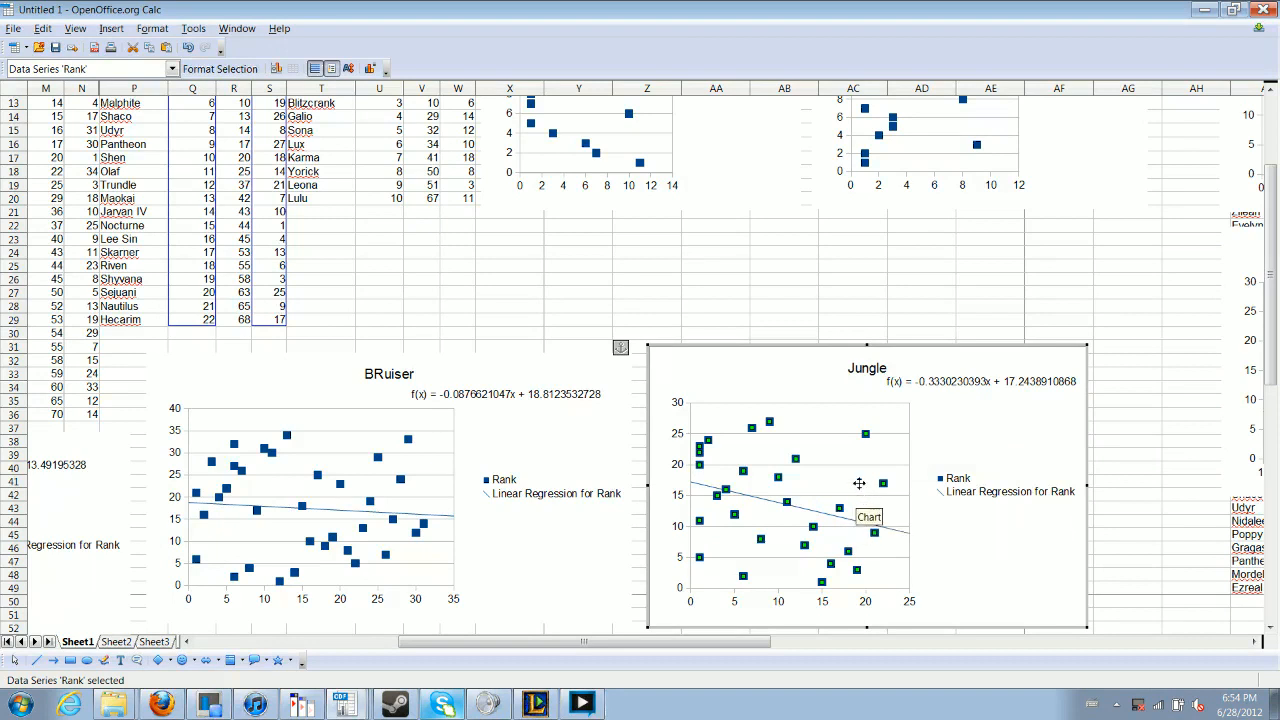
{"action": "mouse_move", "coordinate": [873, 460]}
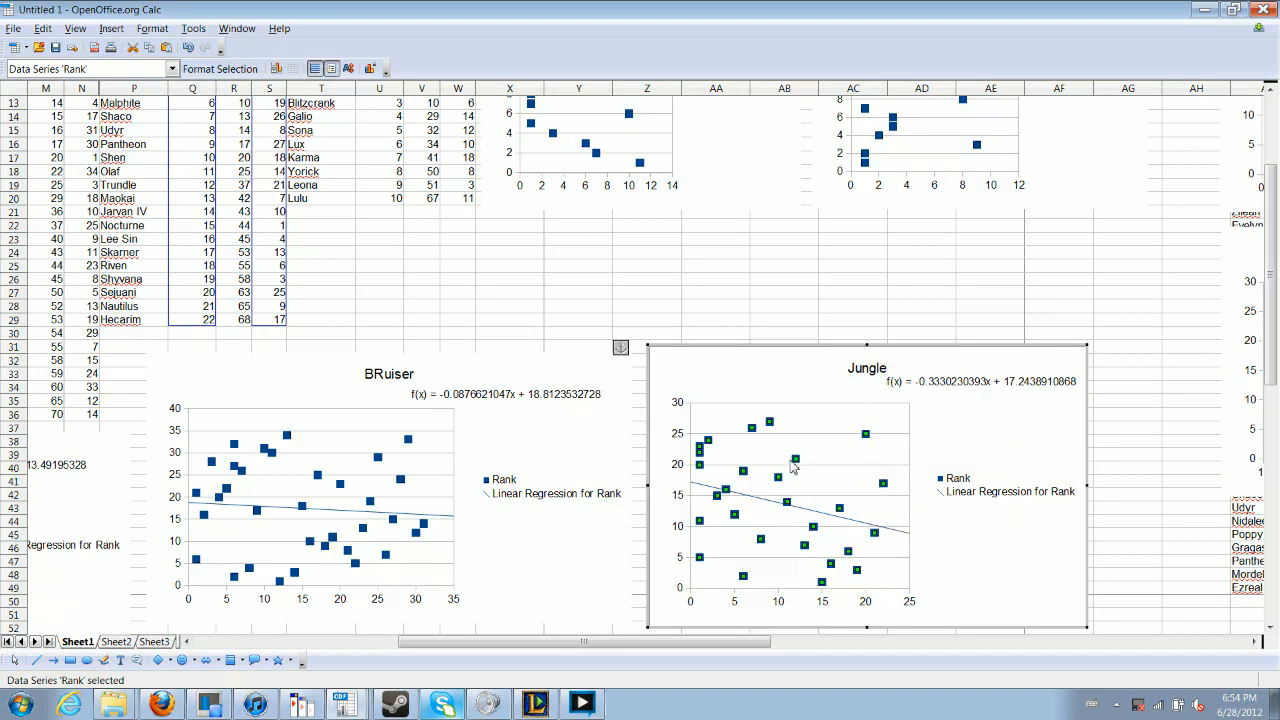
{"action": "mouse_move", "coordinate": [718, 507]}
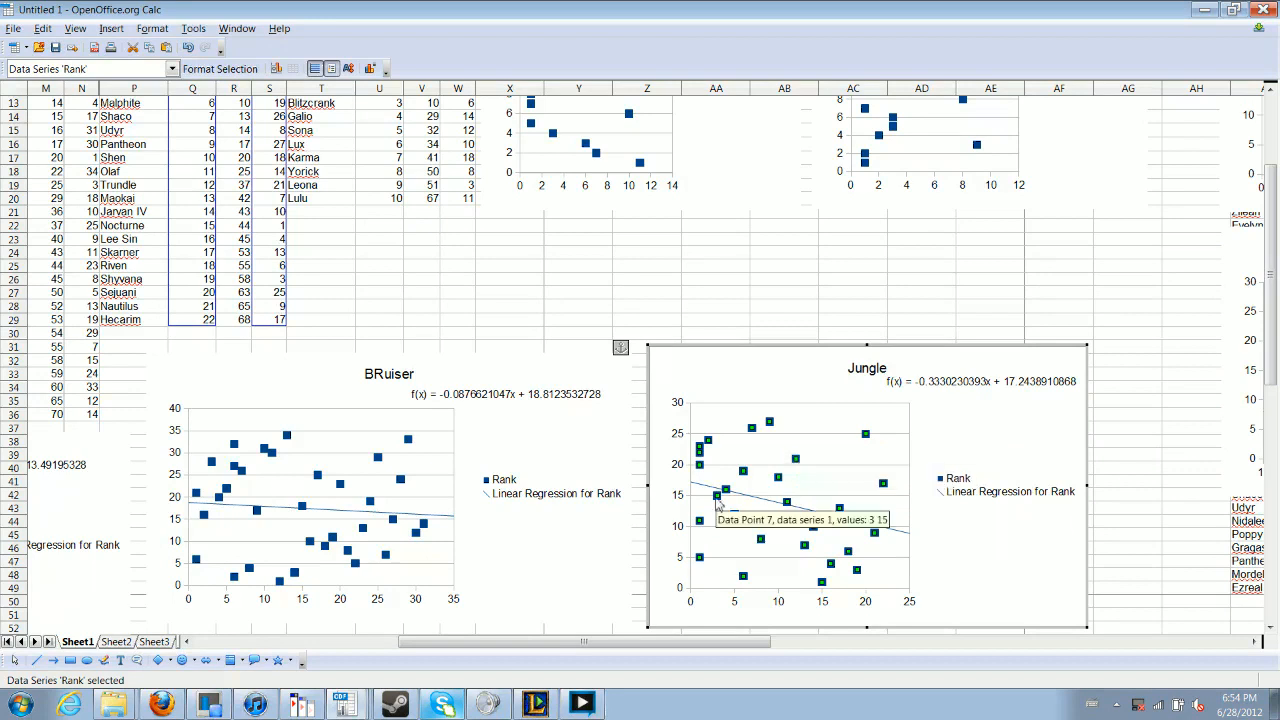
{"action": "mouse_move", "coordinate": [862, 457]}
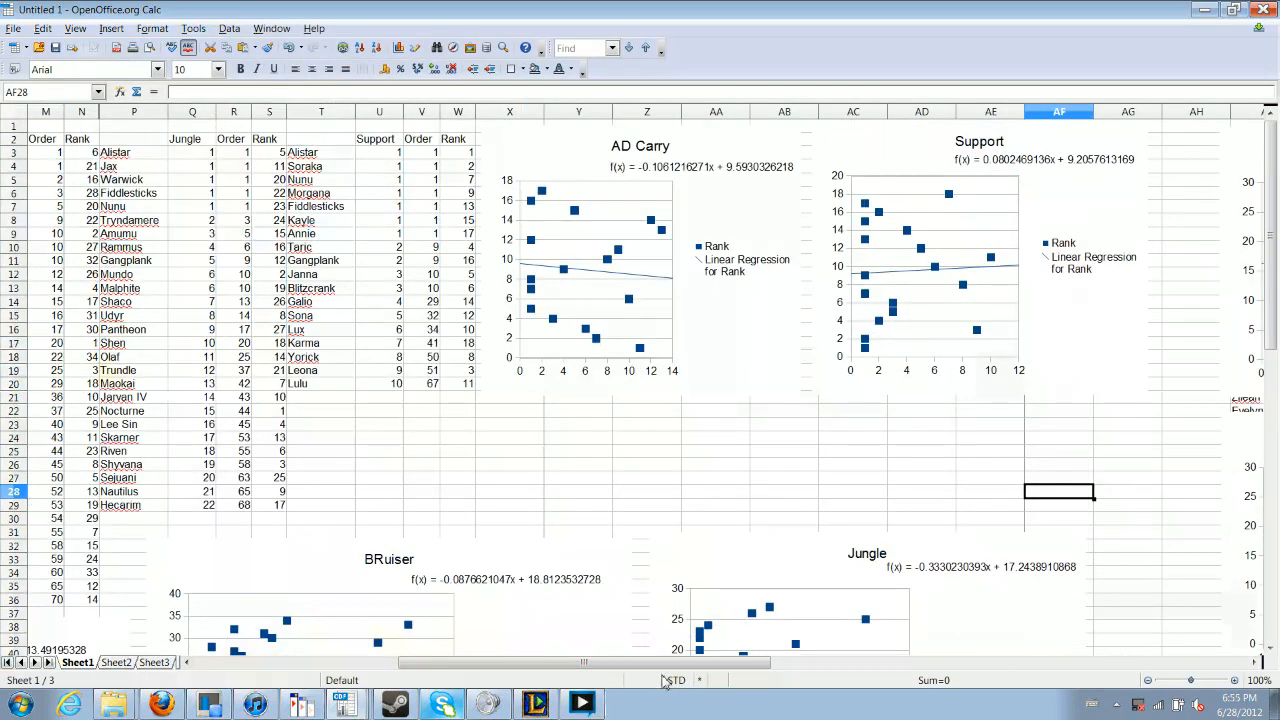
{"action": "scroll", "scroll_direction": "left", "scroll_amount": 3}
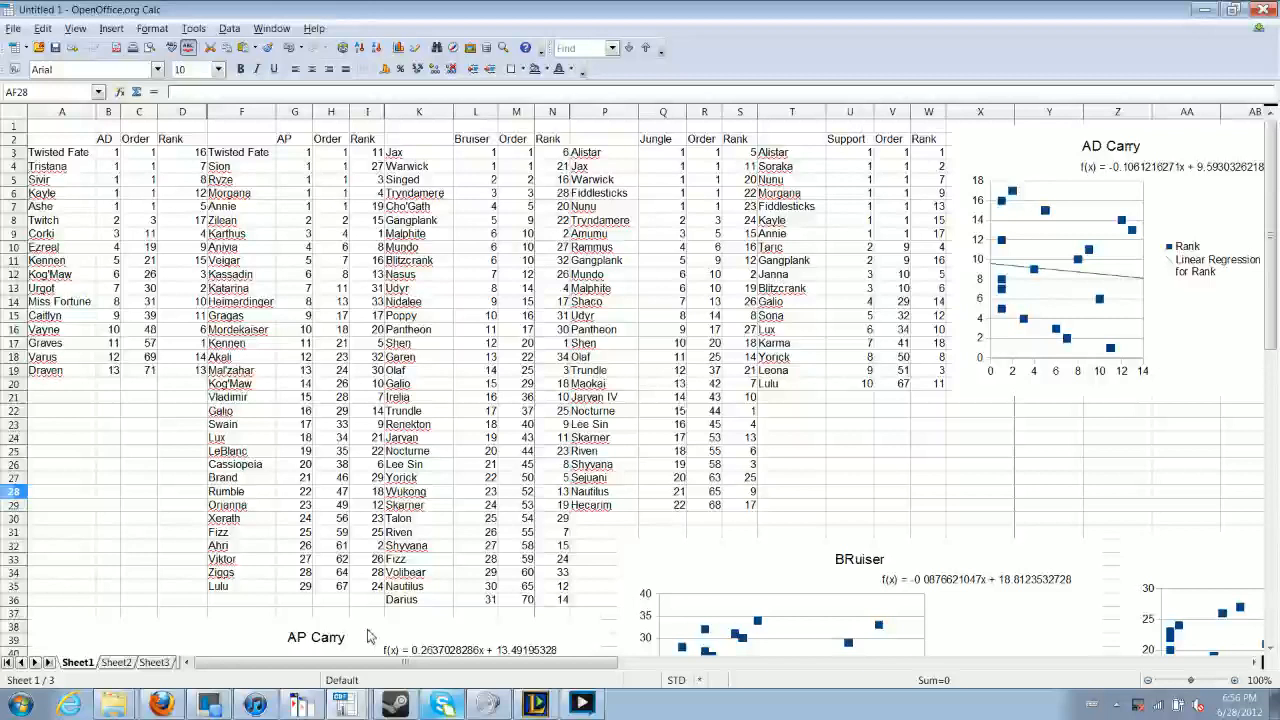
{"action": "mouse_move", "coordinate": [925, 549]}
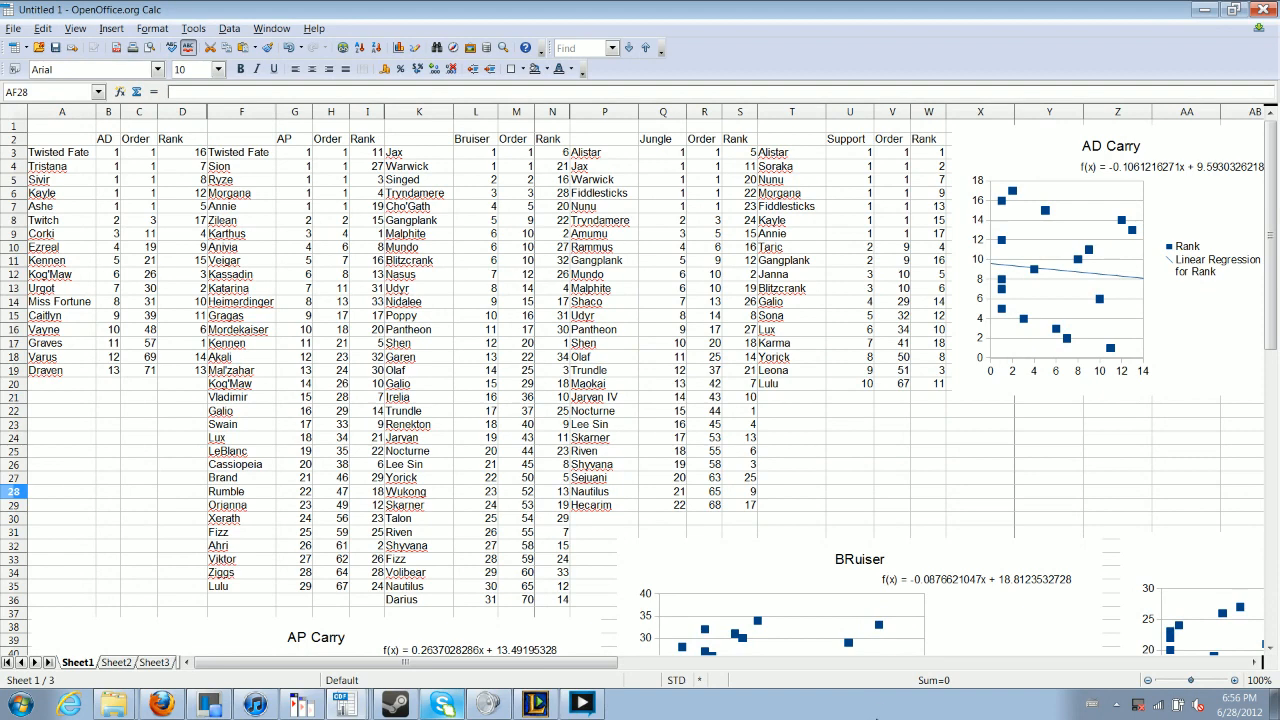
{"action": "left_click", "coordinate": [740, 464]}
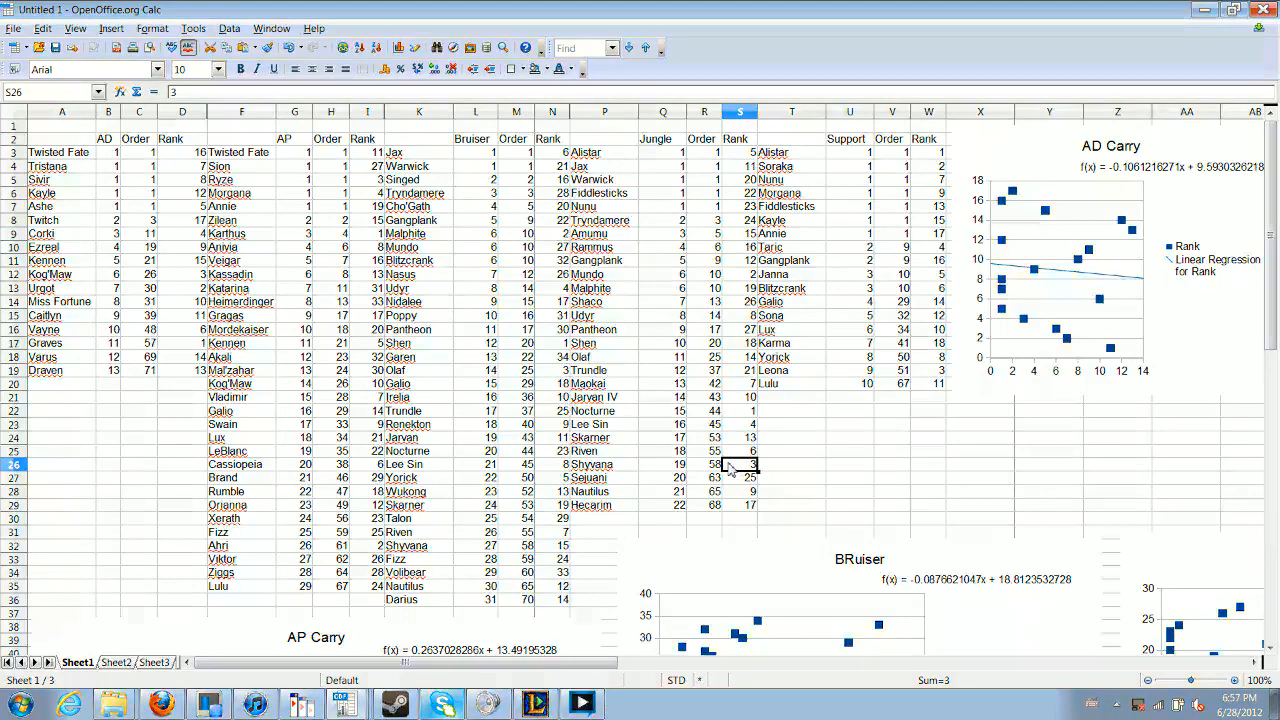
{"action": "mouse_move", "coordinate": [784, 576]}
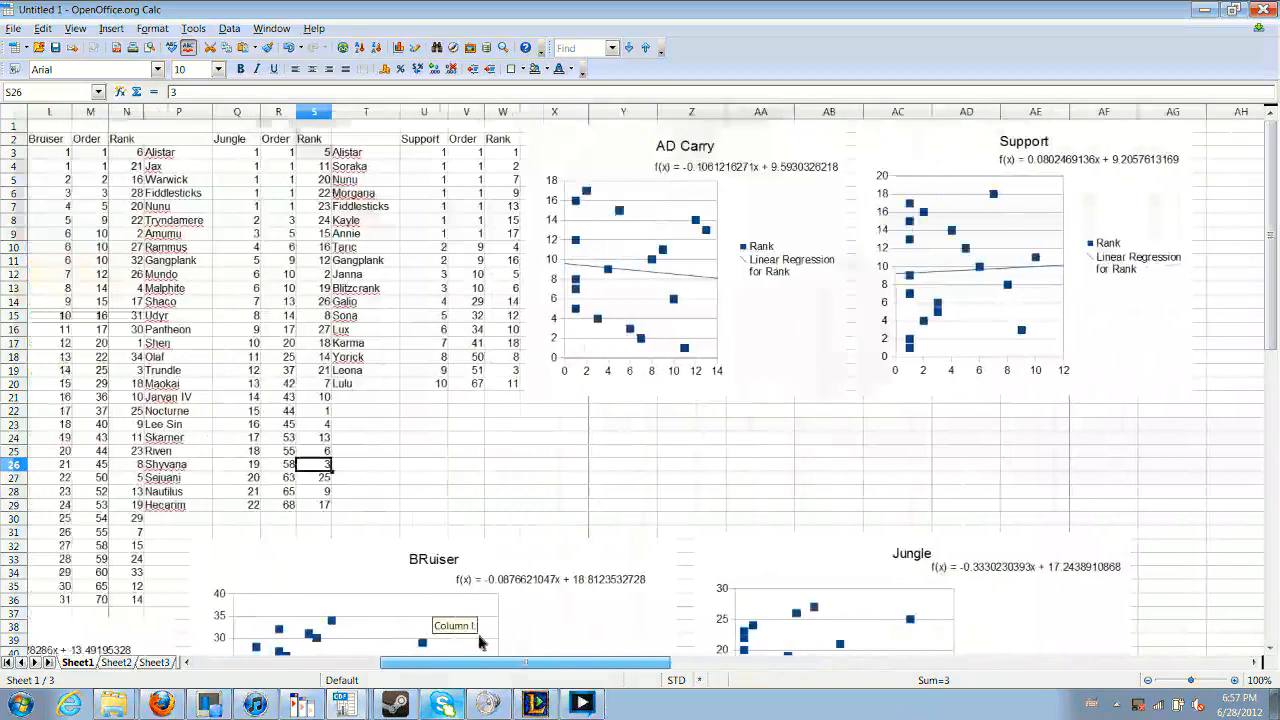
{"action": "scroll", "scroll_direction": "left", "scroll_amount": 3}
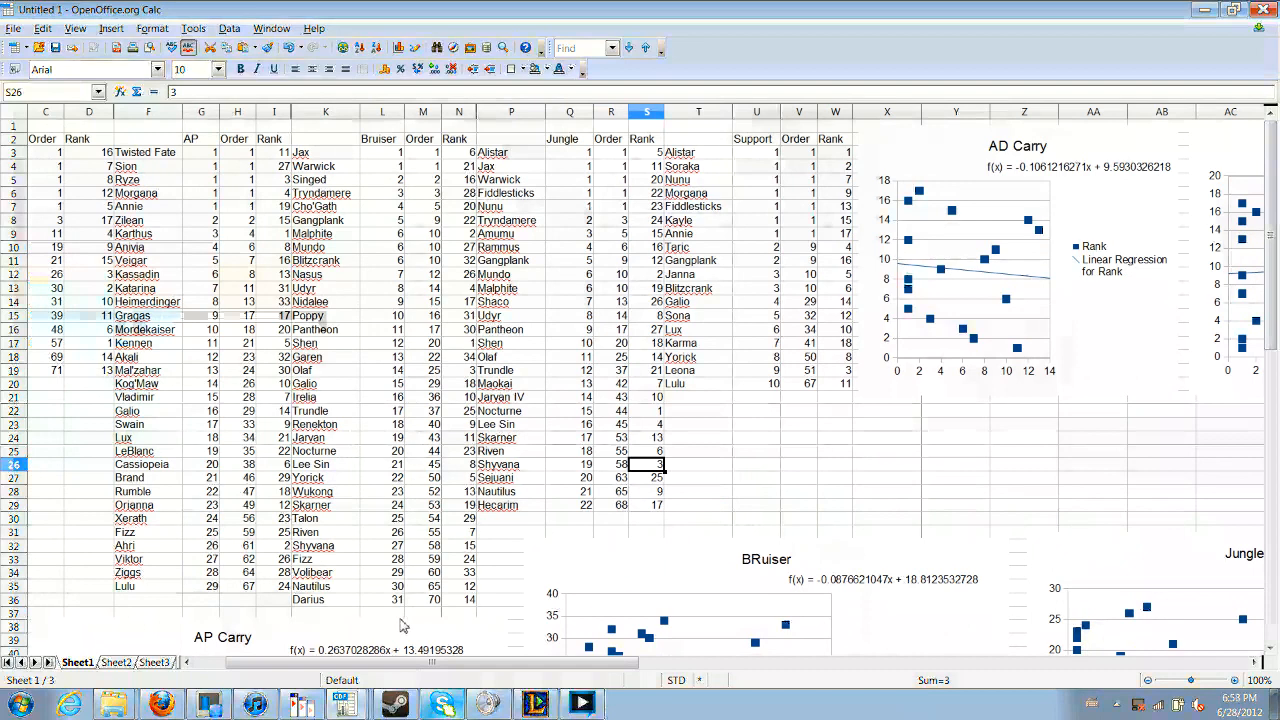
{"action": "mouse_move", "coordinate": [869, 62]}
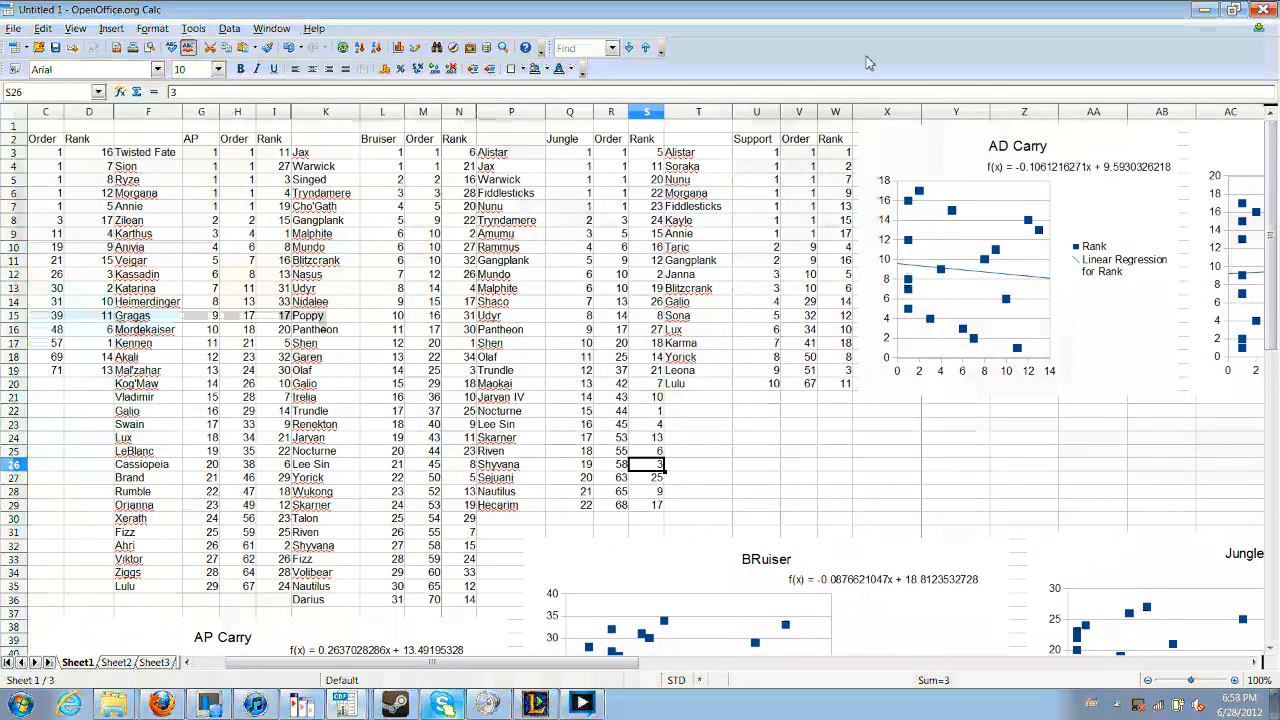
{"action": "mouse_move", "coordinate": [1231, 440]}
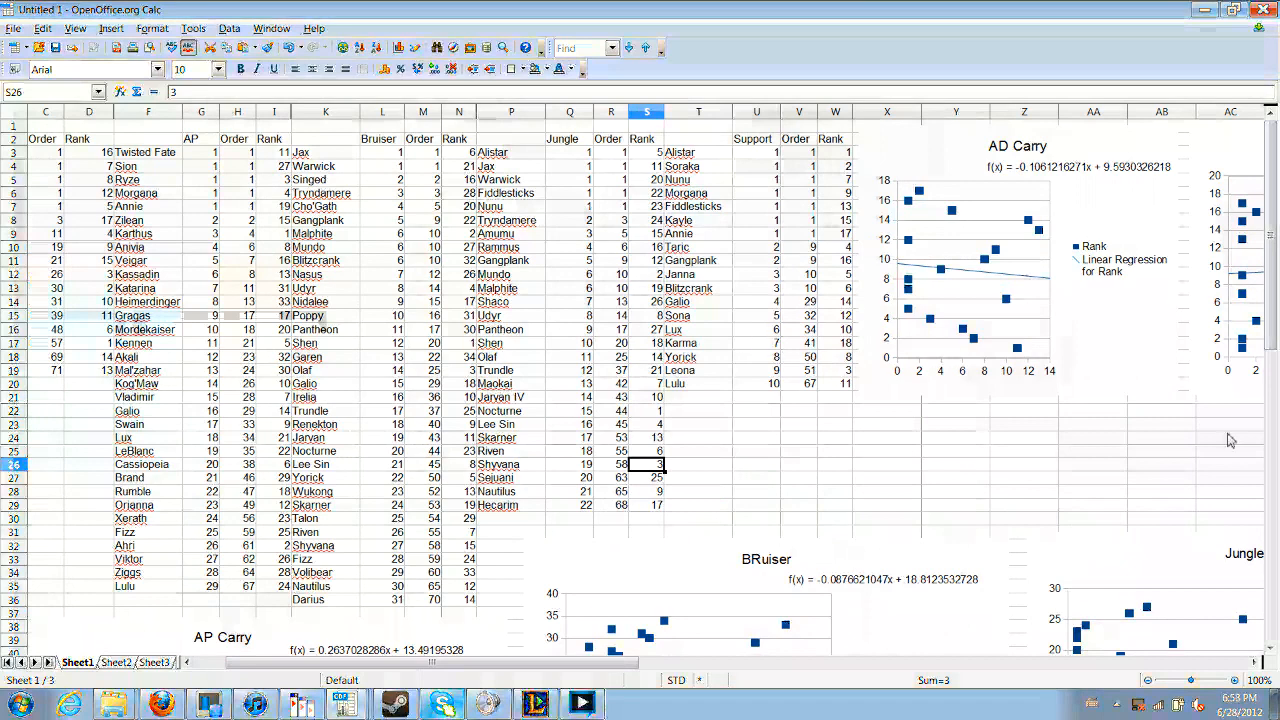